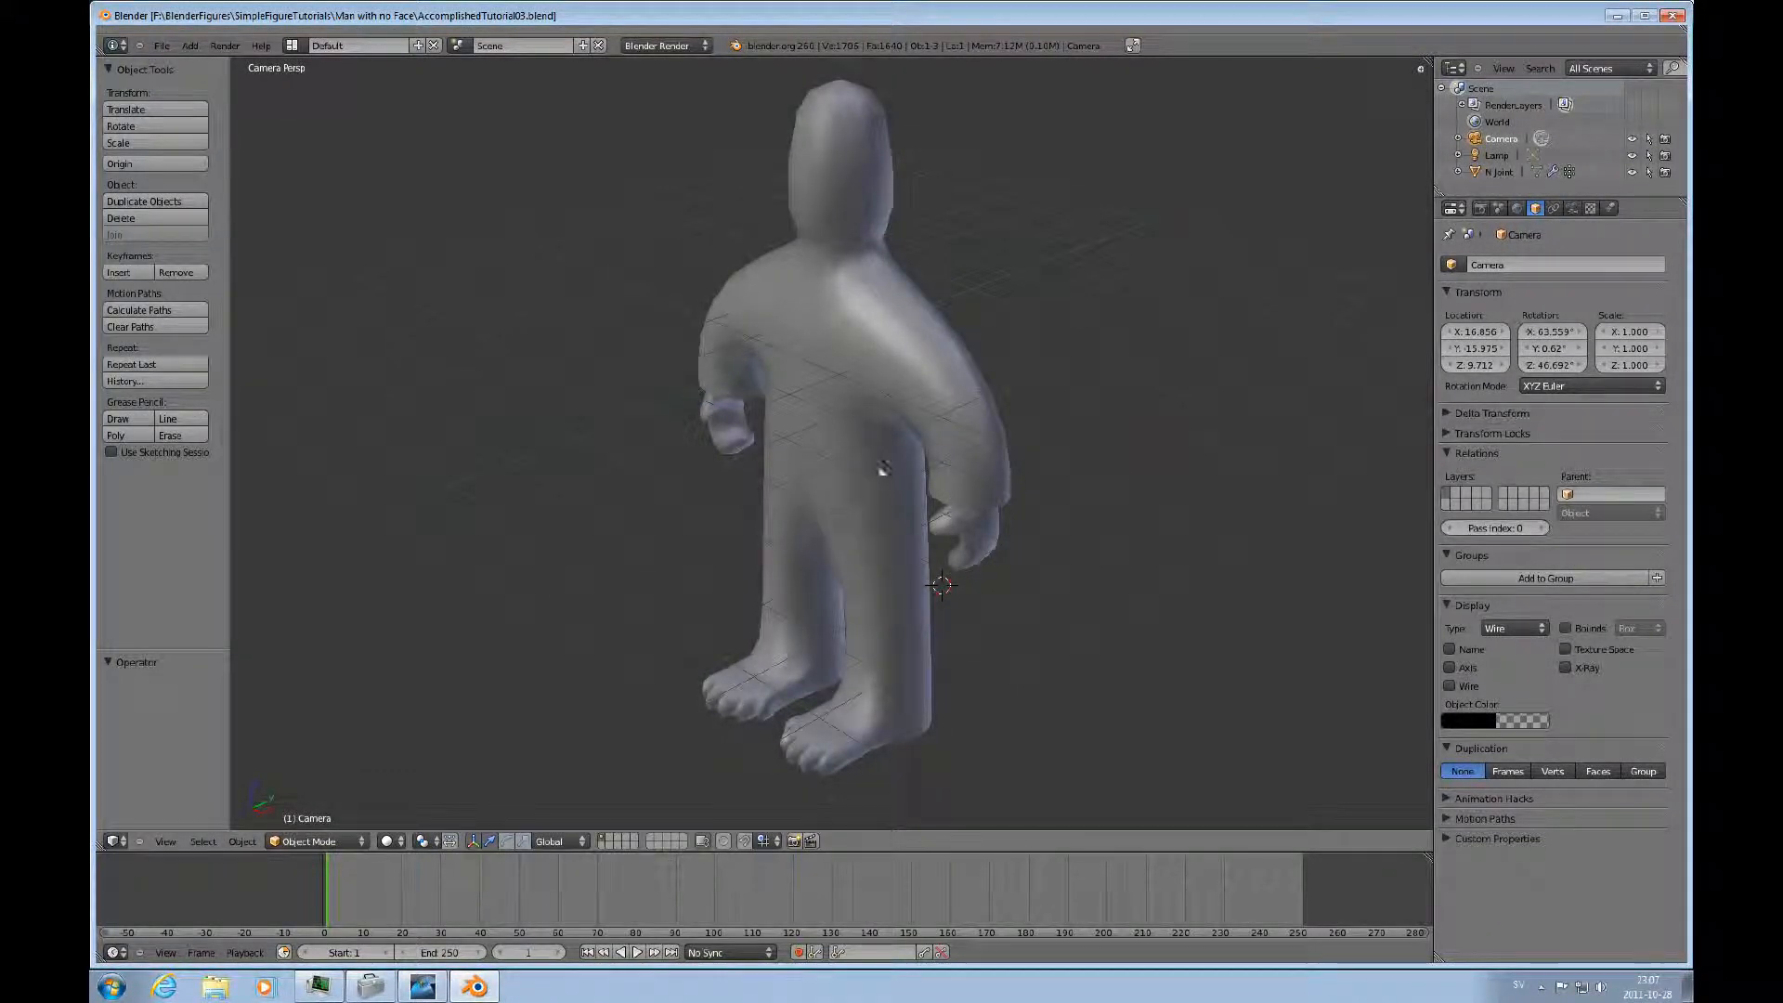
{"action": "mouse_move", "coordinate": [875, 457]}
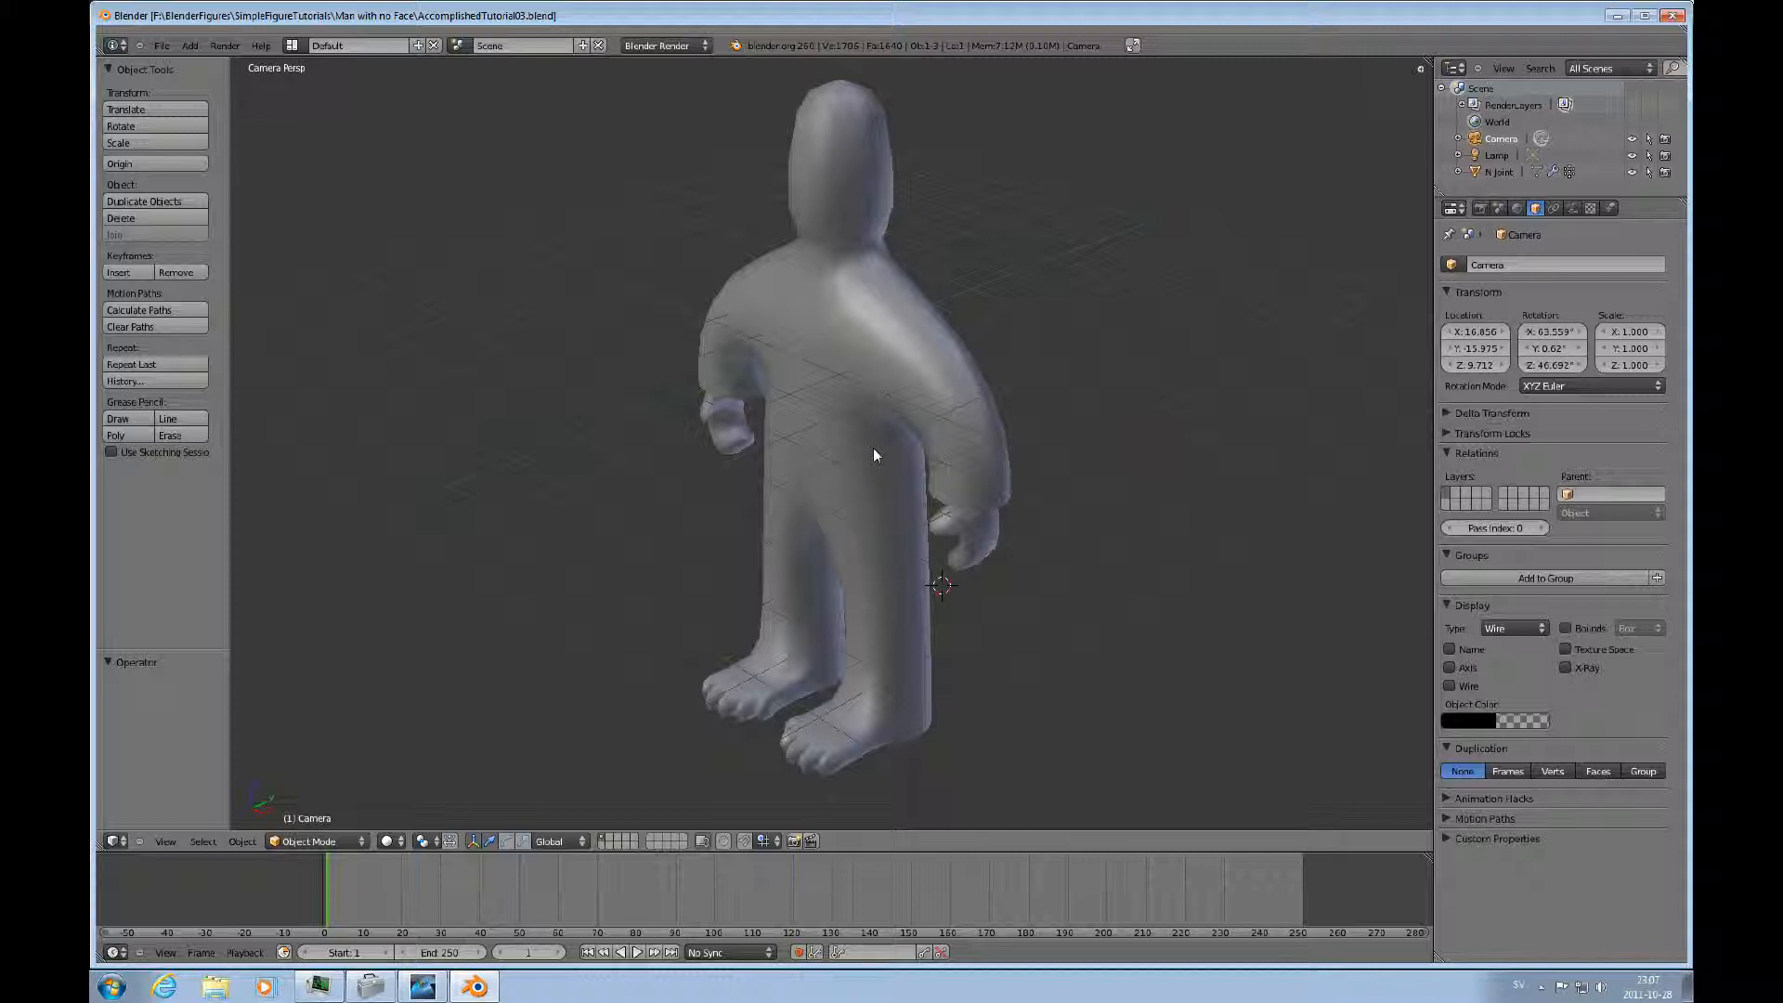
{"action": "mouse_move", "coordinate": [951, 338]}
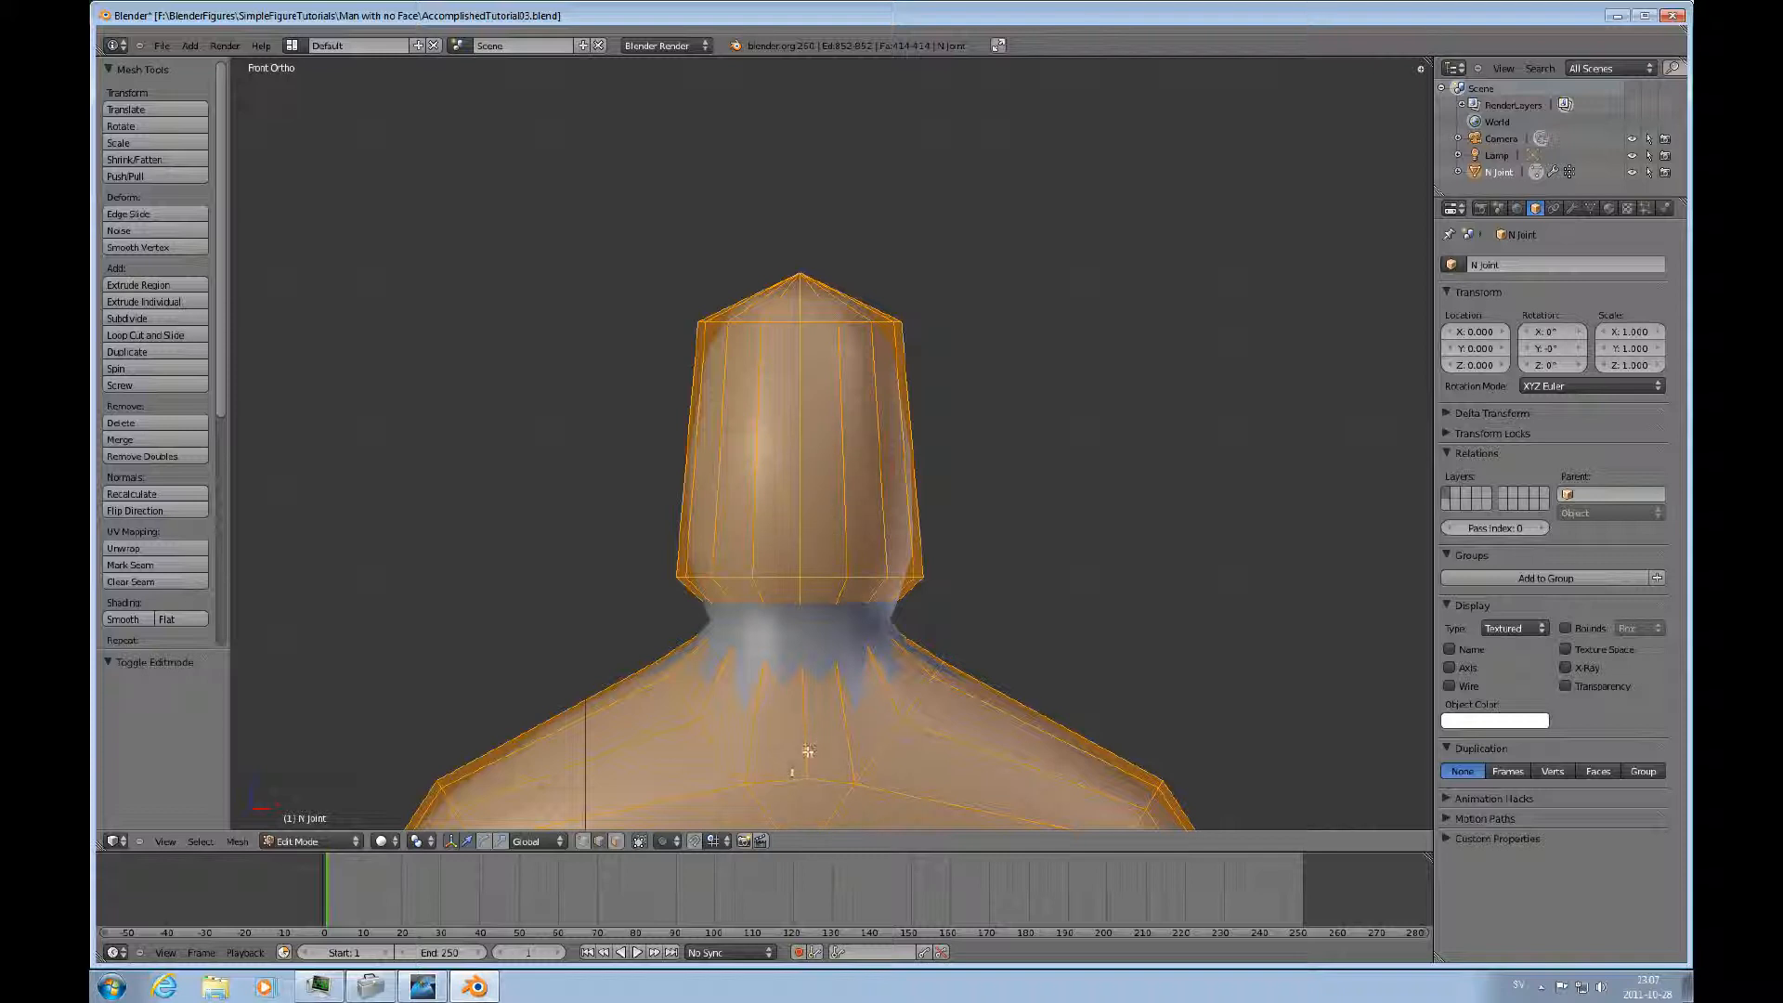
{"action": "mouse_move", "coordinate": [823, 498]}
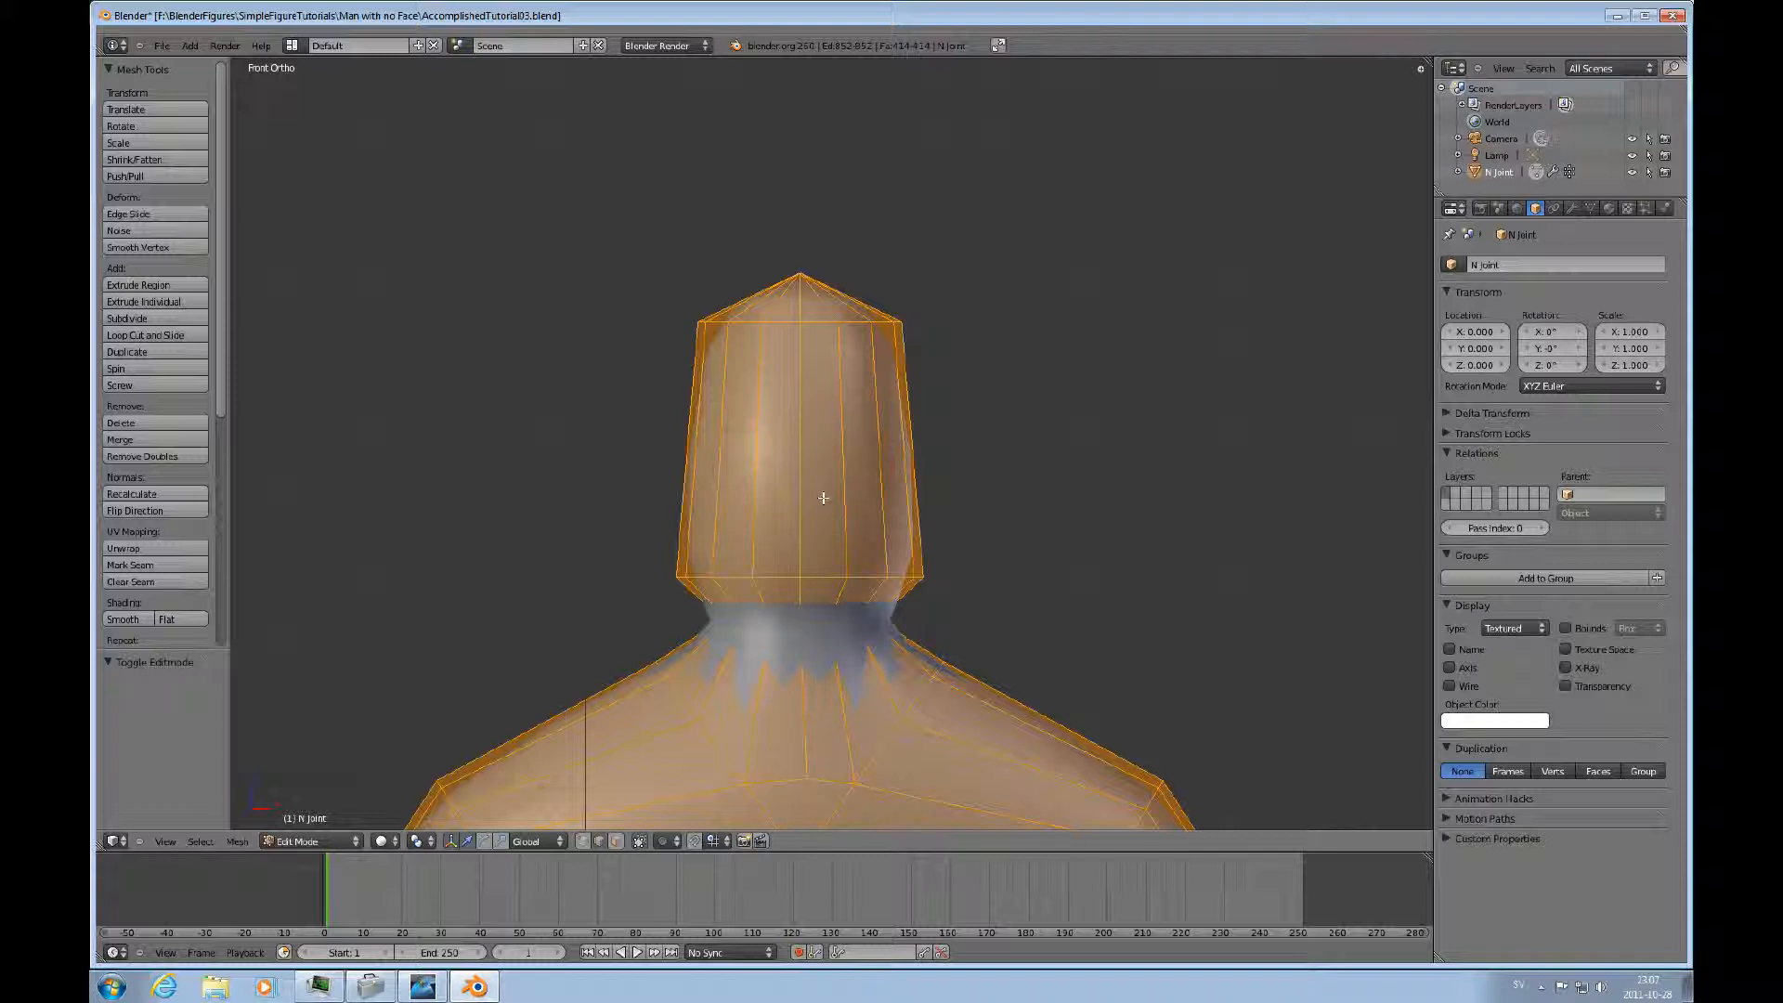
Cut several horizontal loops around the head with Loop Cut and shift one loop upward.
{"action": "left_click", "coordinate": [145, 334]}
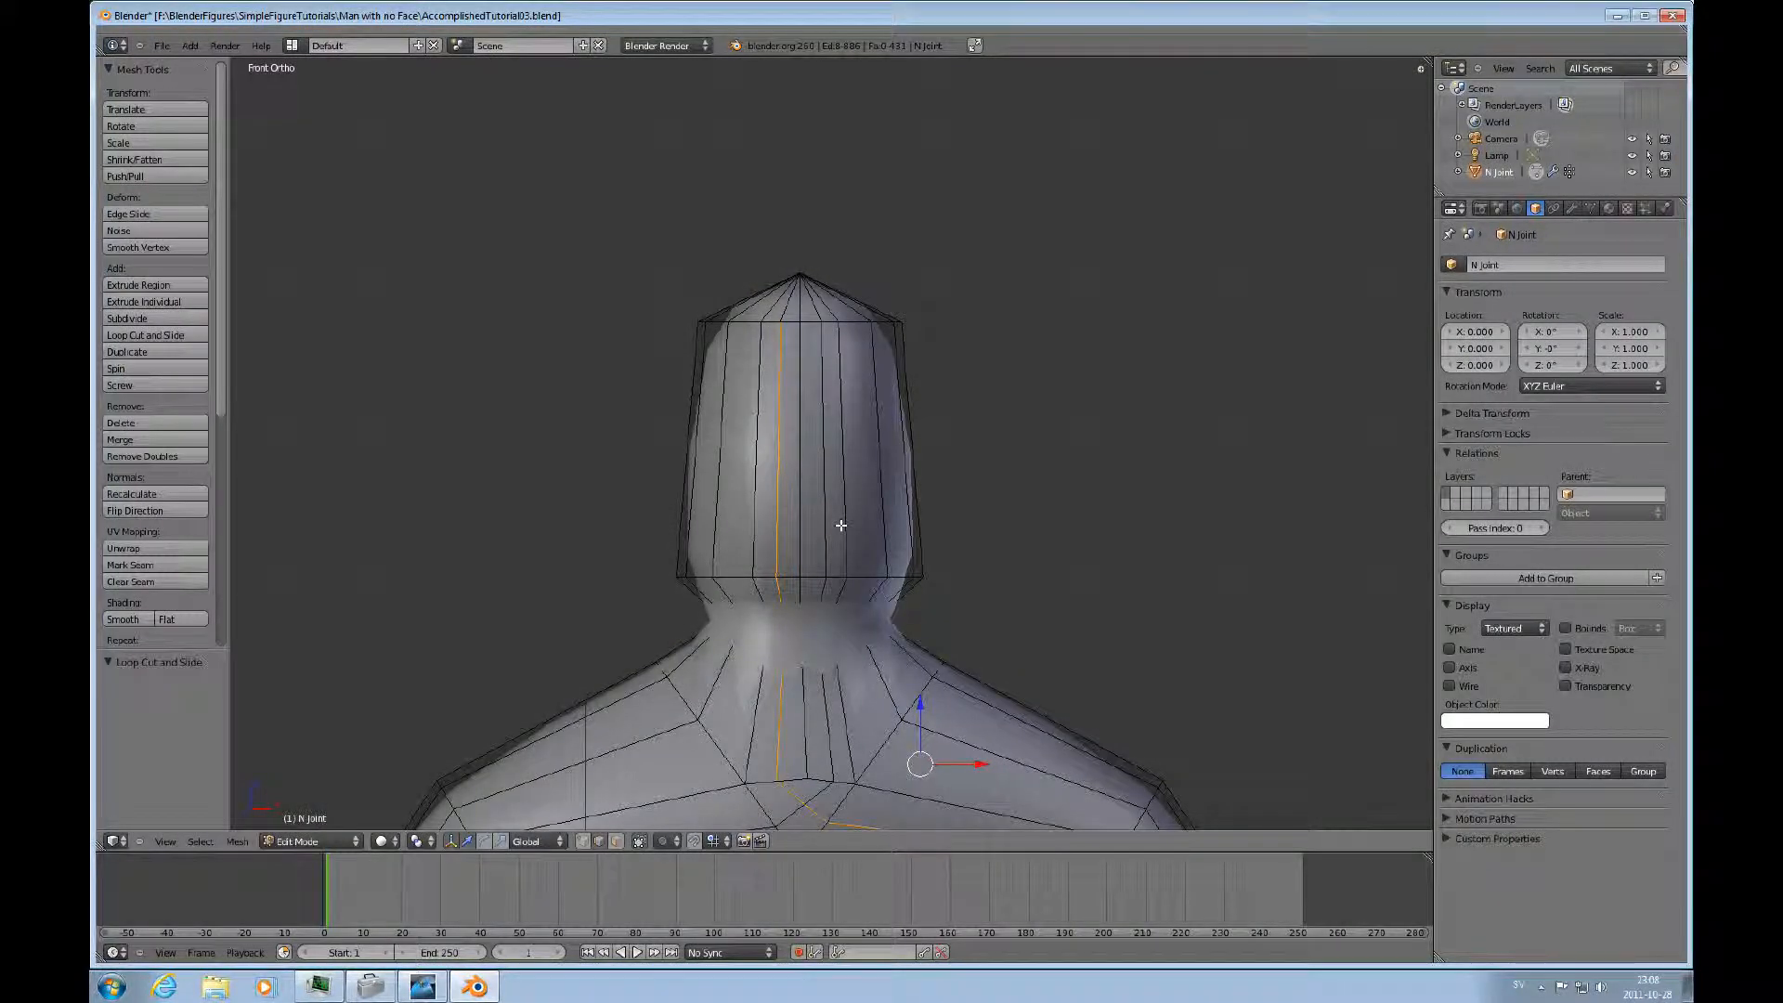
{"action": "left_click", "coordinate": [145, 334]}
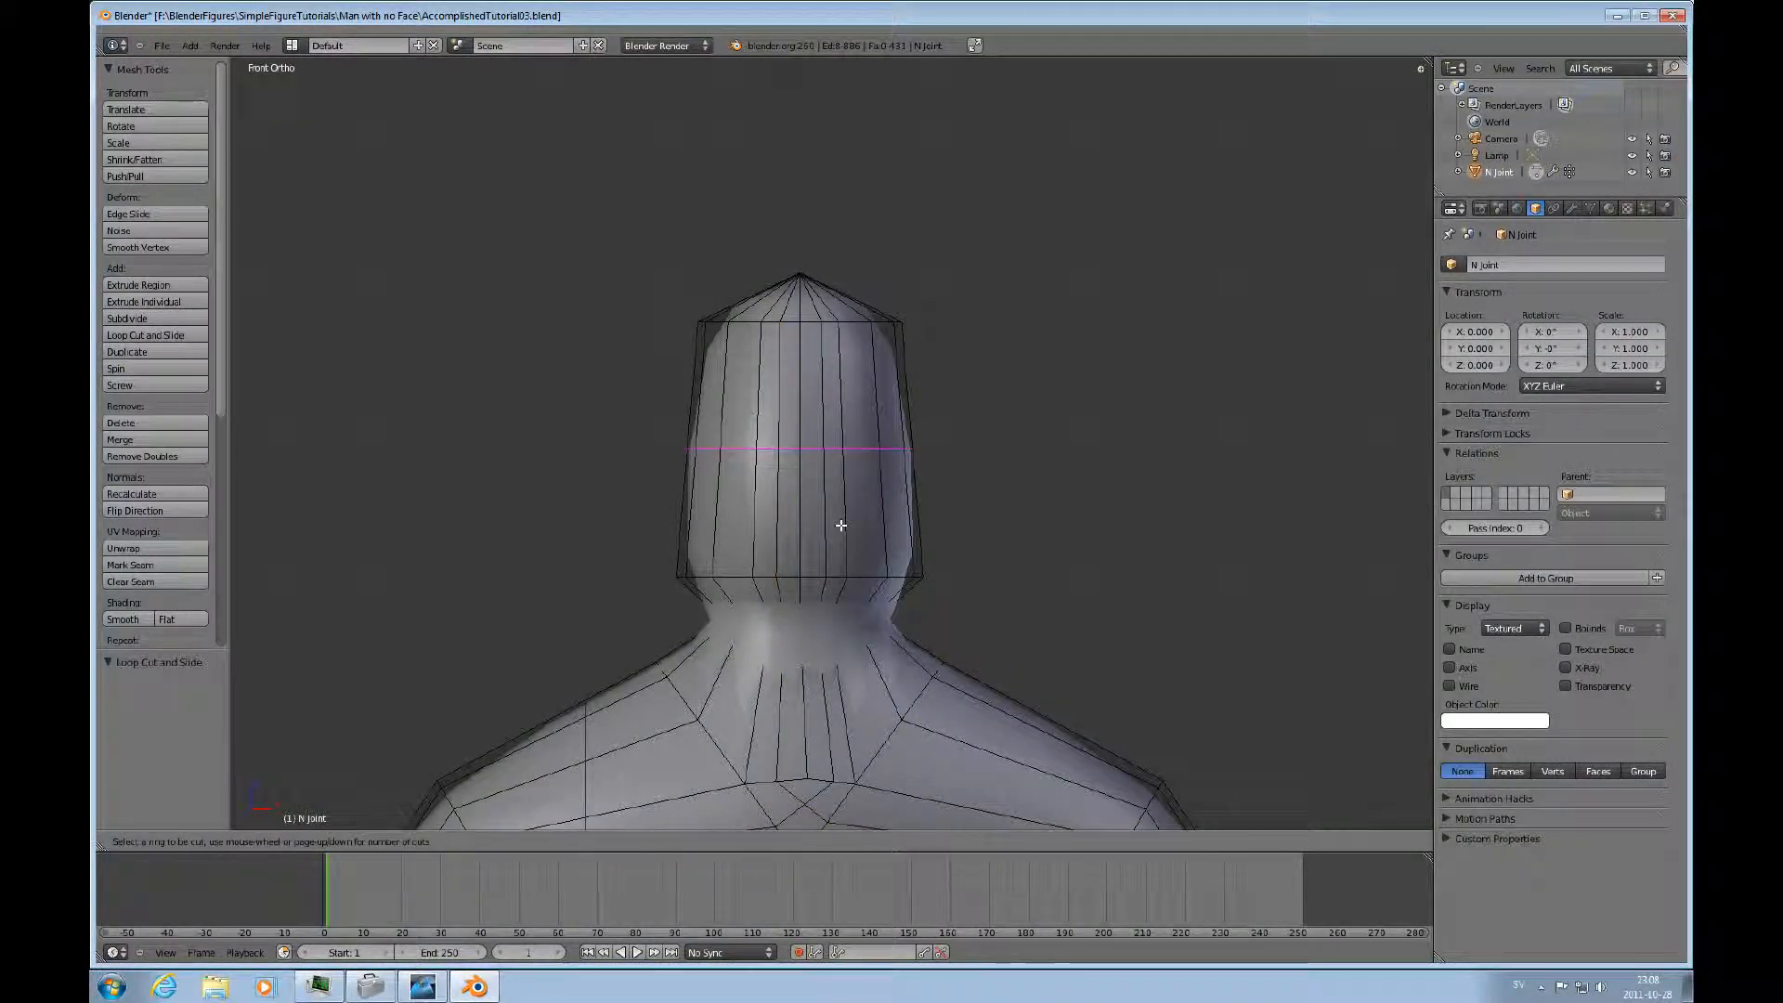
{"action": "left_click", "coordinate": [797, 449]}
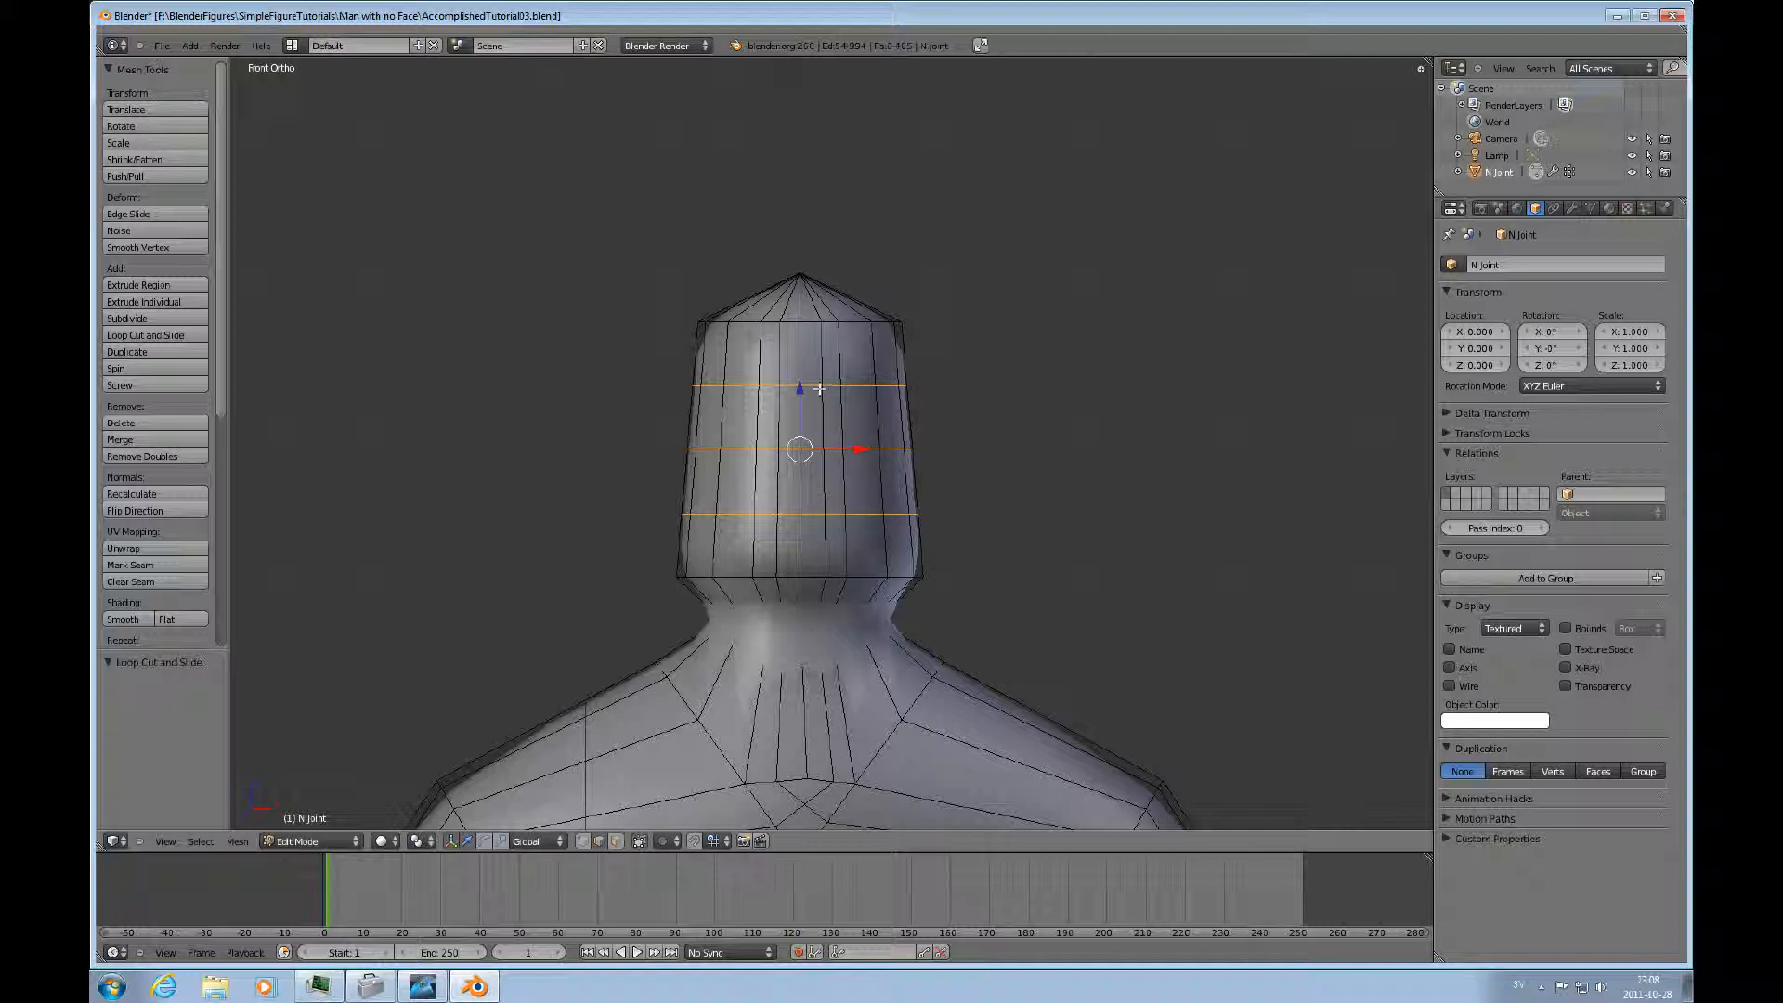
{"action": "left_click", "coordinate": [798, 384]}
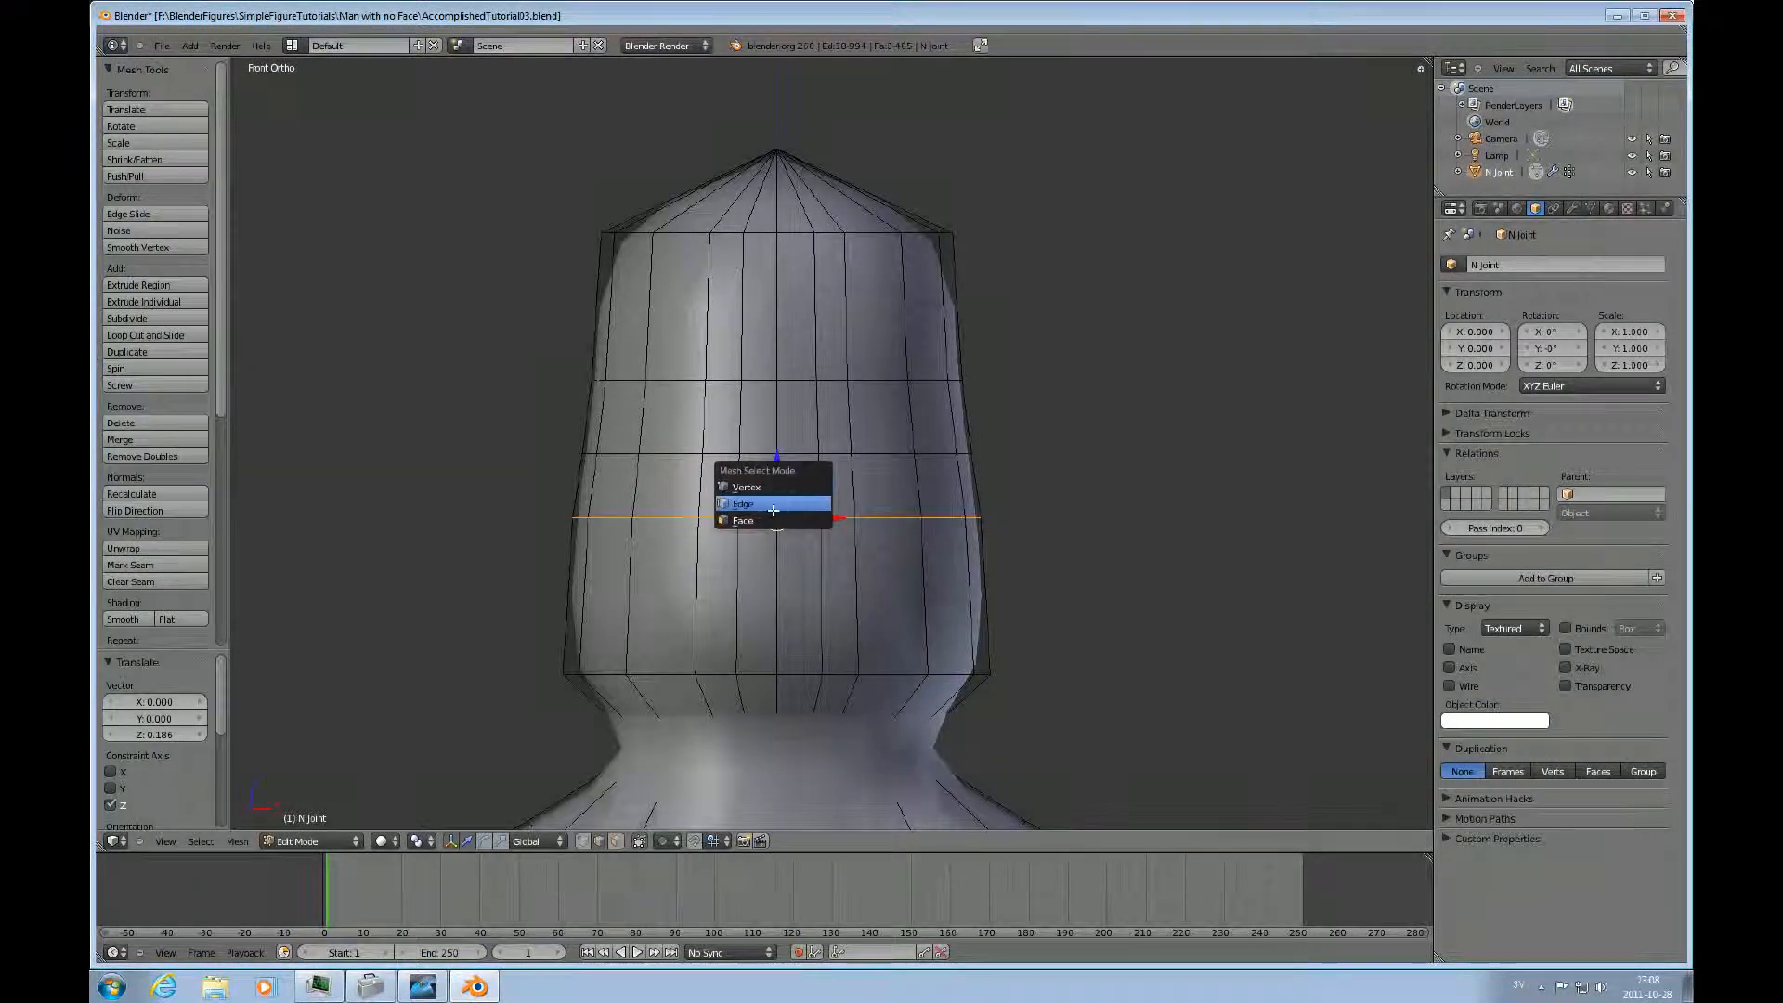
Switch to edge select and pull a front head edge forward along Y for the nose.
{"action": "left_click", "coordinate": [741, 520]}
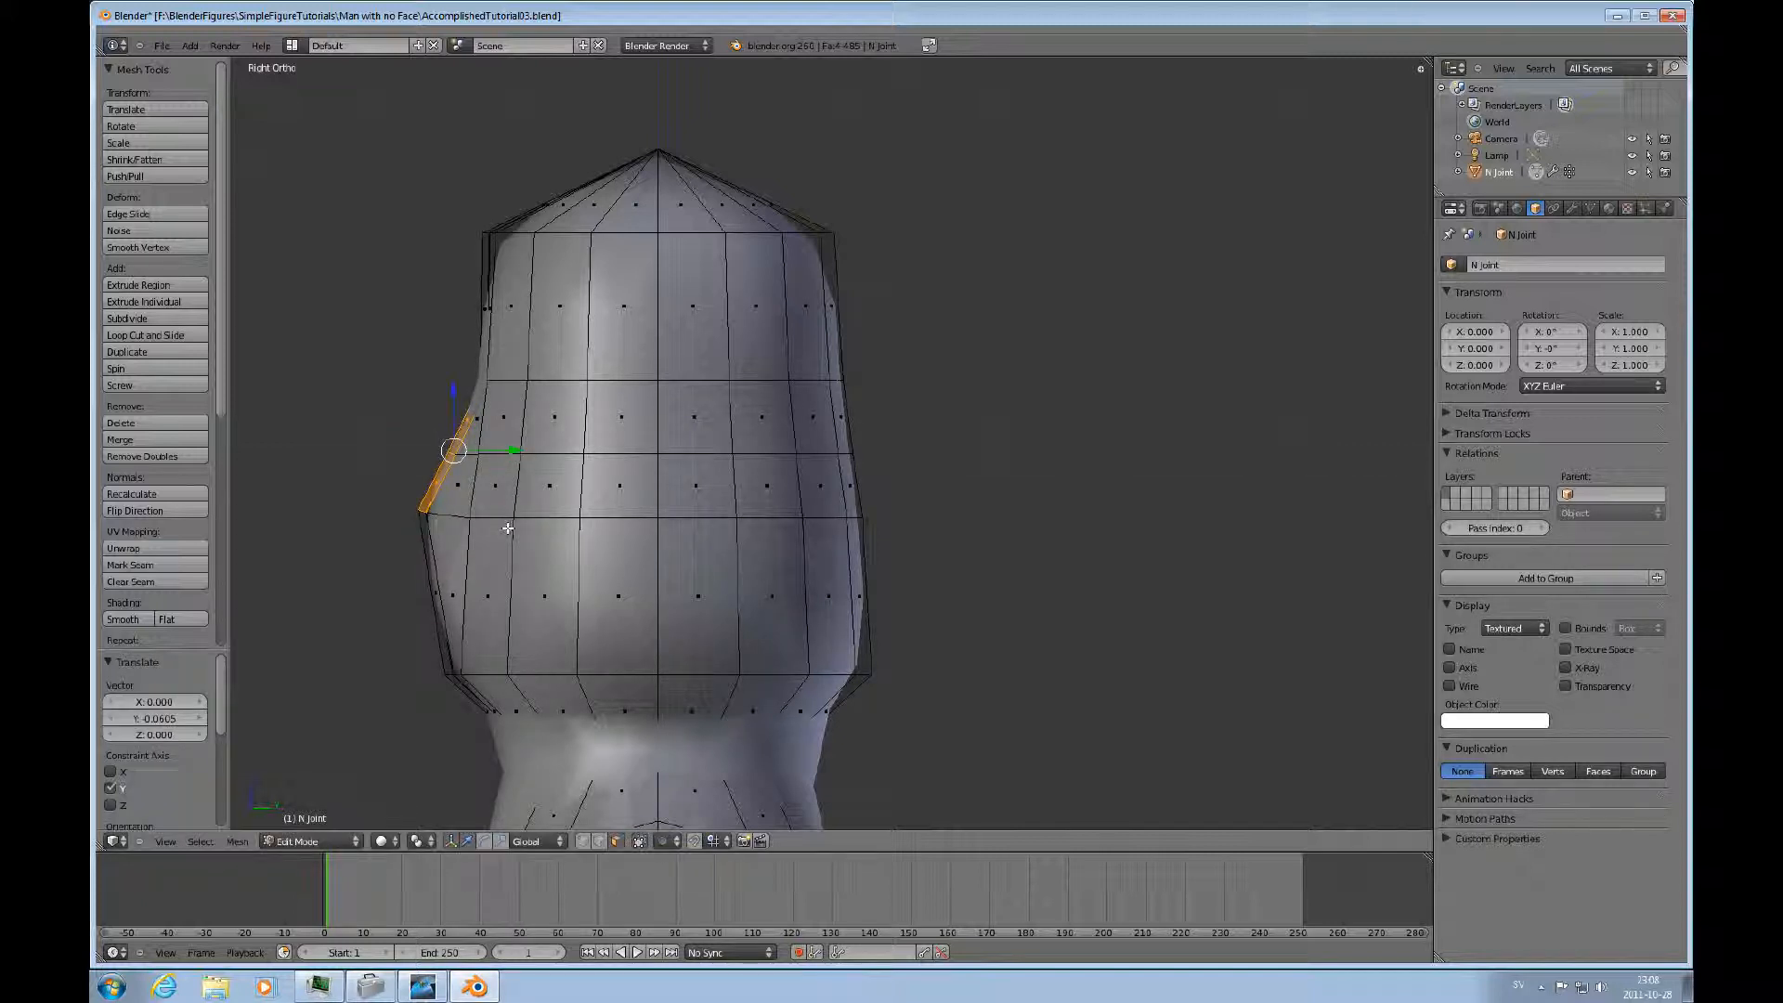
{"action": "mouse_move", "coordinate": [559, 589]}
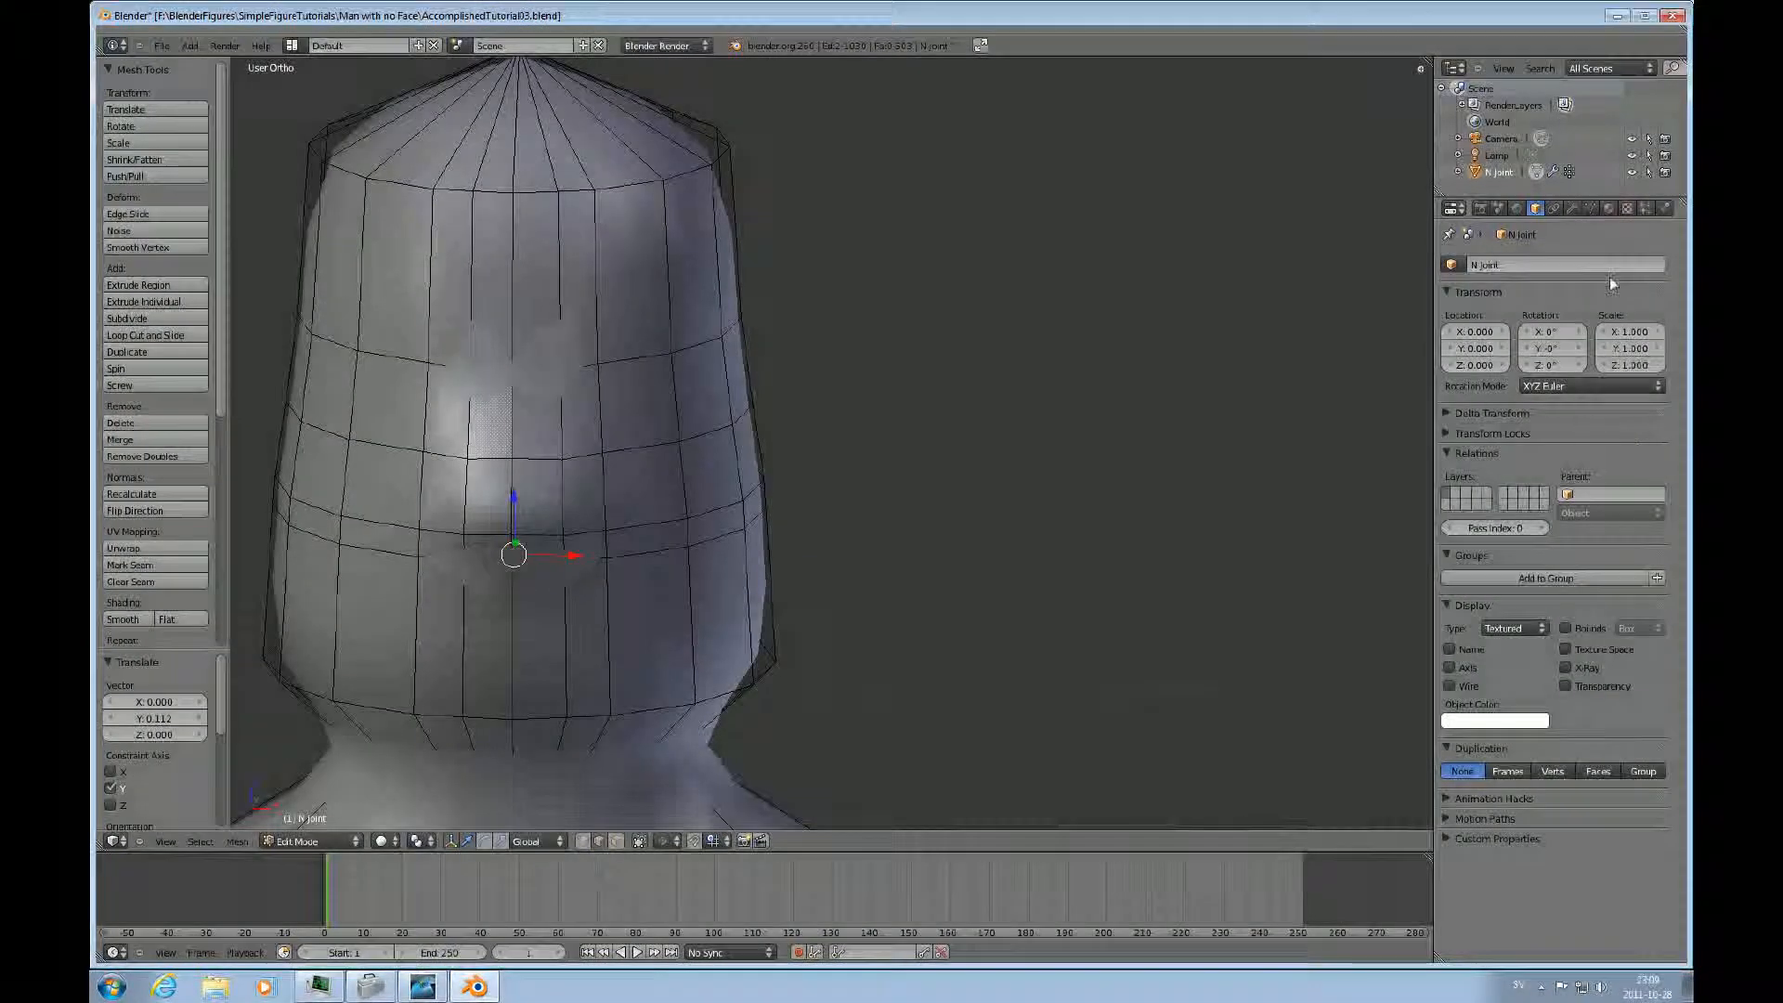
Show the modifier settings and move lower face edges to rough in the mouth and nose.
{"action": "left_click", "coordinate": [1536, 208]}
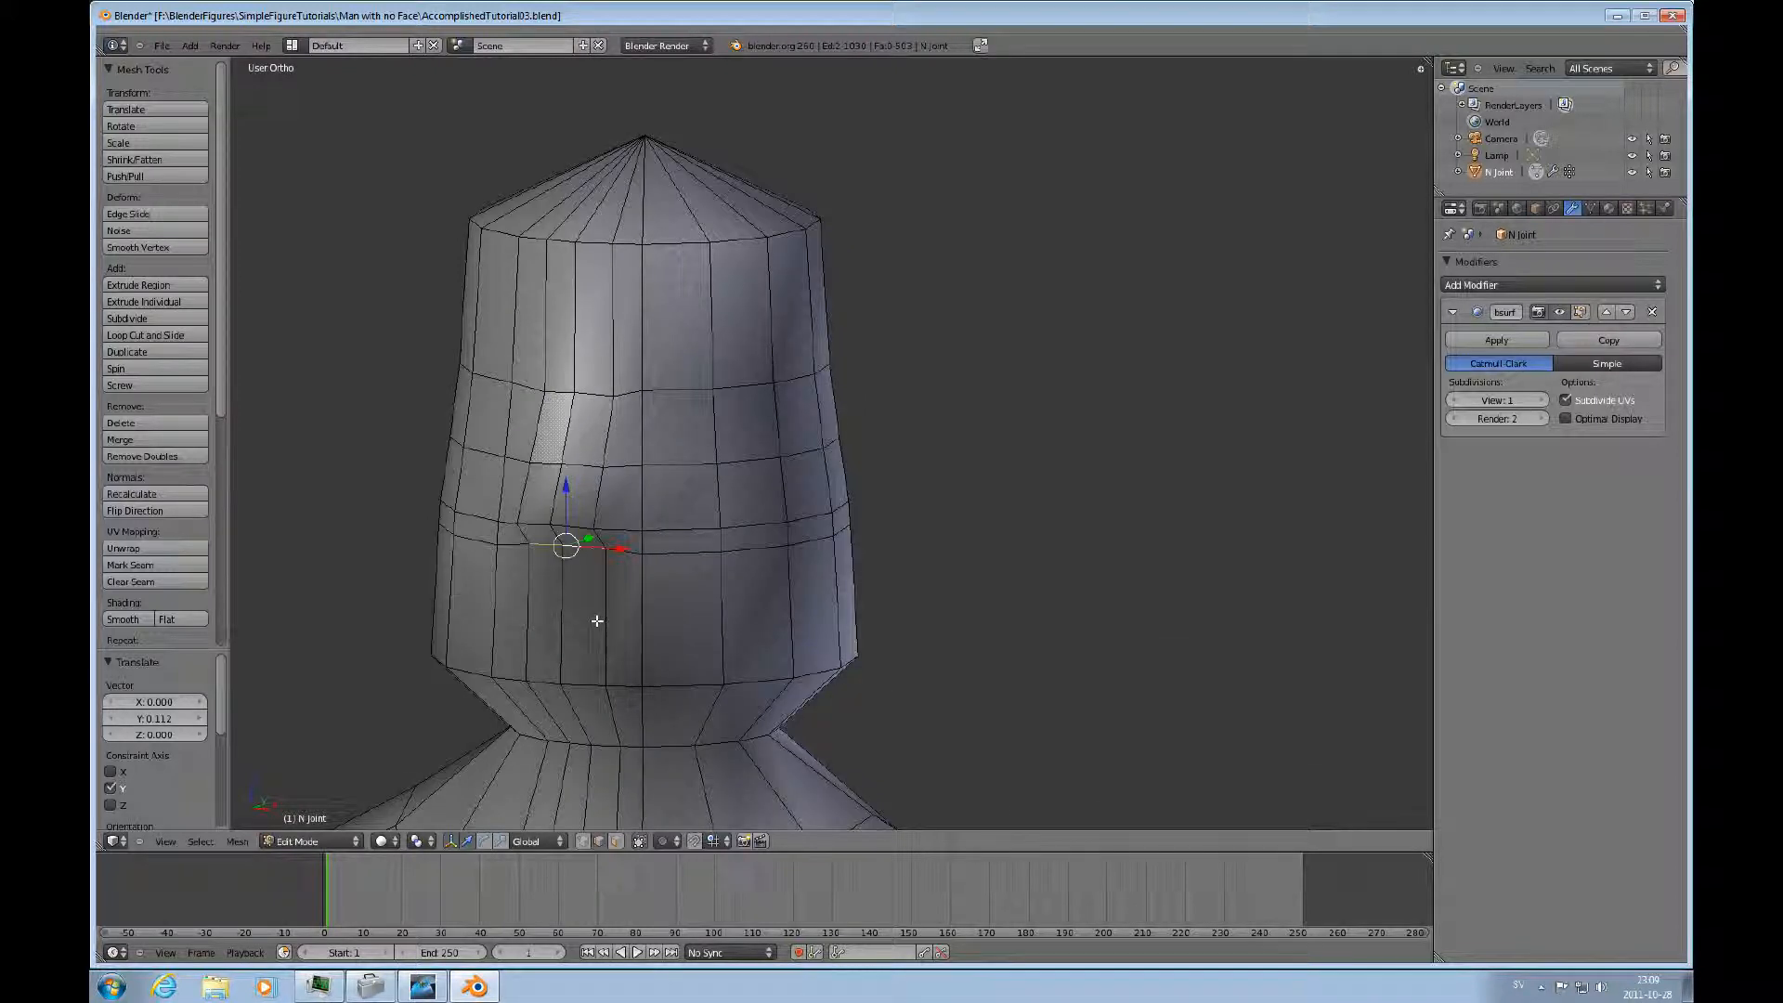
{"action": "left_click", "coordinate": [145, 334]}
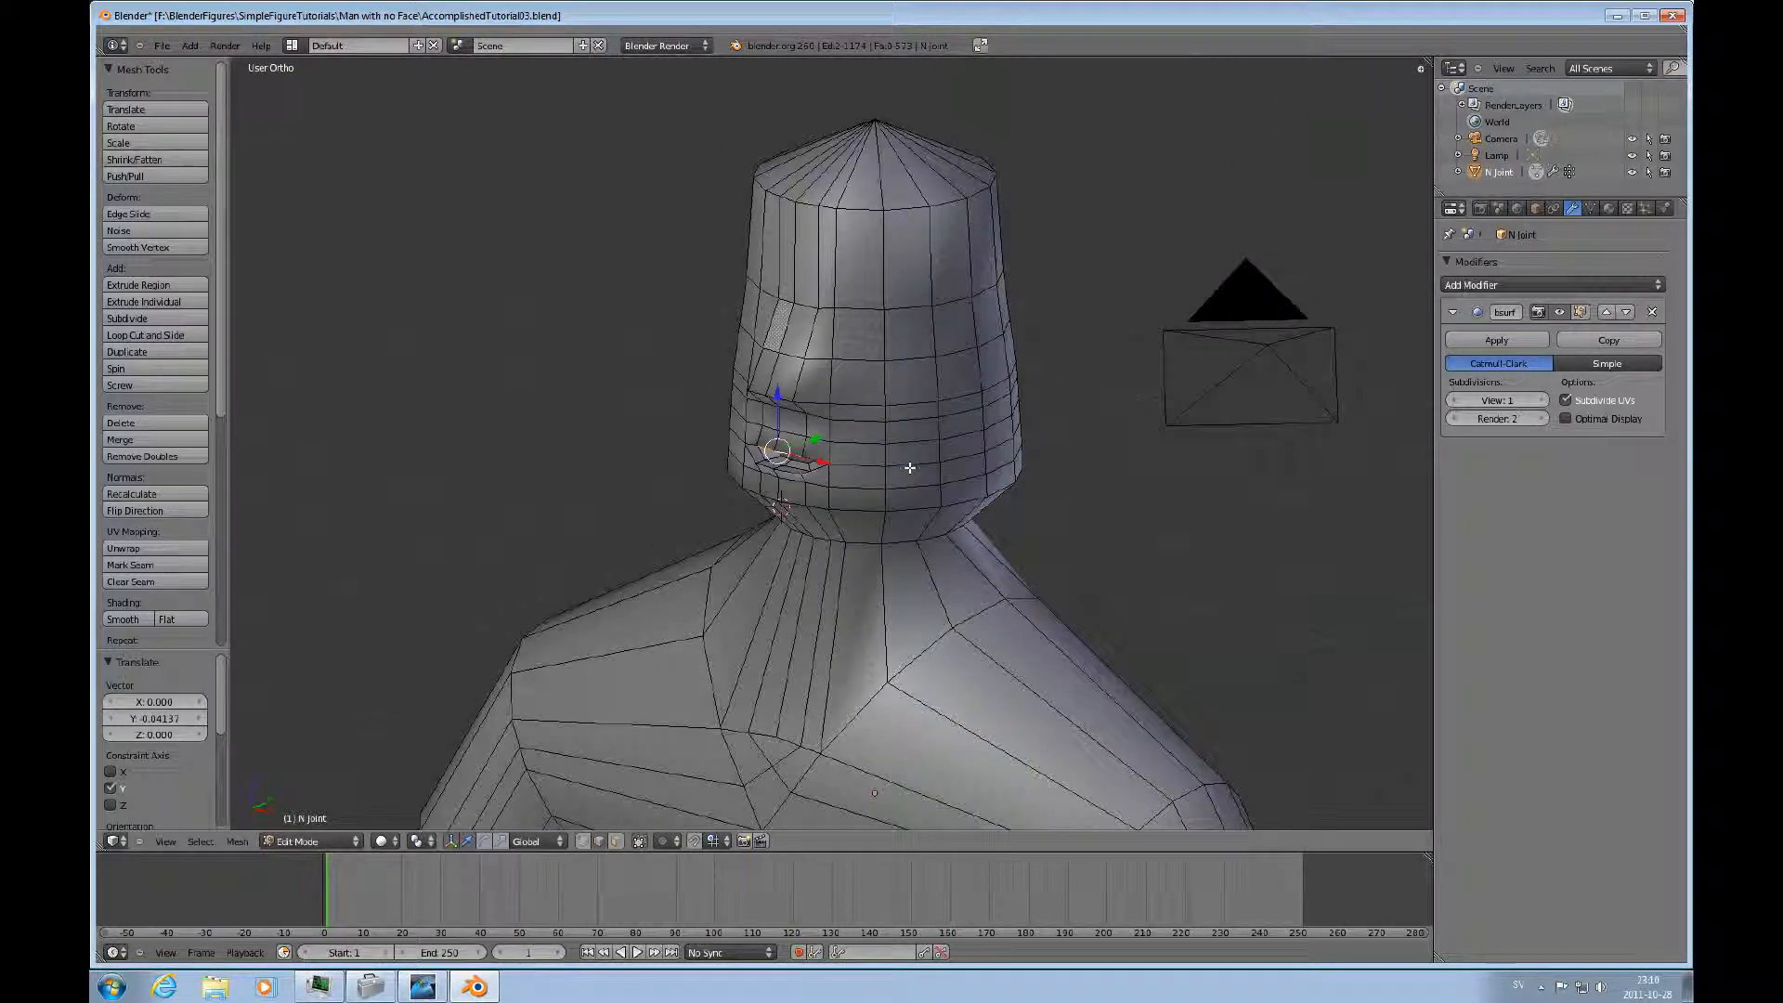
Preview the smoothed head in Object Mode, then return to Edit Mode at eye level.
{"action": "key", "text": "Tab"}
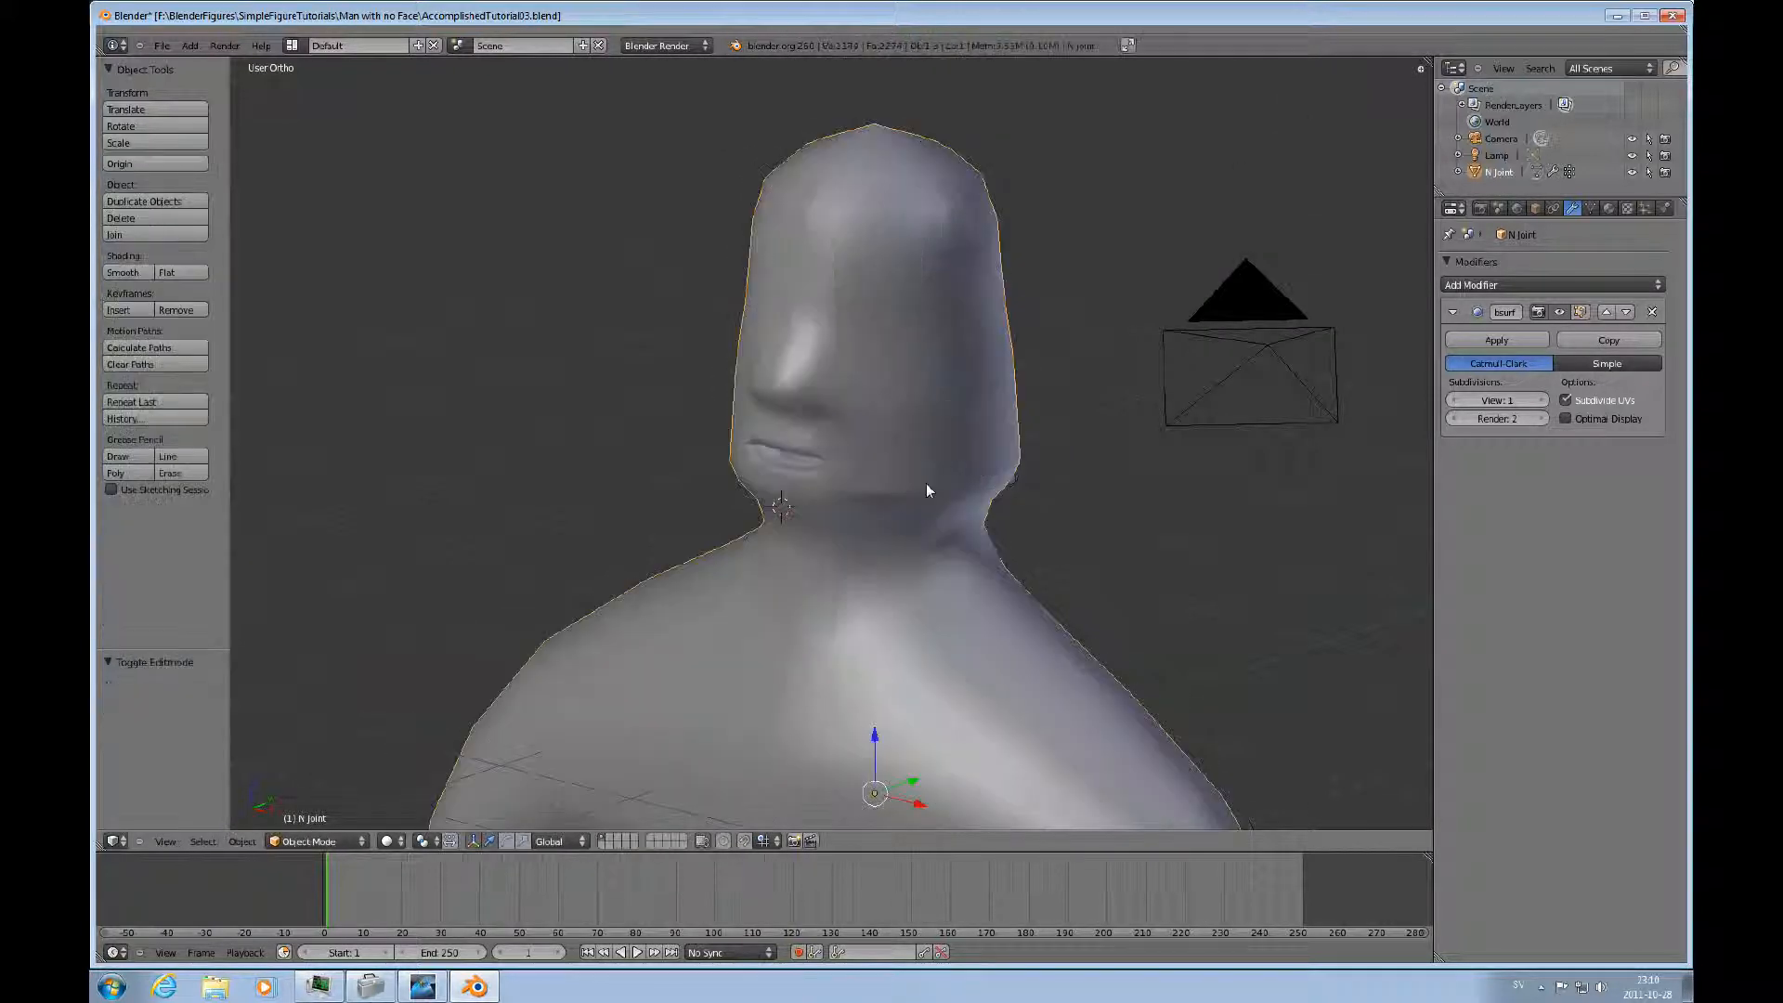
{"action": "key", "text": "Tab"}
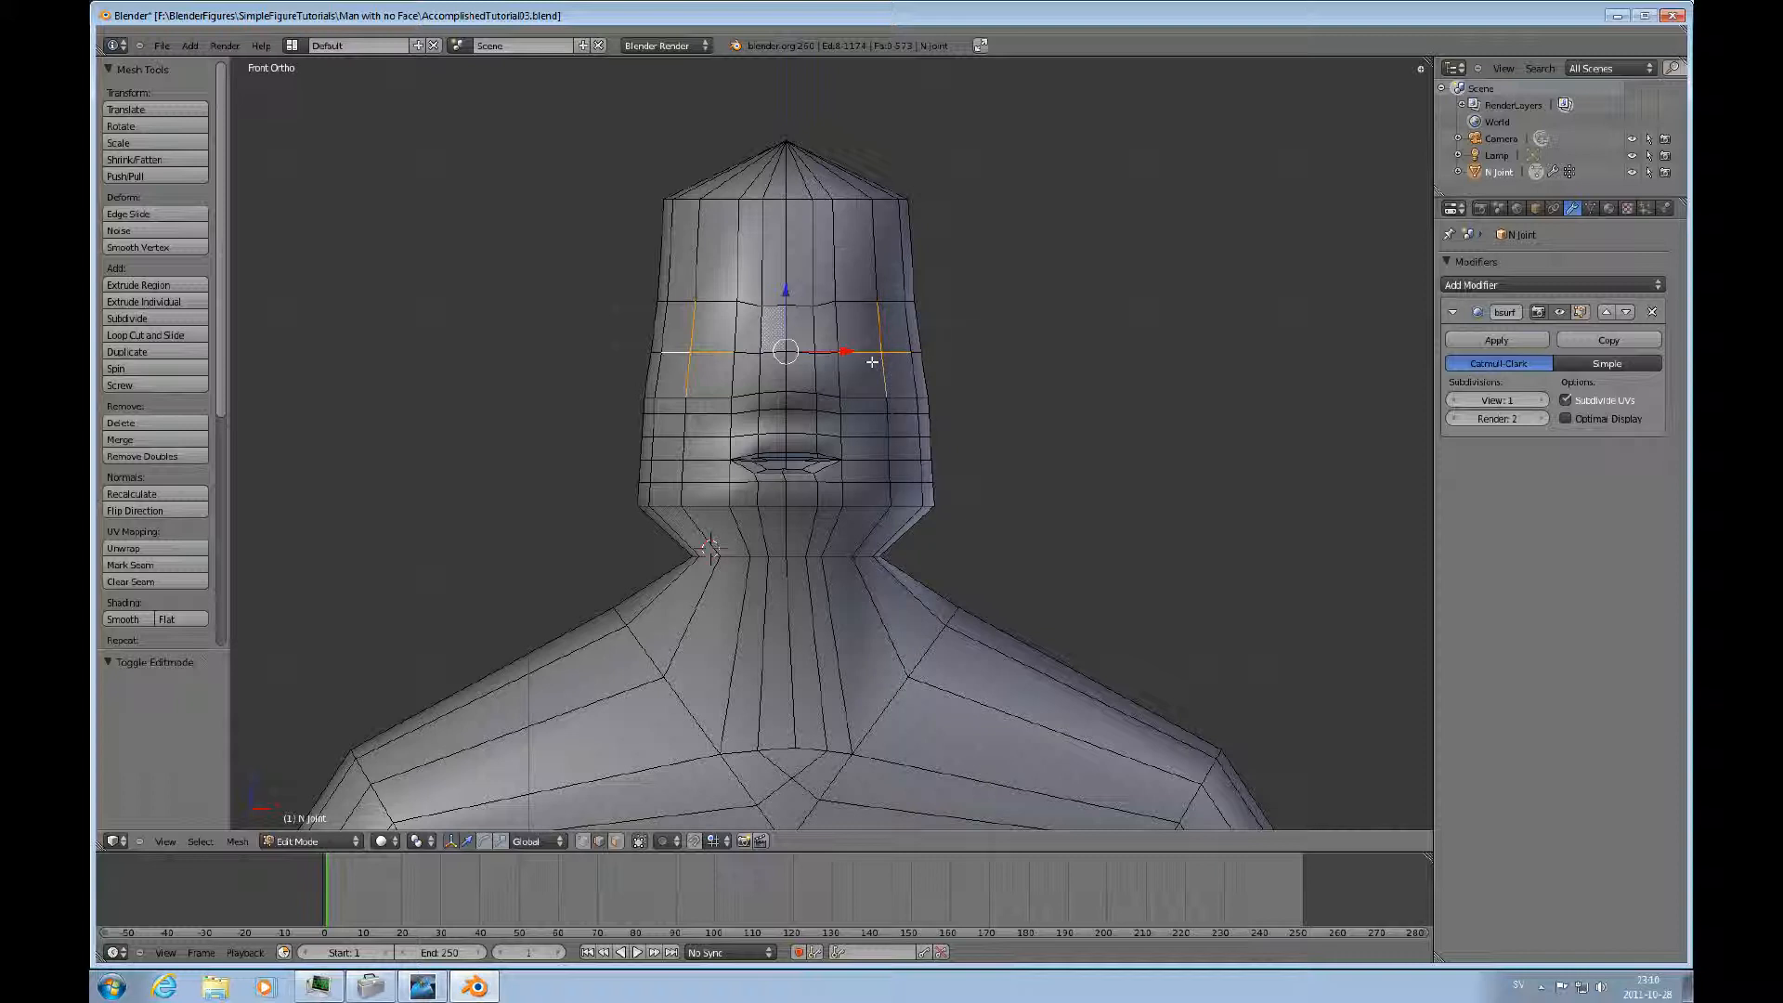
Round the eye edge selections with LoopTools Circle and scale the eye ring larger.
{"action": "left_click", "coordinate": [126, 317]}
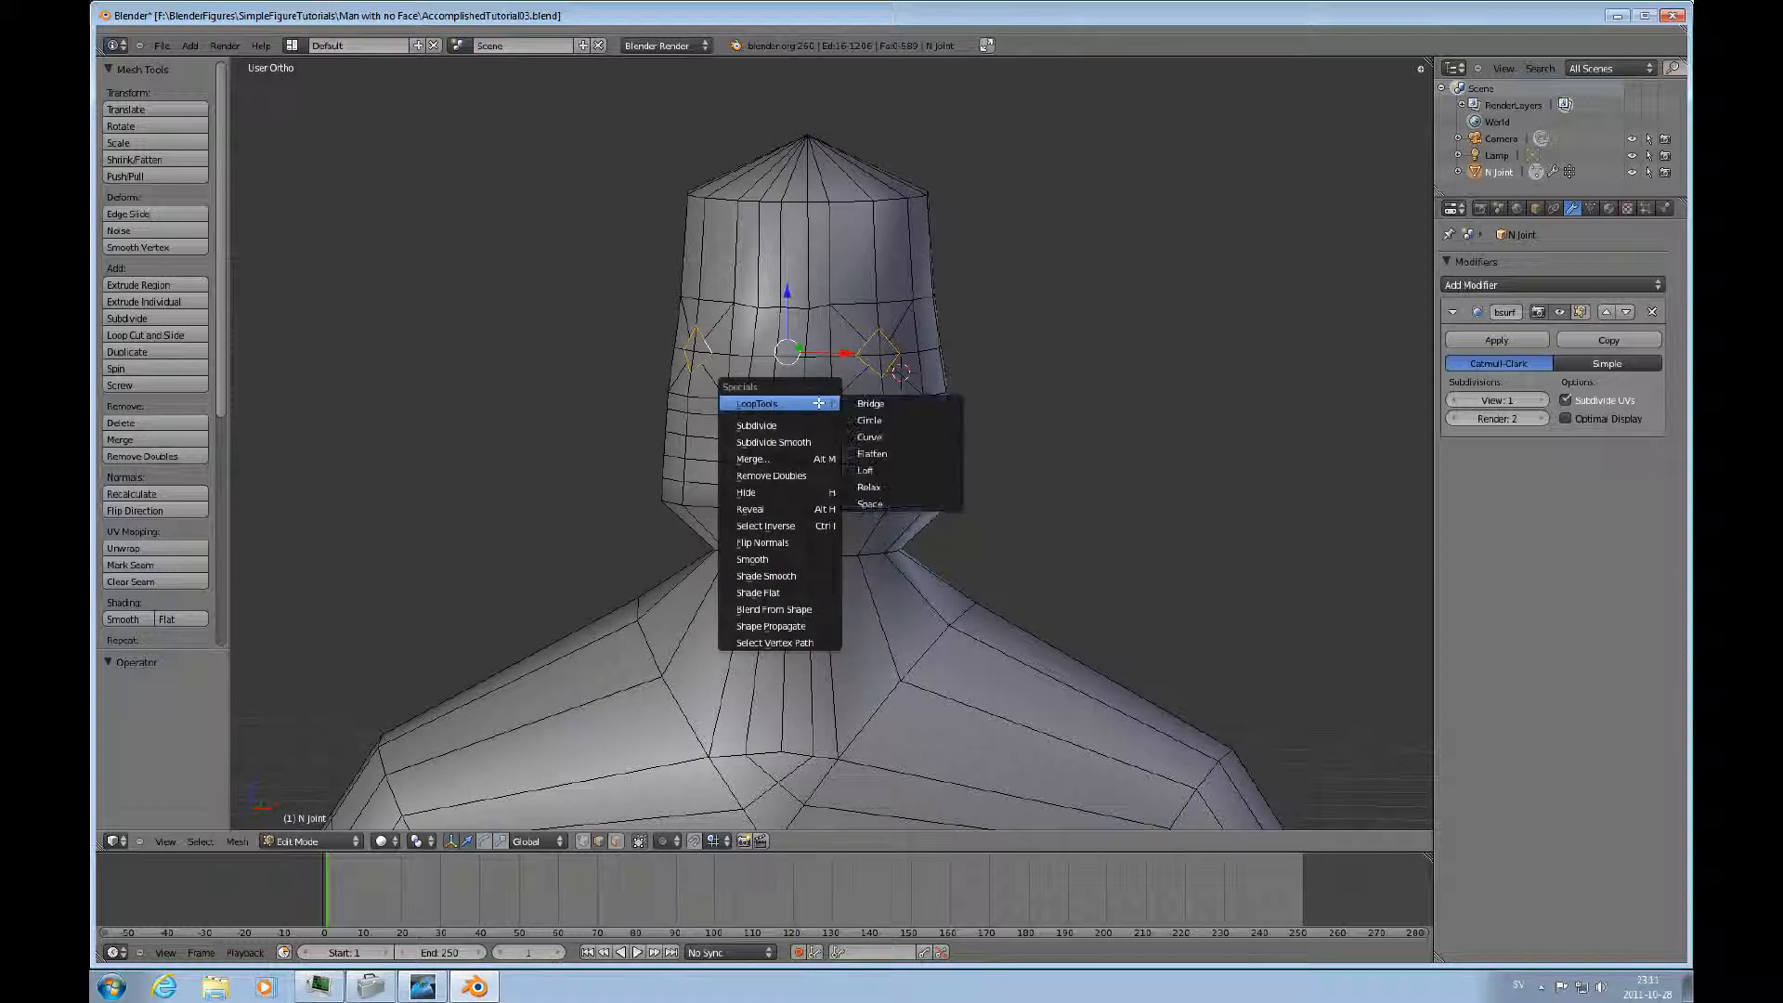
{"action": "left_click", "coordinate": [869, 419]}
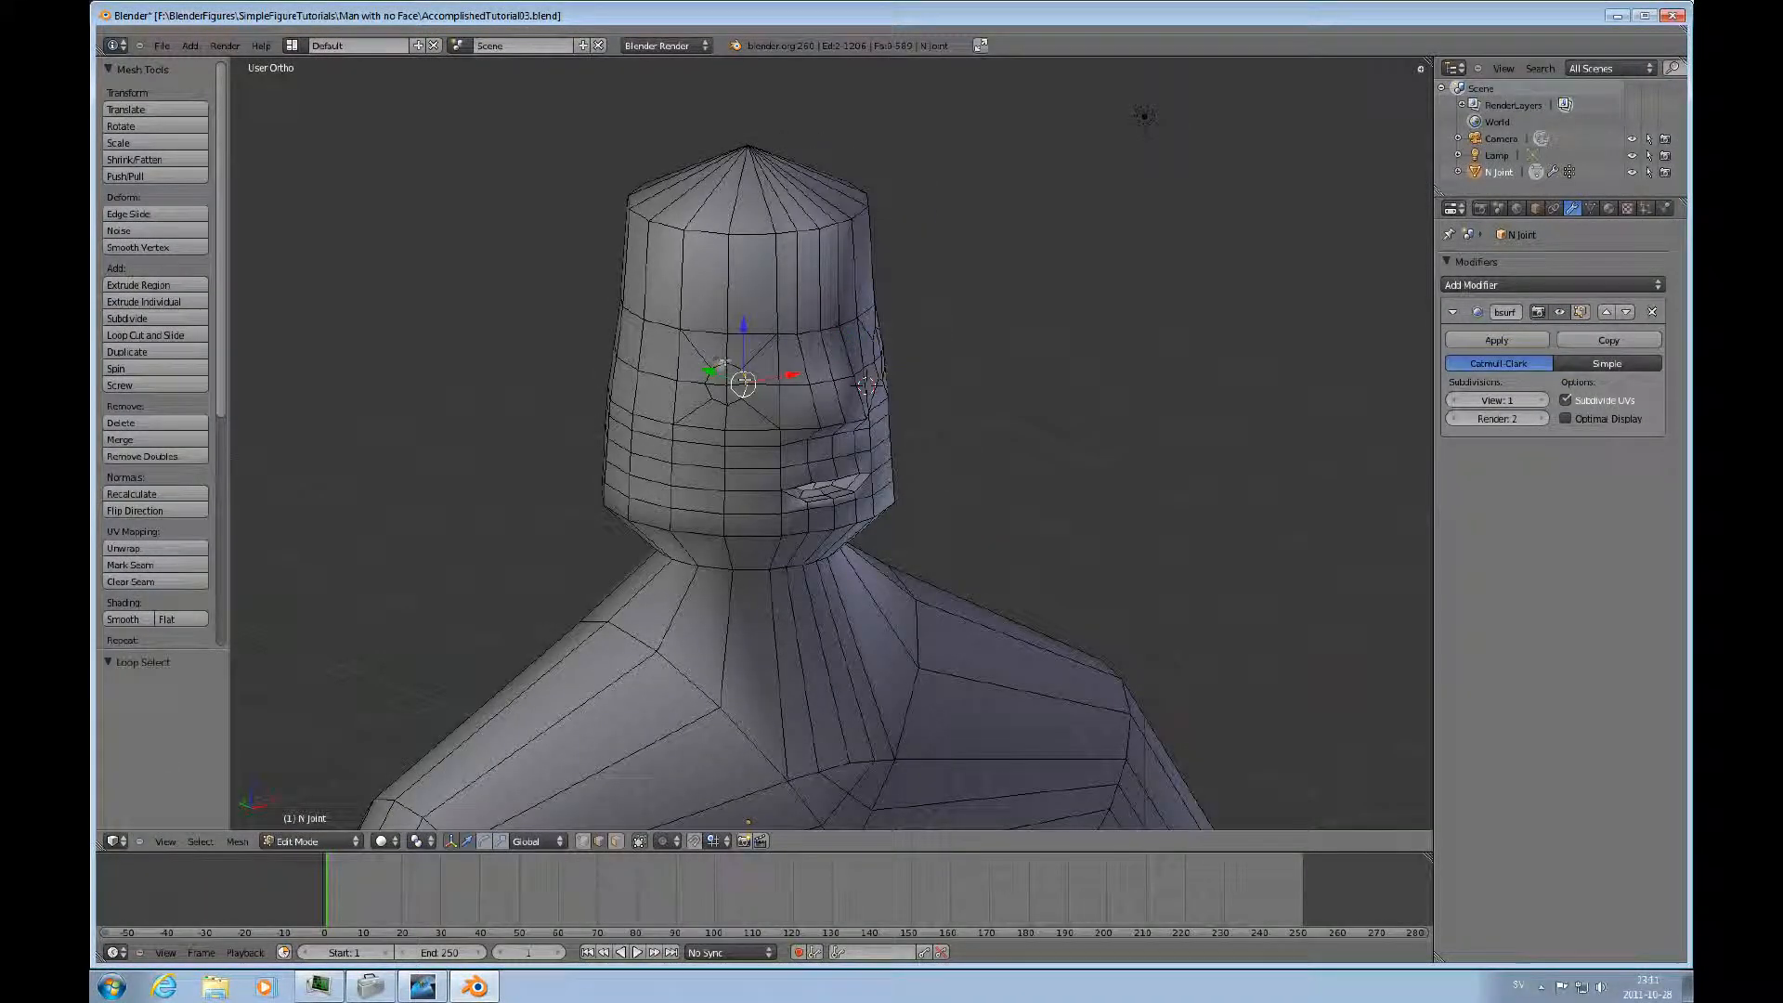
{"action": "key", "text": "a"}
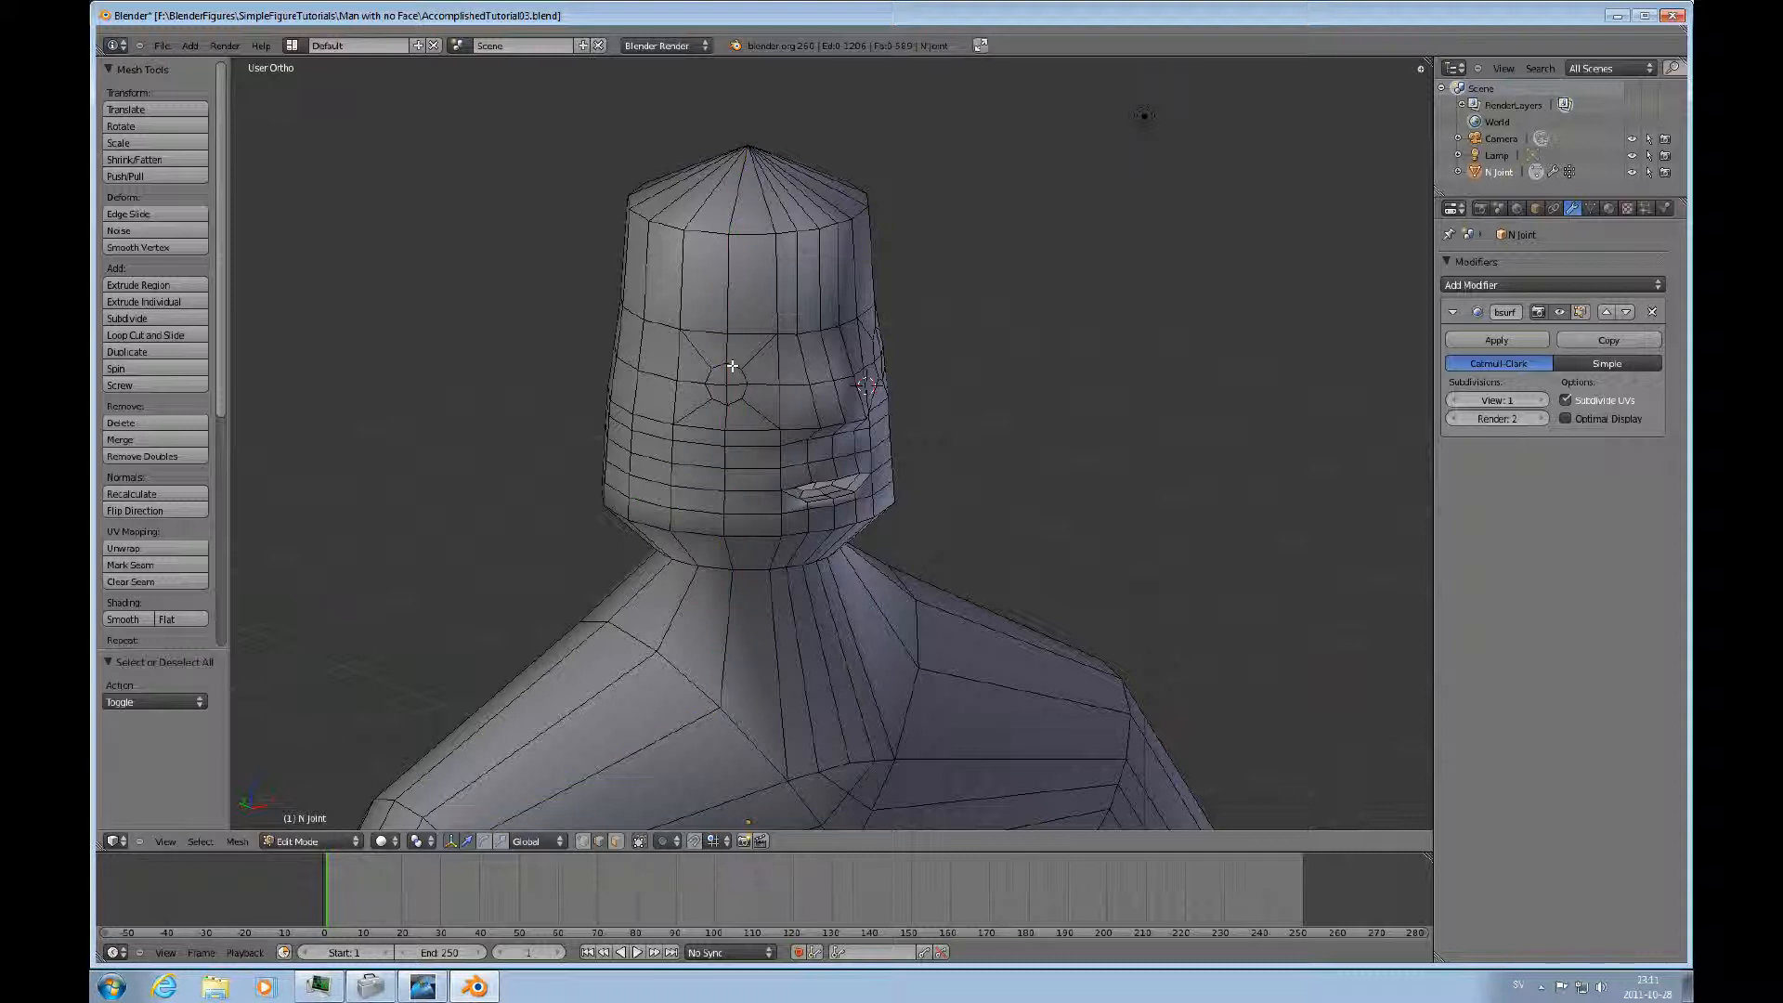
{"action": "left_click", "coordinate": [734, 364]}
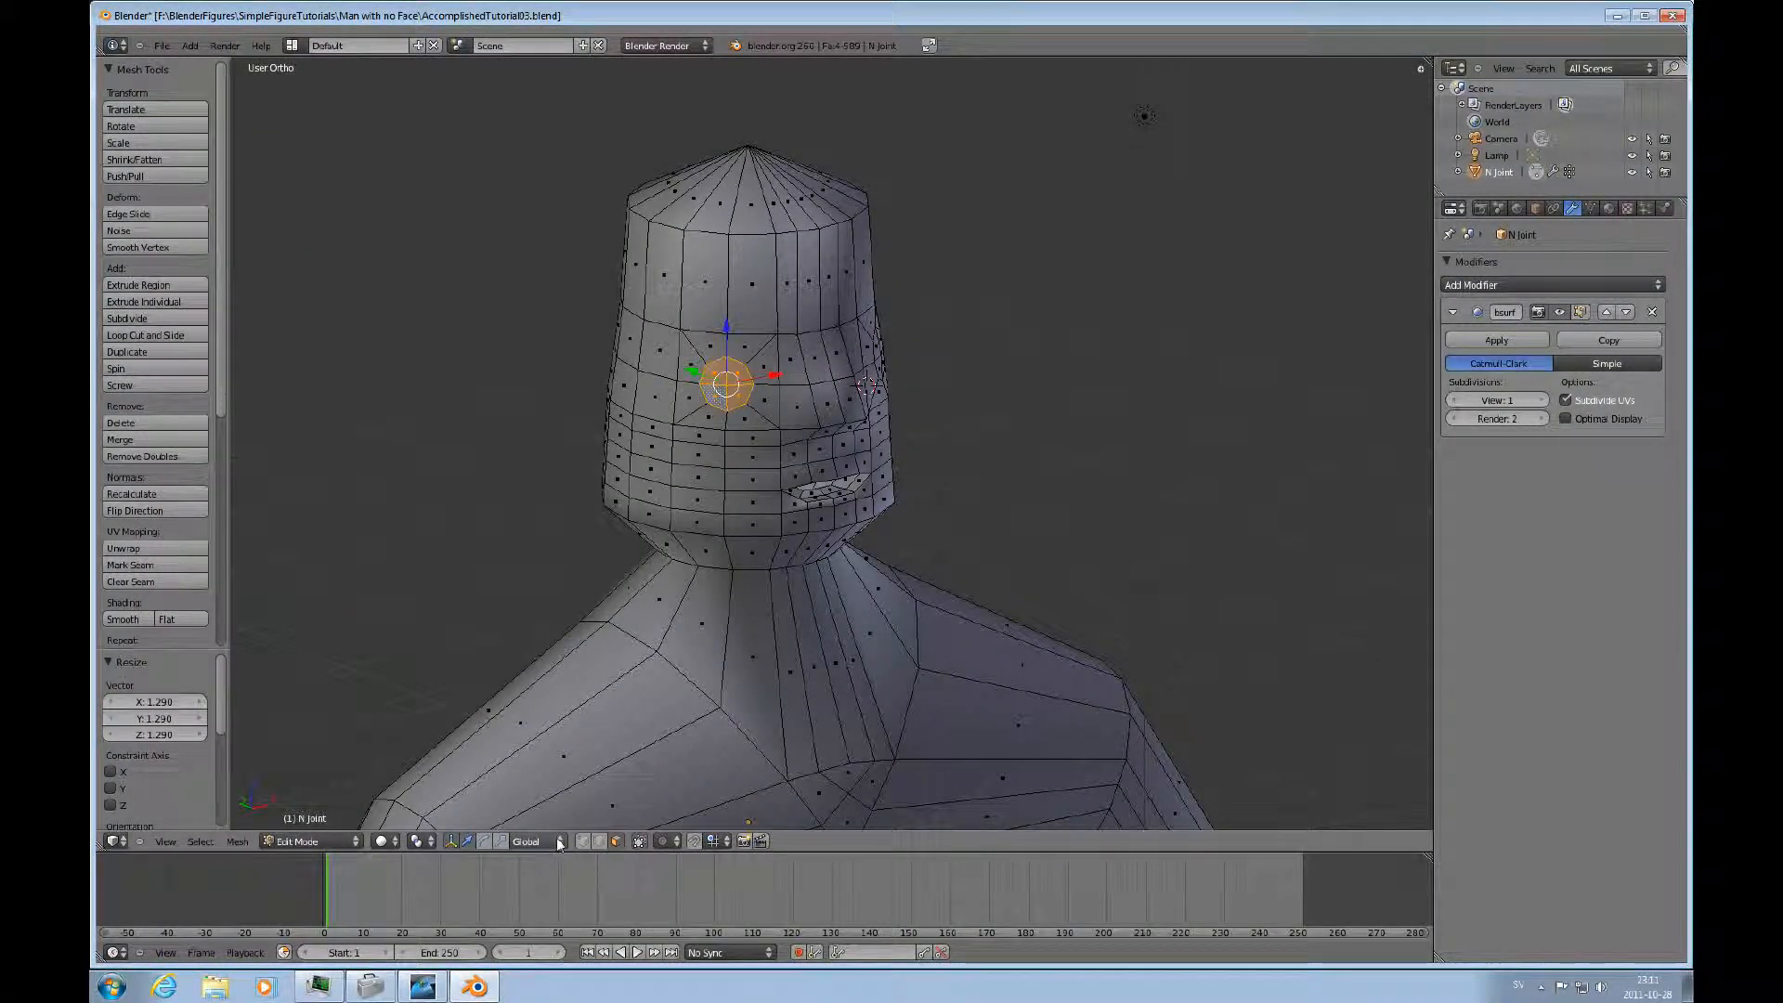
Set Transform Orientation to Normal and slide the eye area along the head surface.
{"action": "left_click", "coordinate": [526, 841]}
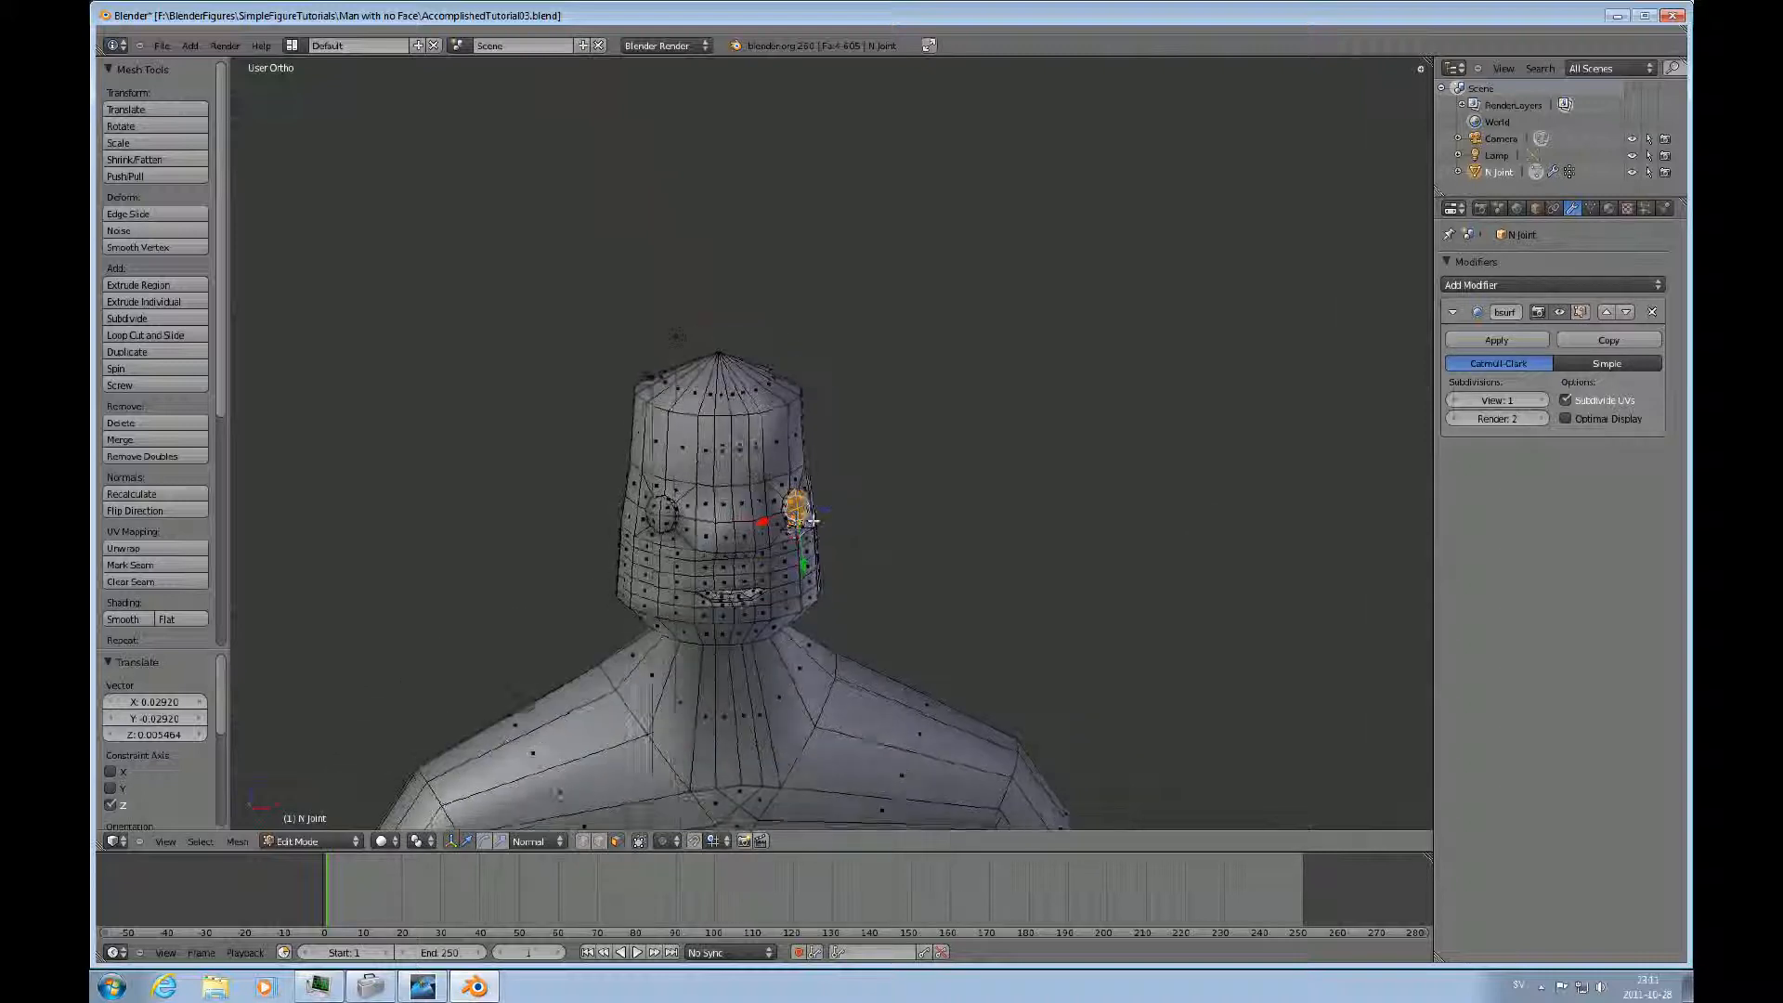
Render the figure with F12 to check the face, then return to the 3D View.
{"action": "key", "text": "F12"}
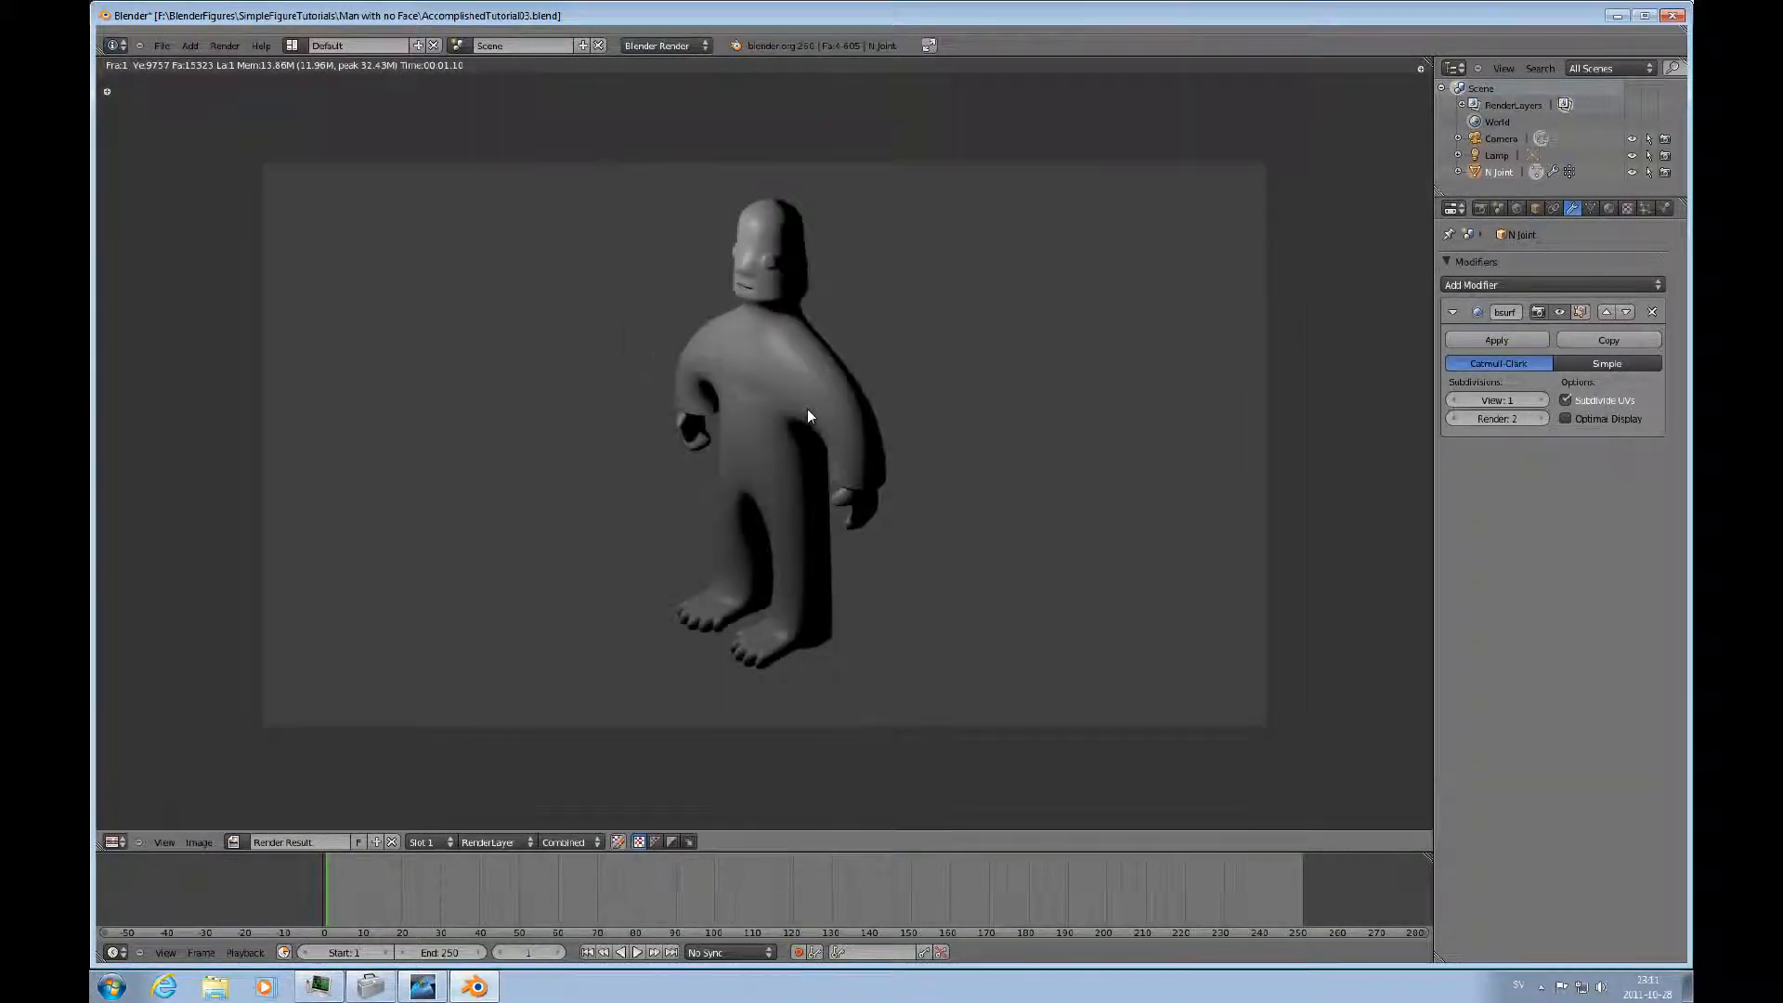
{"action": "mouse_move", "coordinate": [274, 899]}
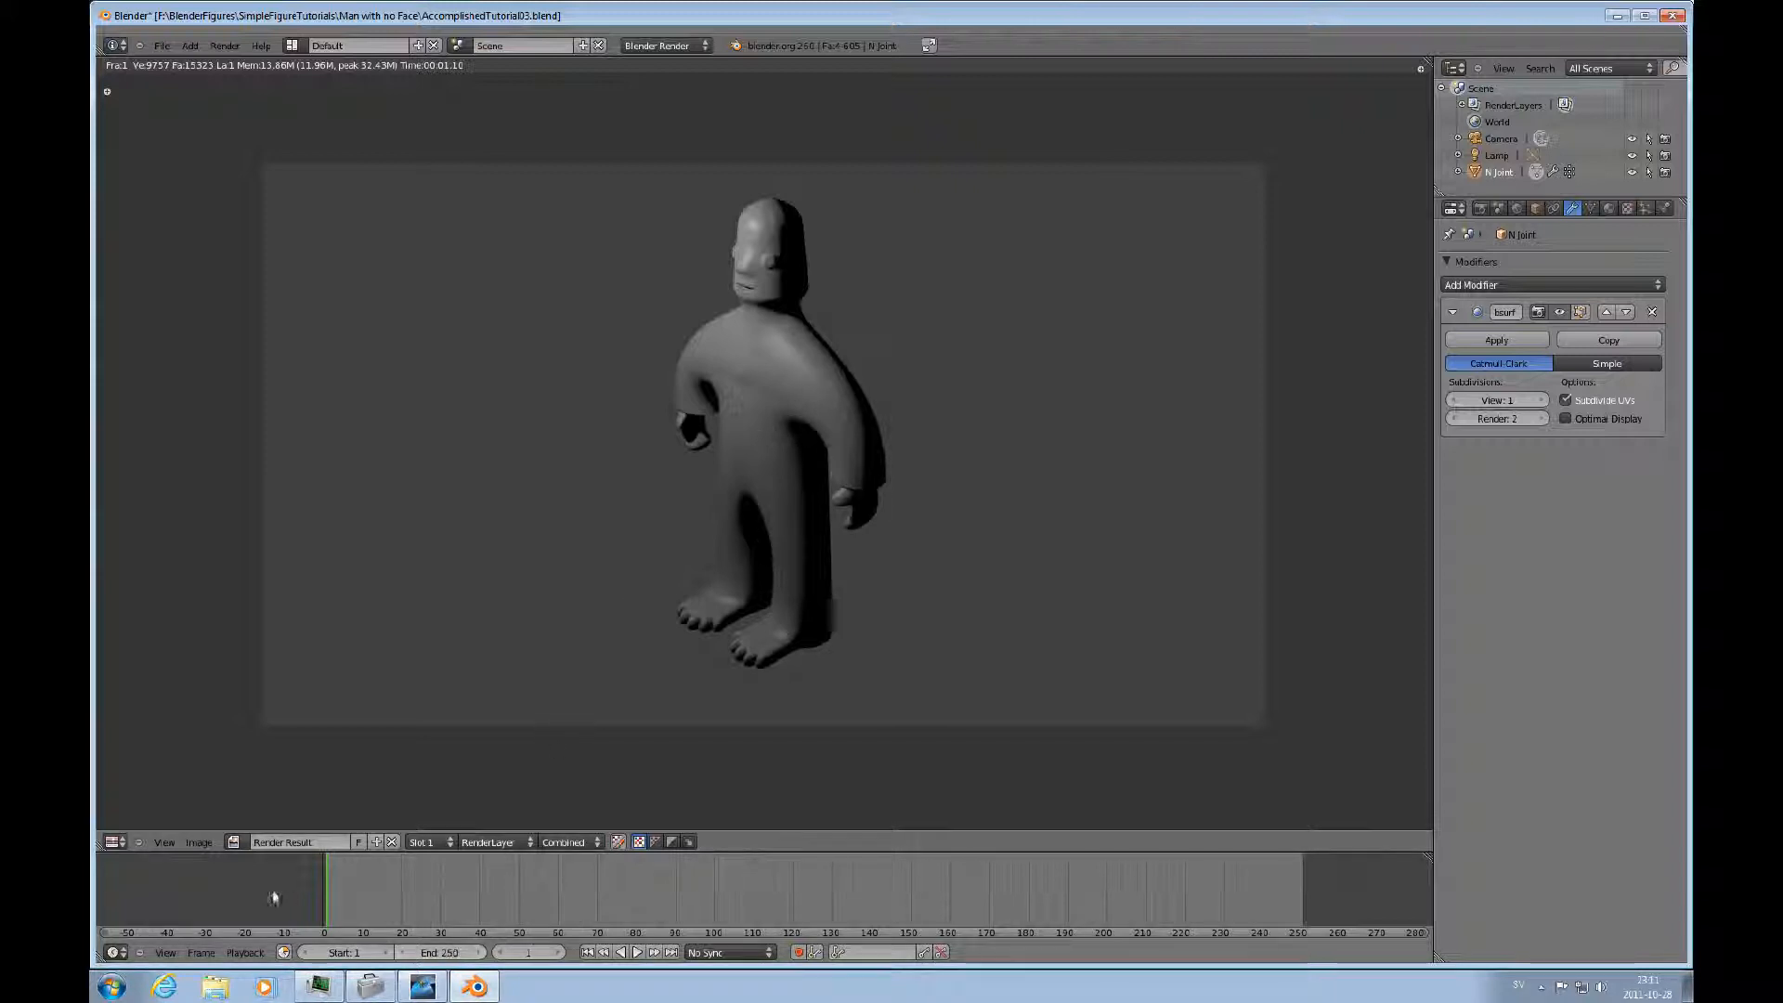
{"action": "left_click", "coordinate": [114, 841]}
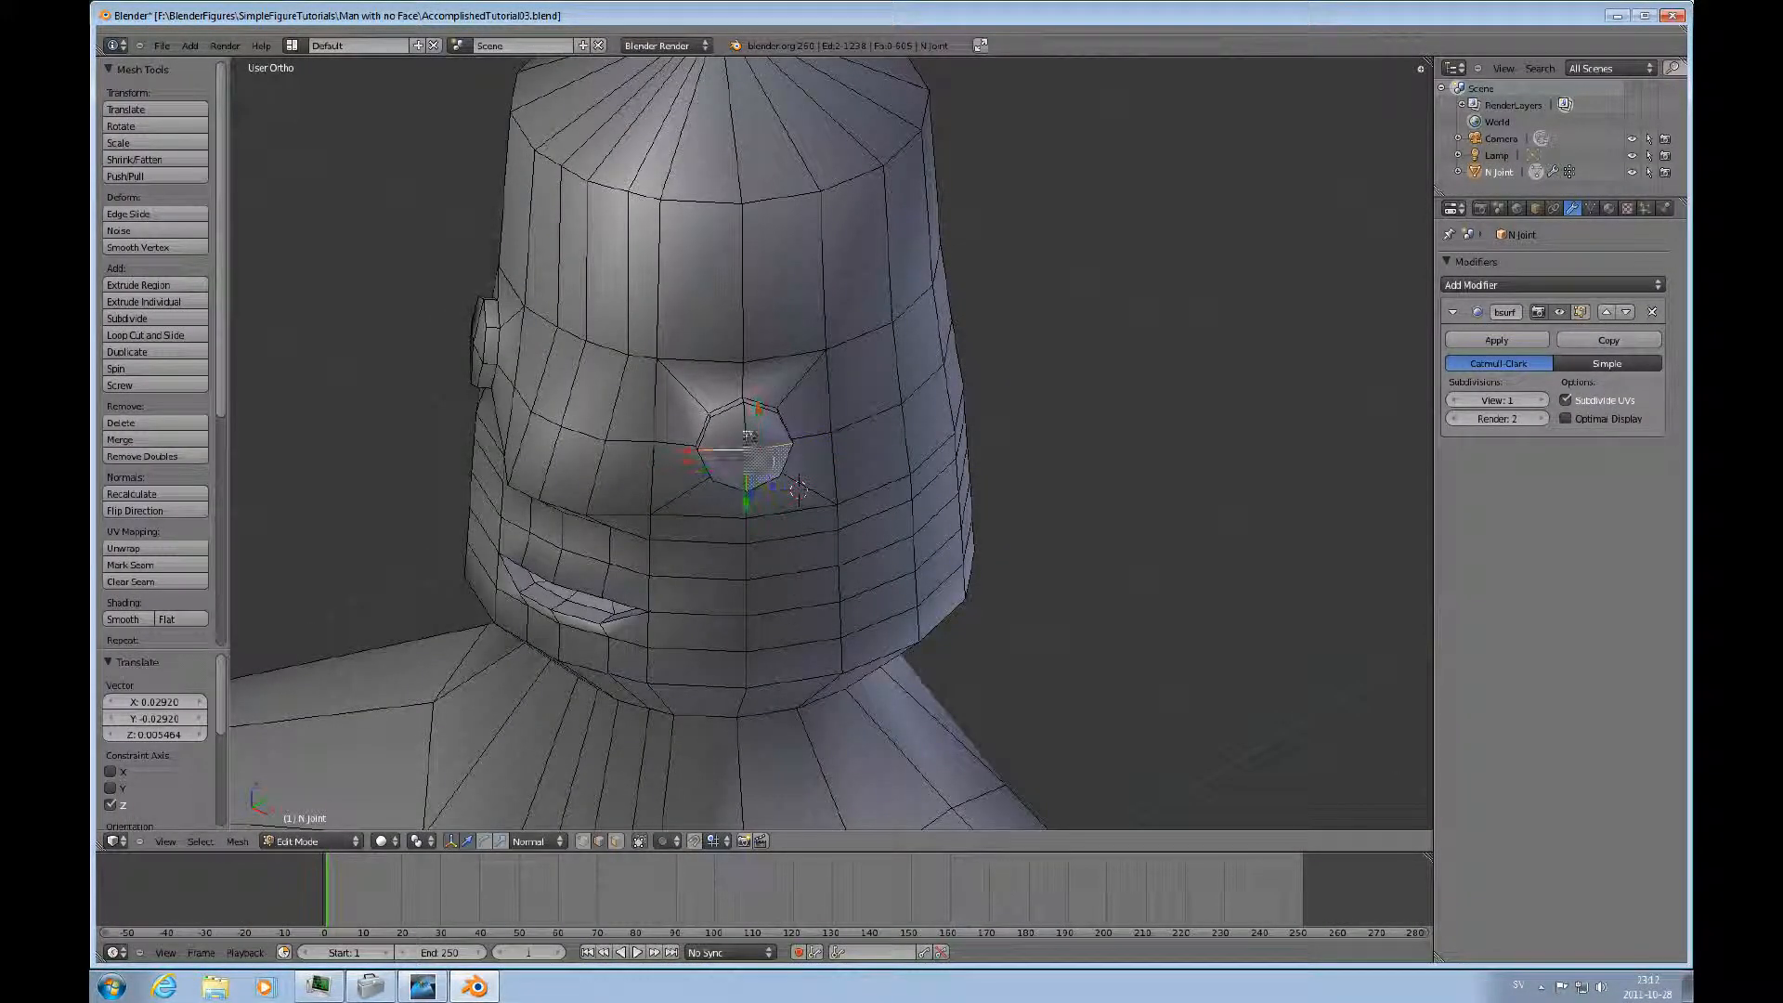
Subdivide the first eye's faces and round its loop with LoopTools Circle.
{"action": "key", "text": "w"}
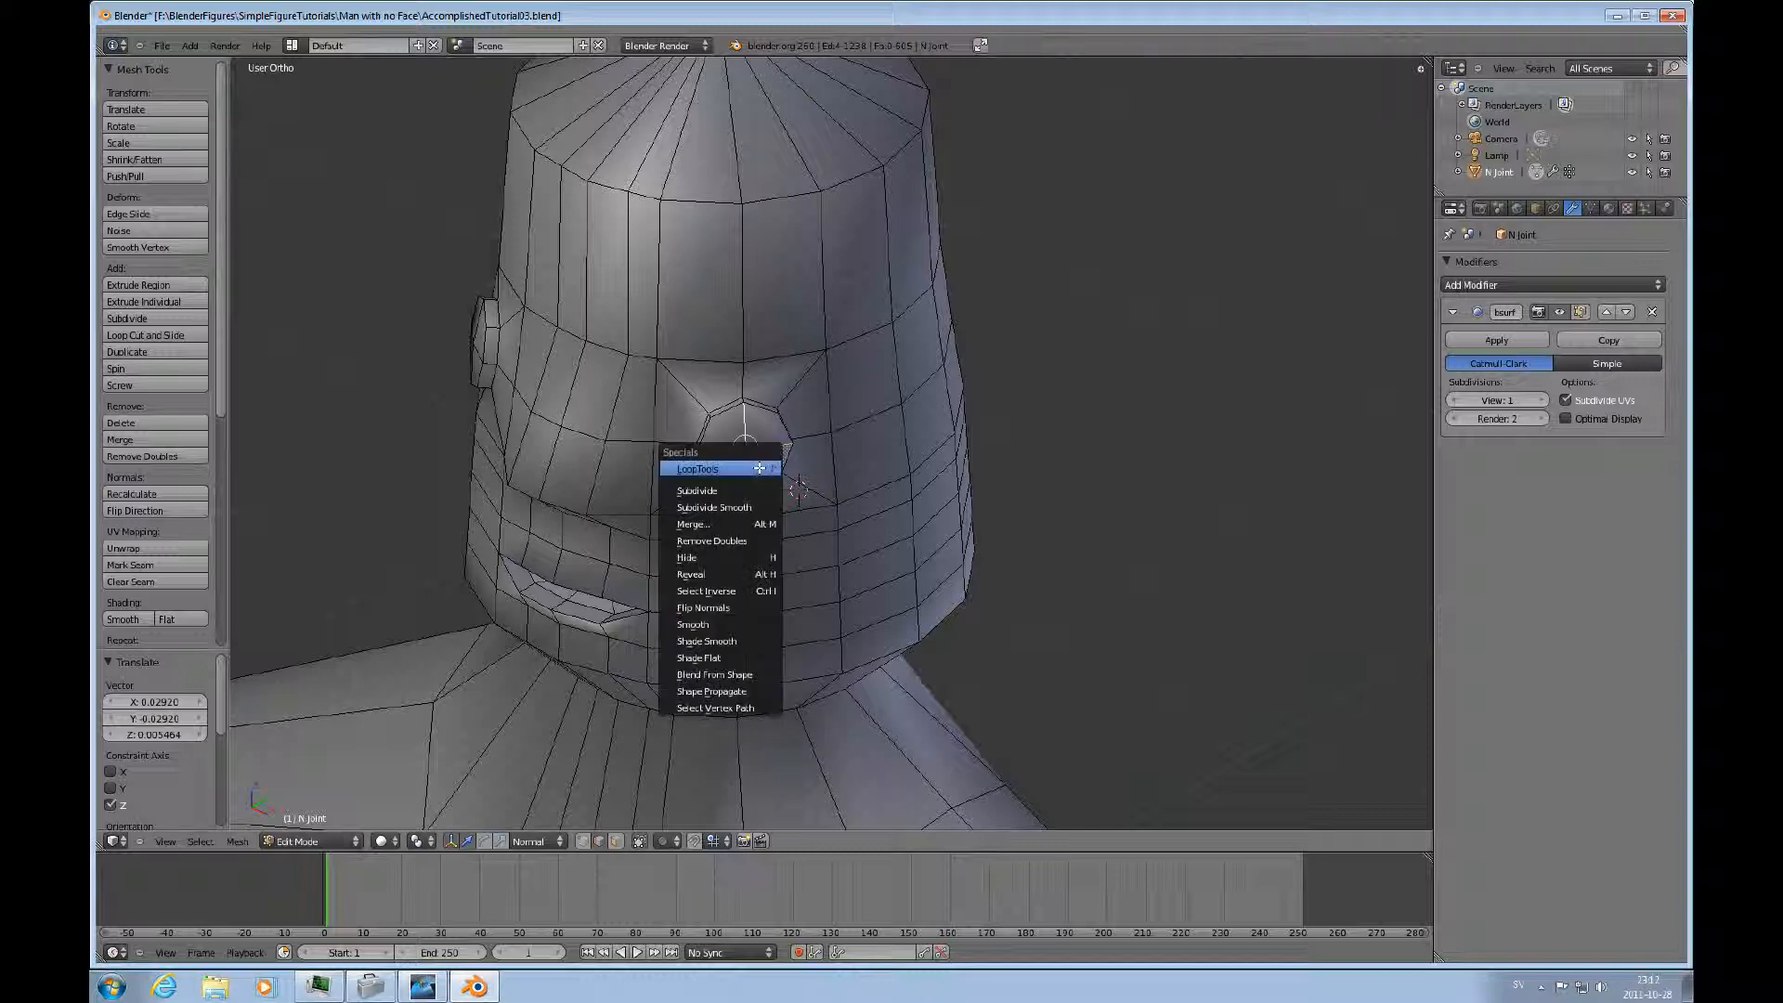
{"action": "left_click", "coordinate": [696, 490]}
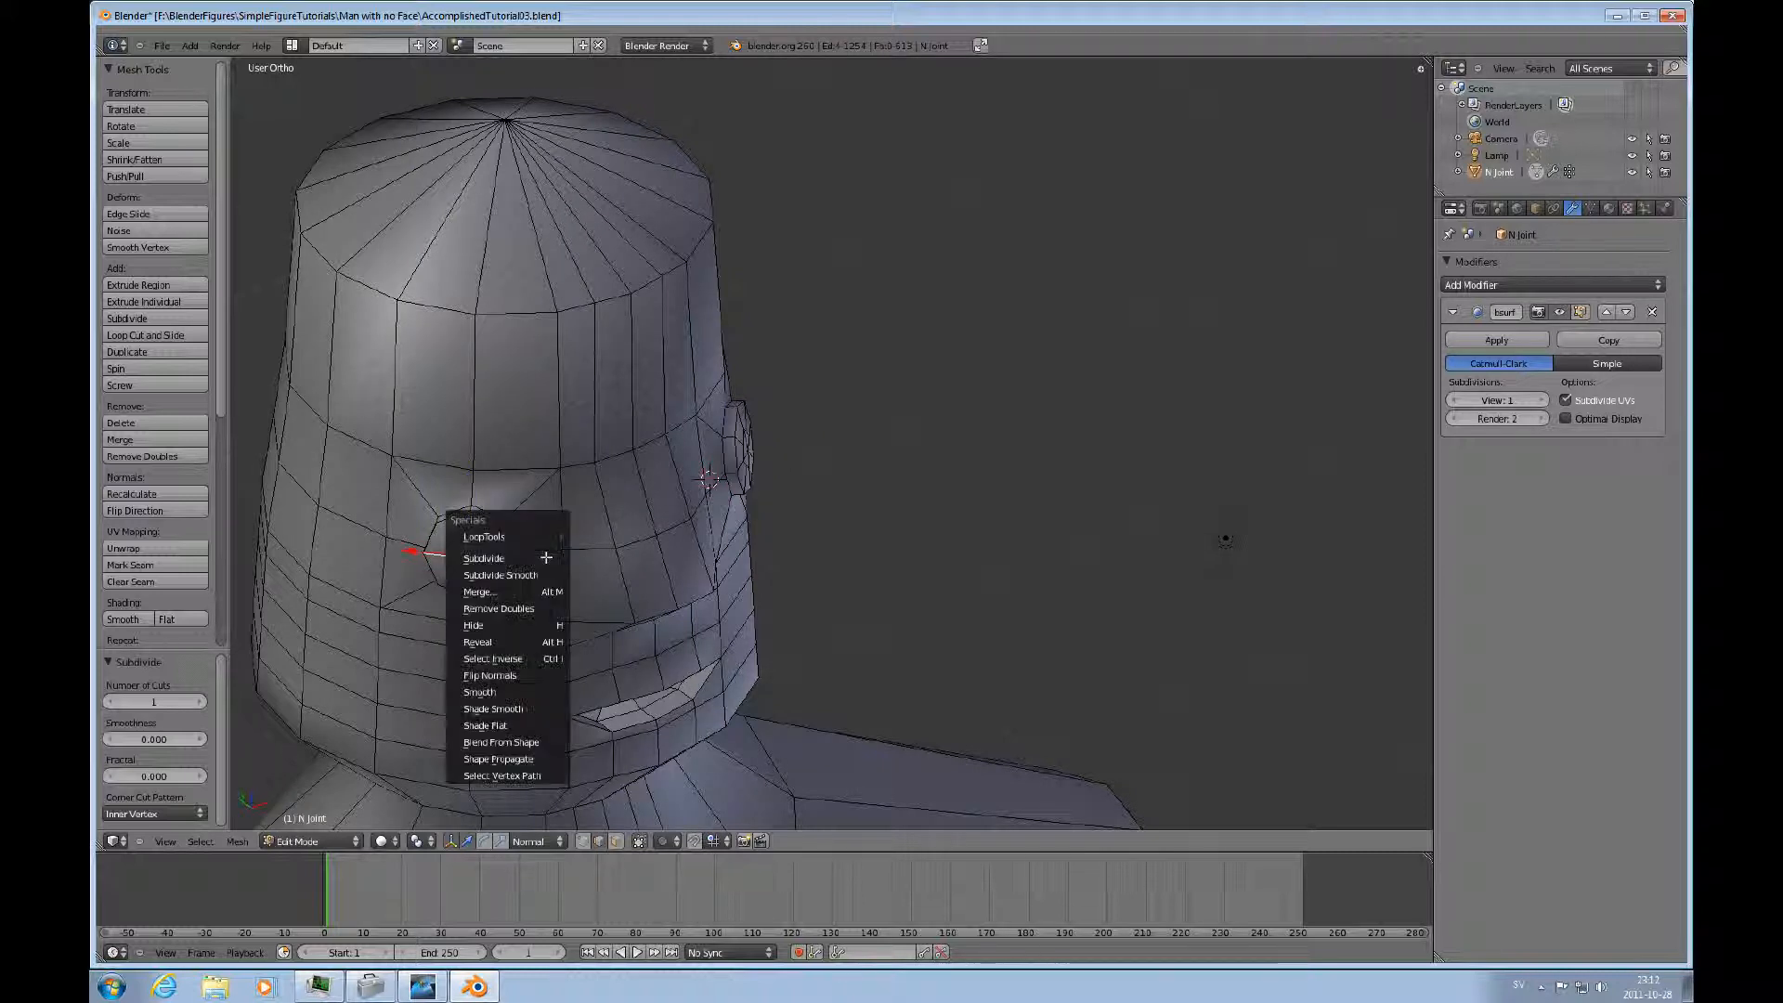
{"action": "left_click", "coordinate": [483, 558]}
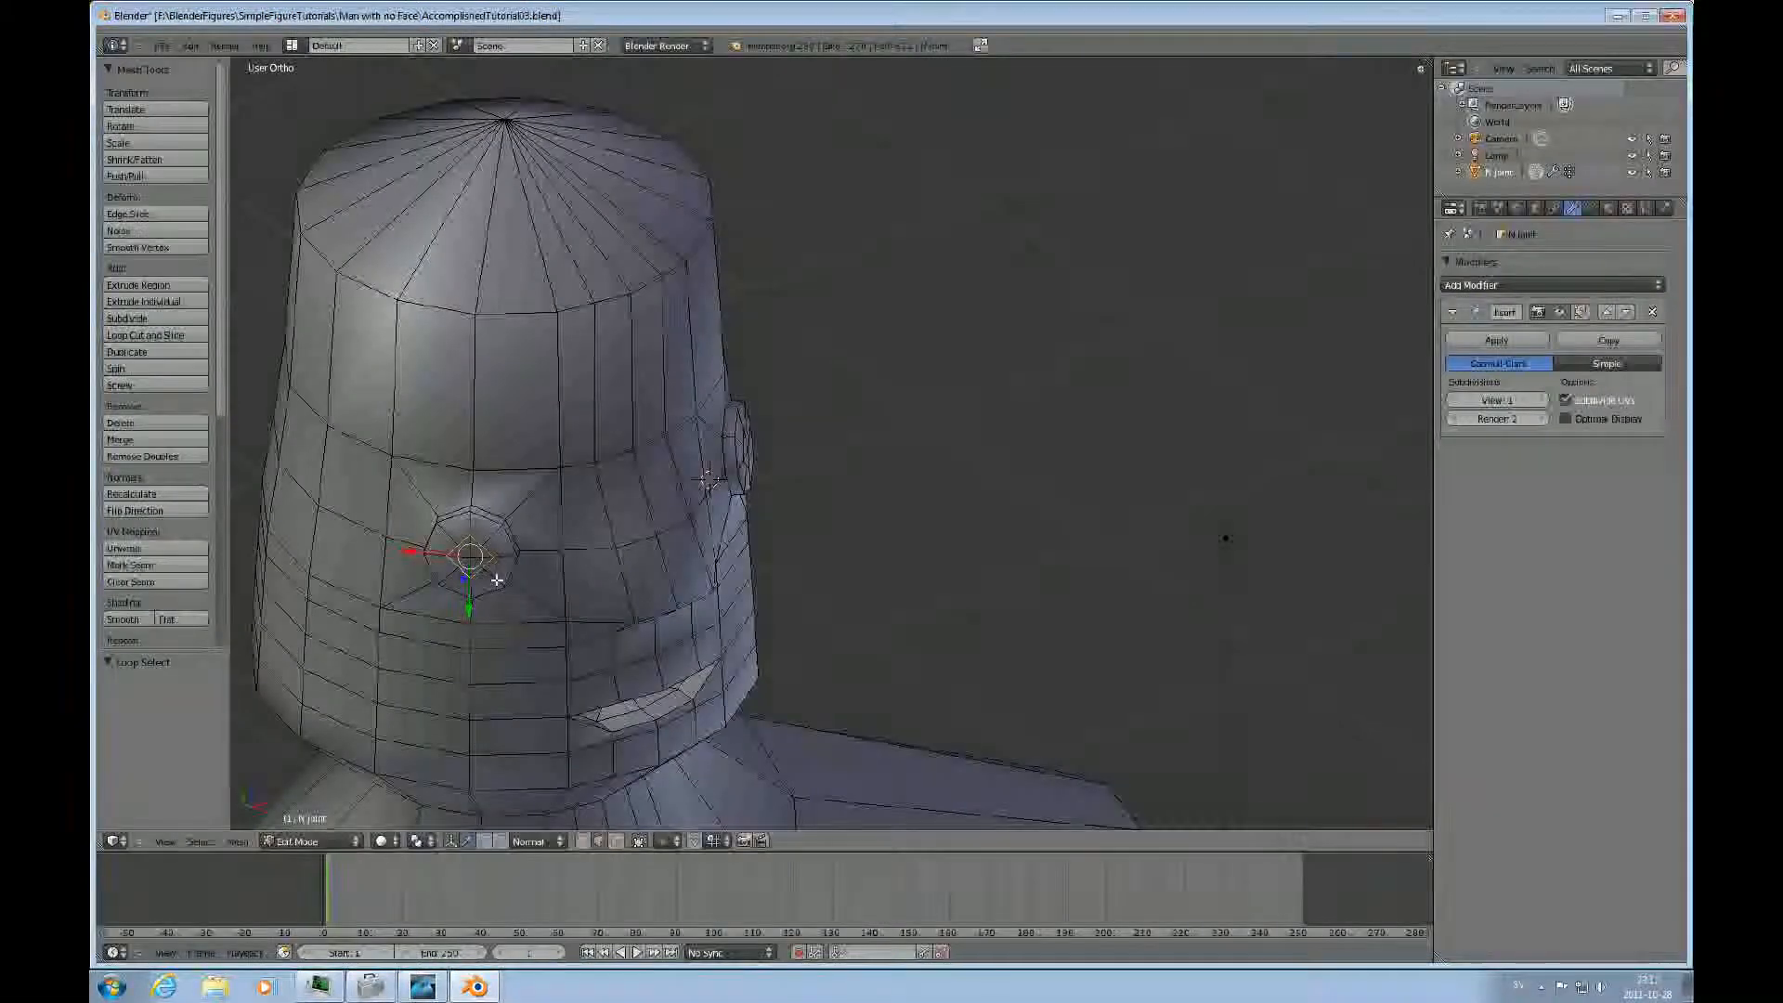
{"action": "key", "text": "w"}
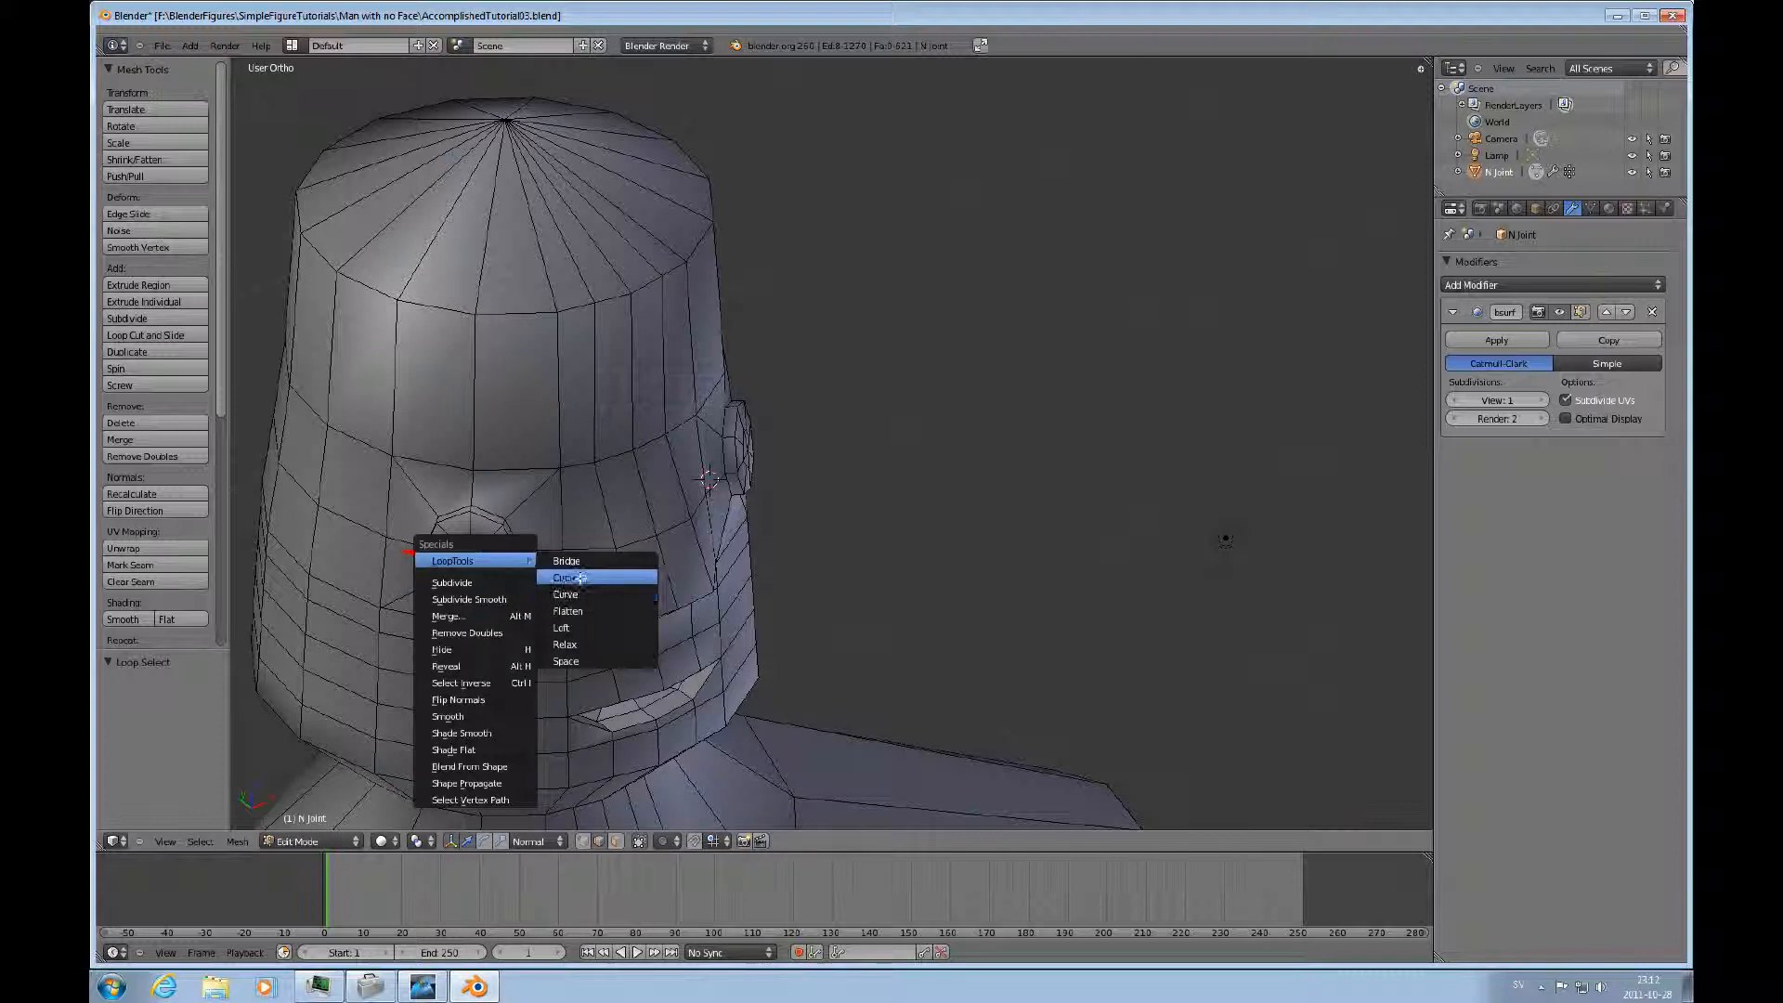
{"action": "left_click", "coordinate": [564, 578]}
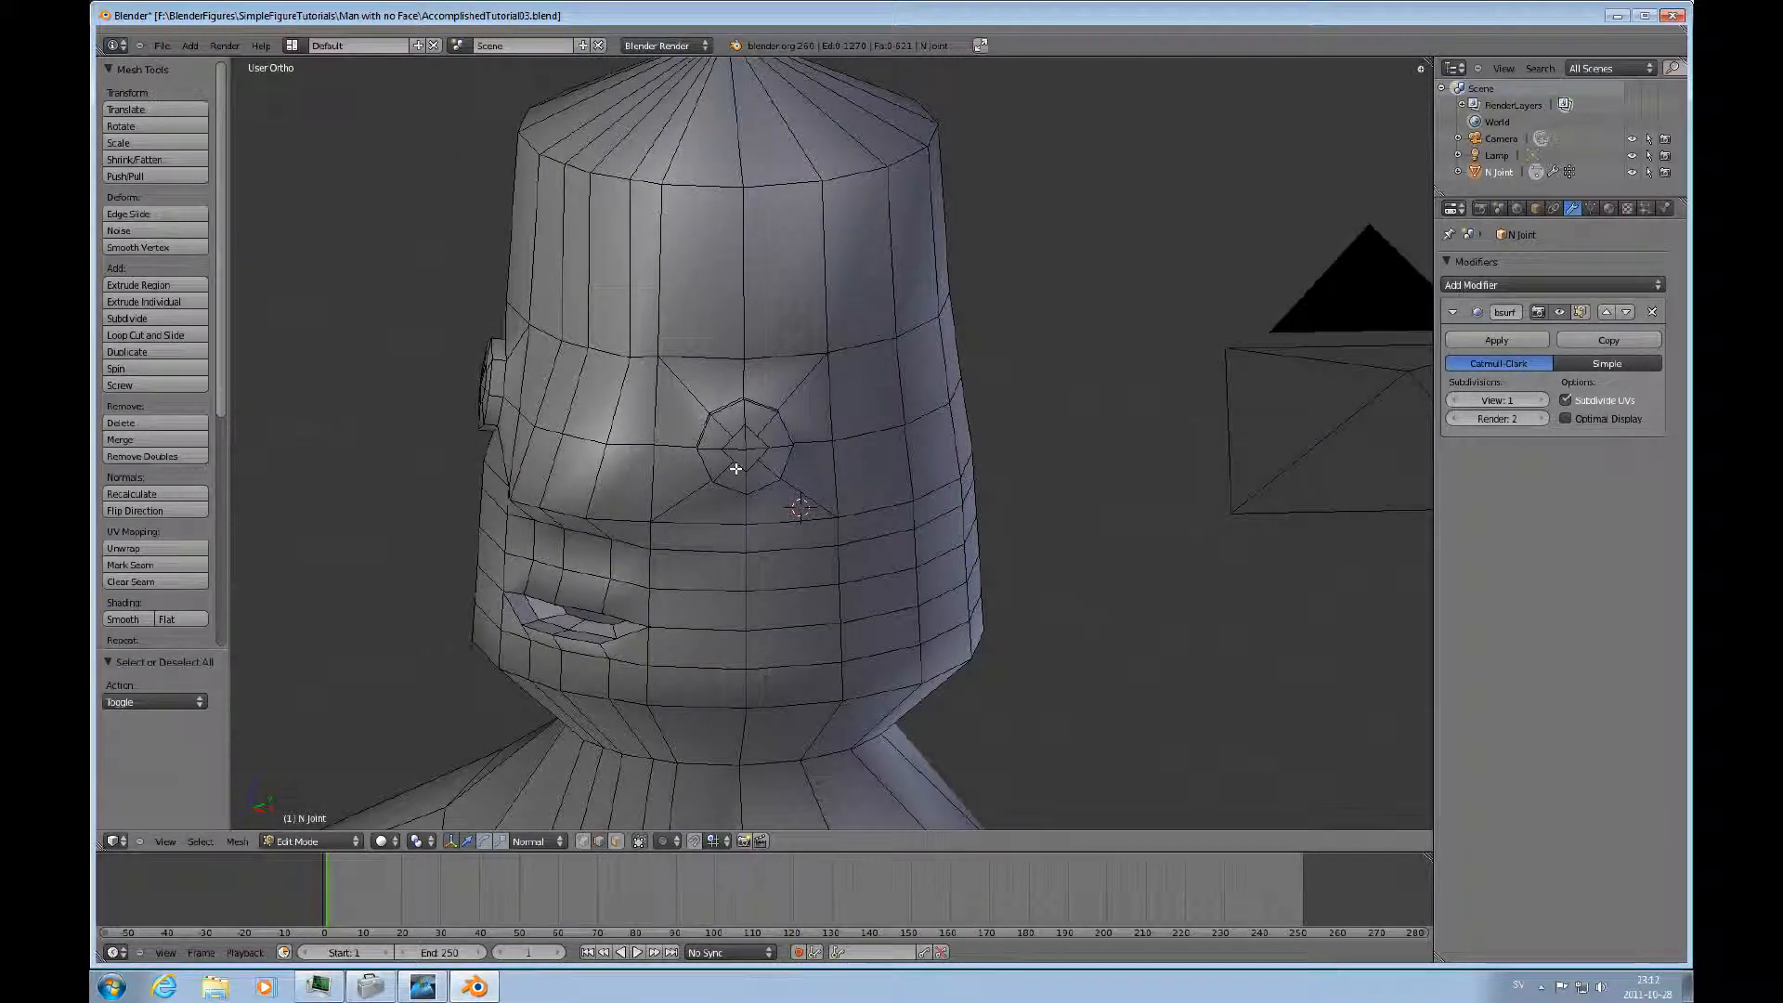
Round the second eye's edge loop into a circle with LoopTools Circle.
{"action": "left_click", "coordinate": [734, 455]}
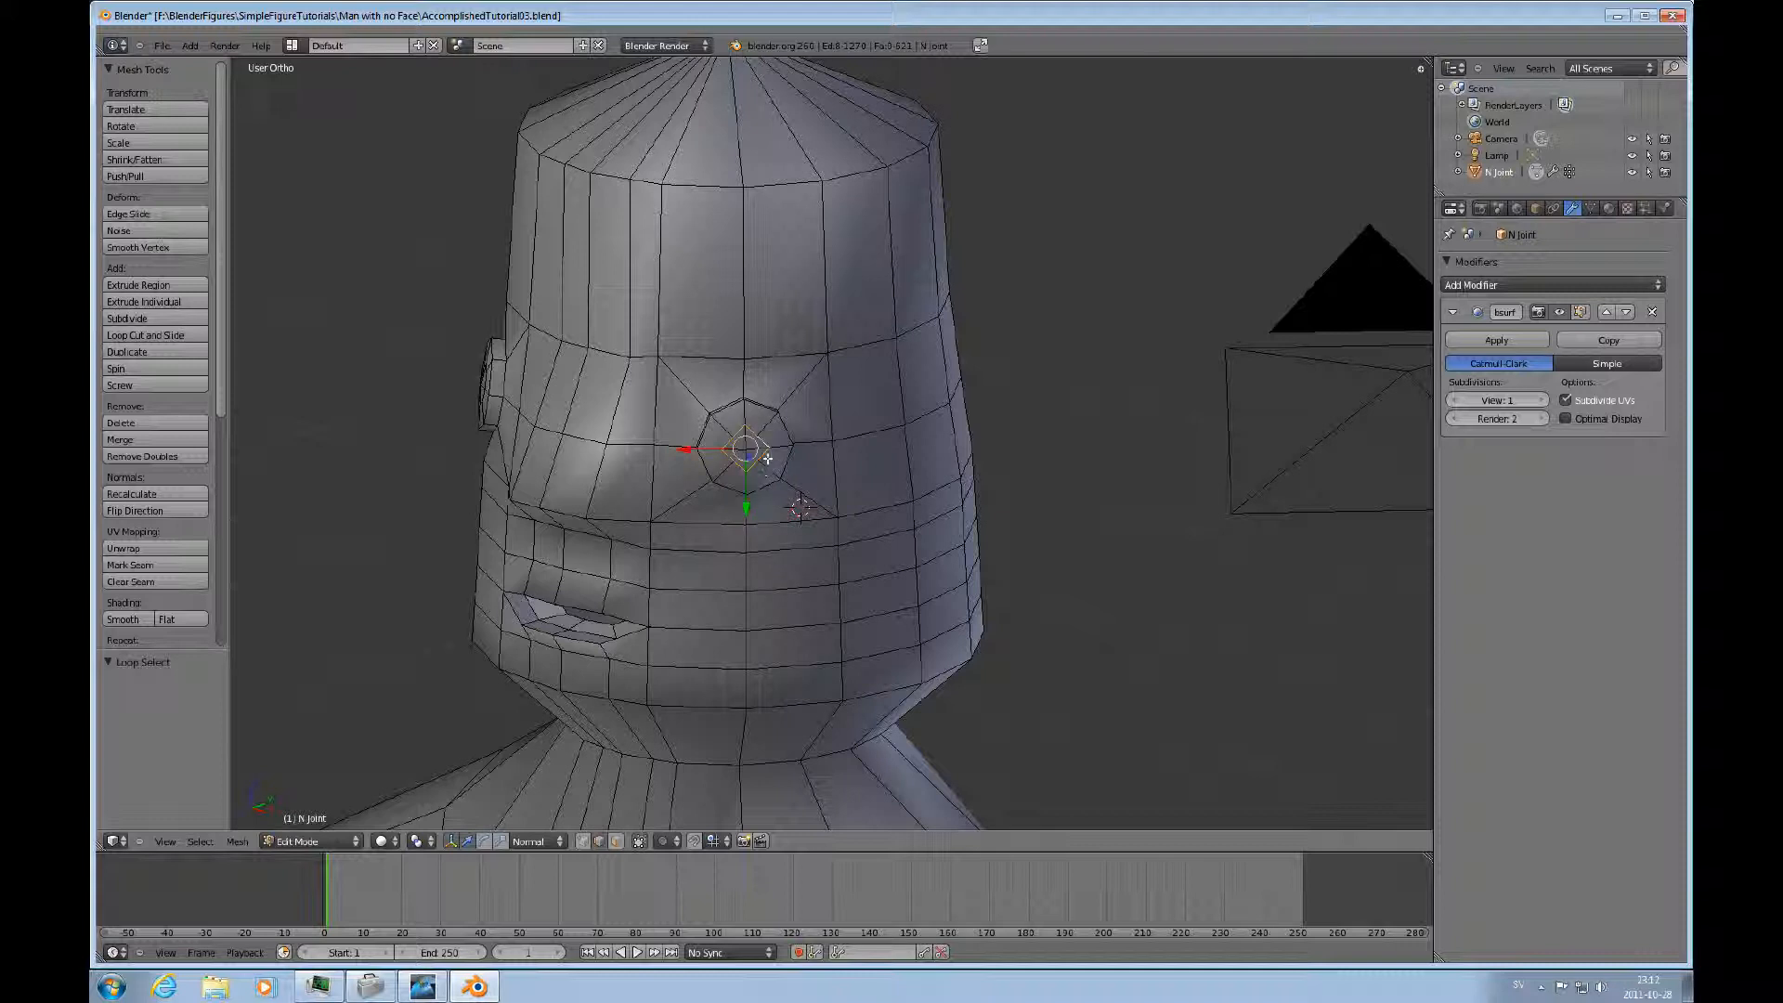
{"action": "key", "text": "W"}
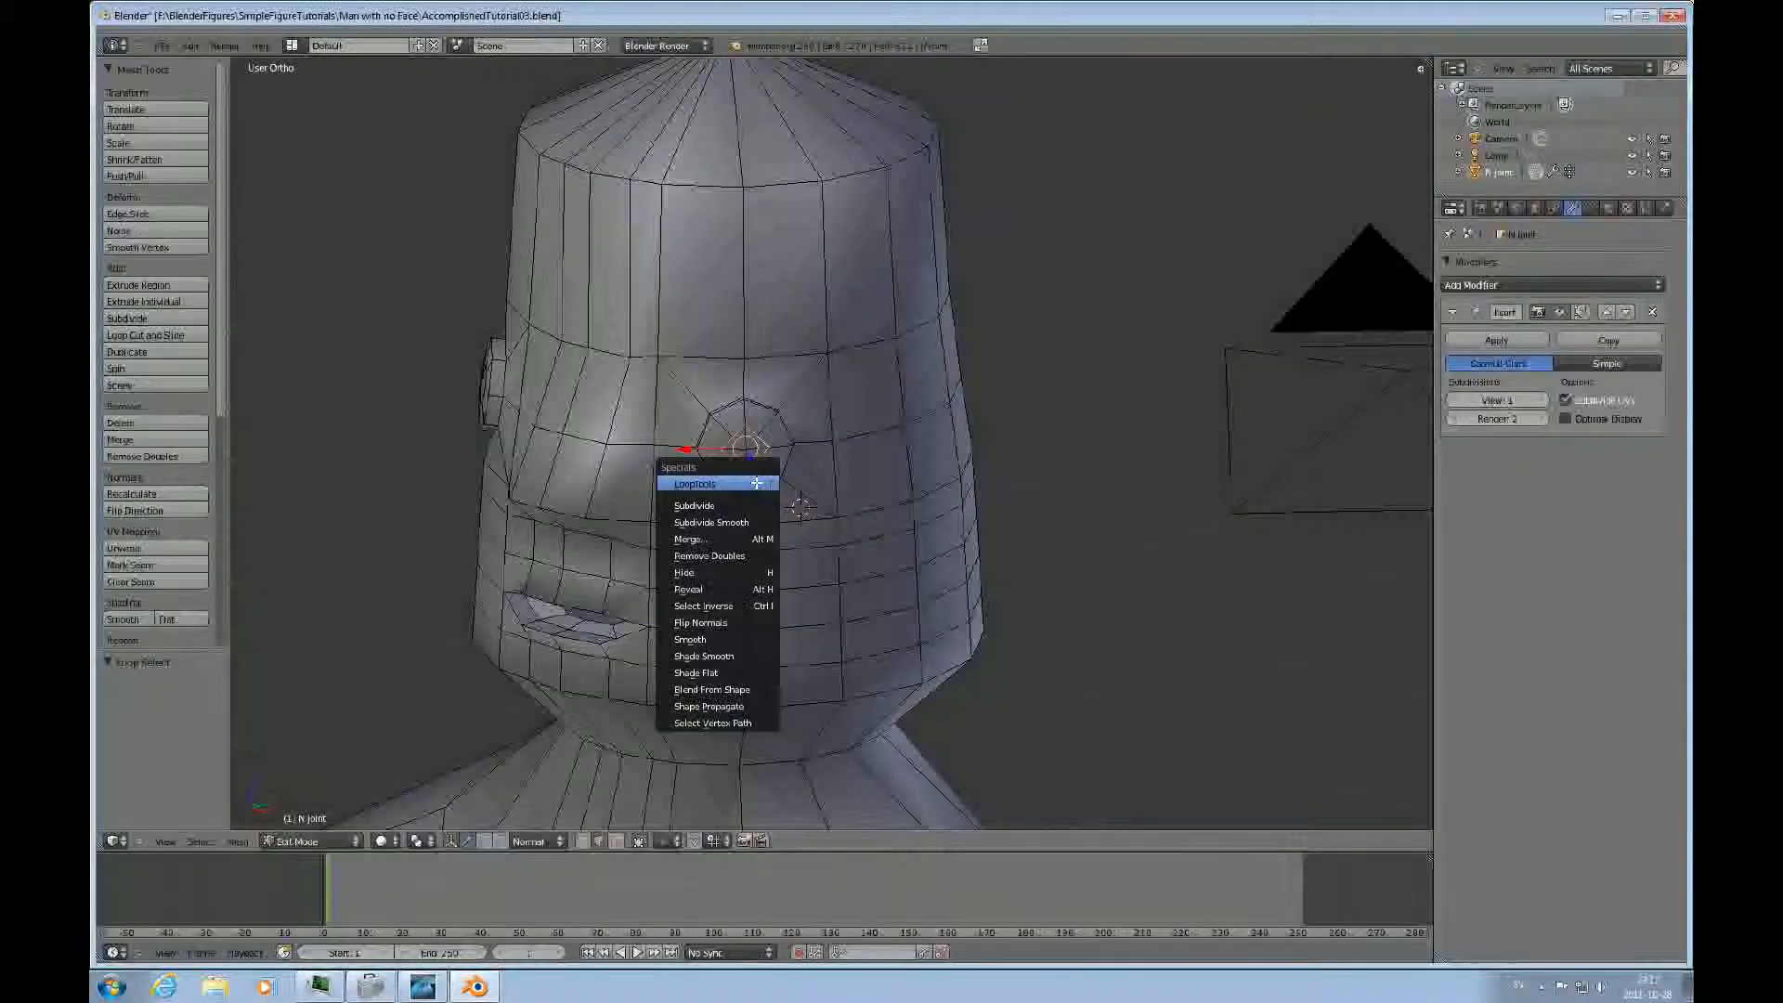
{"action": "left_click", "coordinate": [694, 483]}
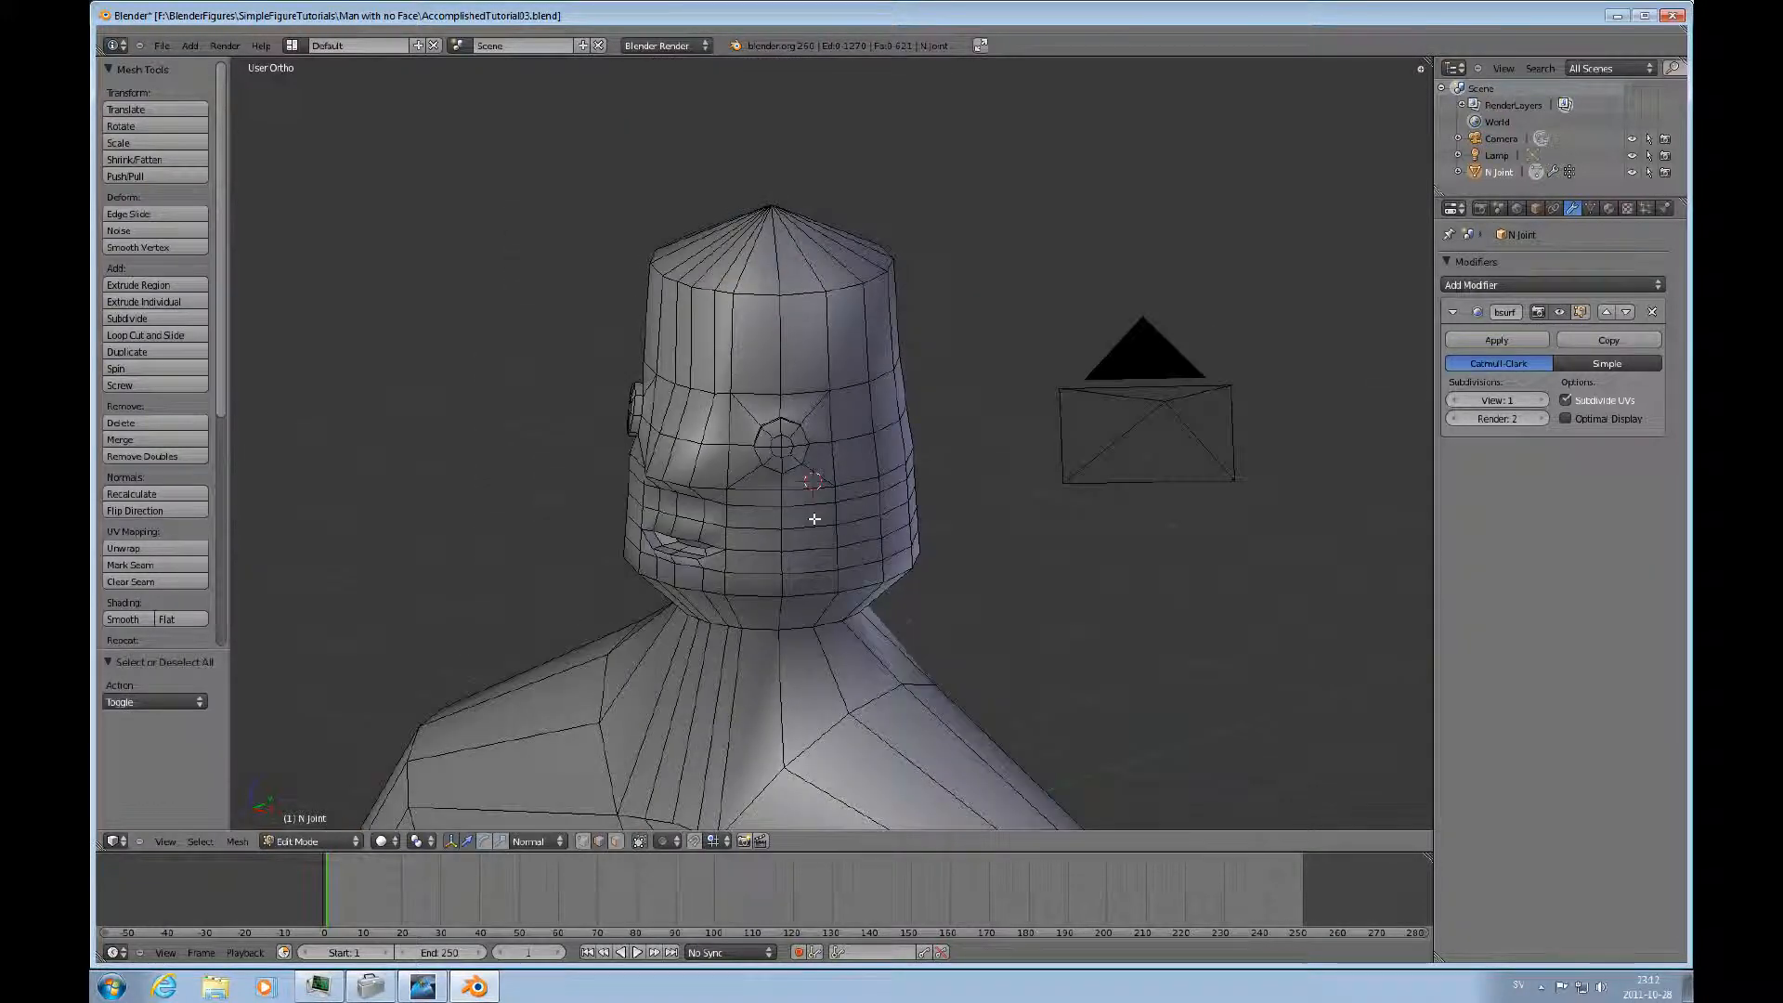
Render a check of the matching eye rings, then switch the editor back to 3D View.
{"action": "scroll", "scroll_direction": "down", "scroll_amount": 3}
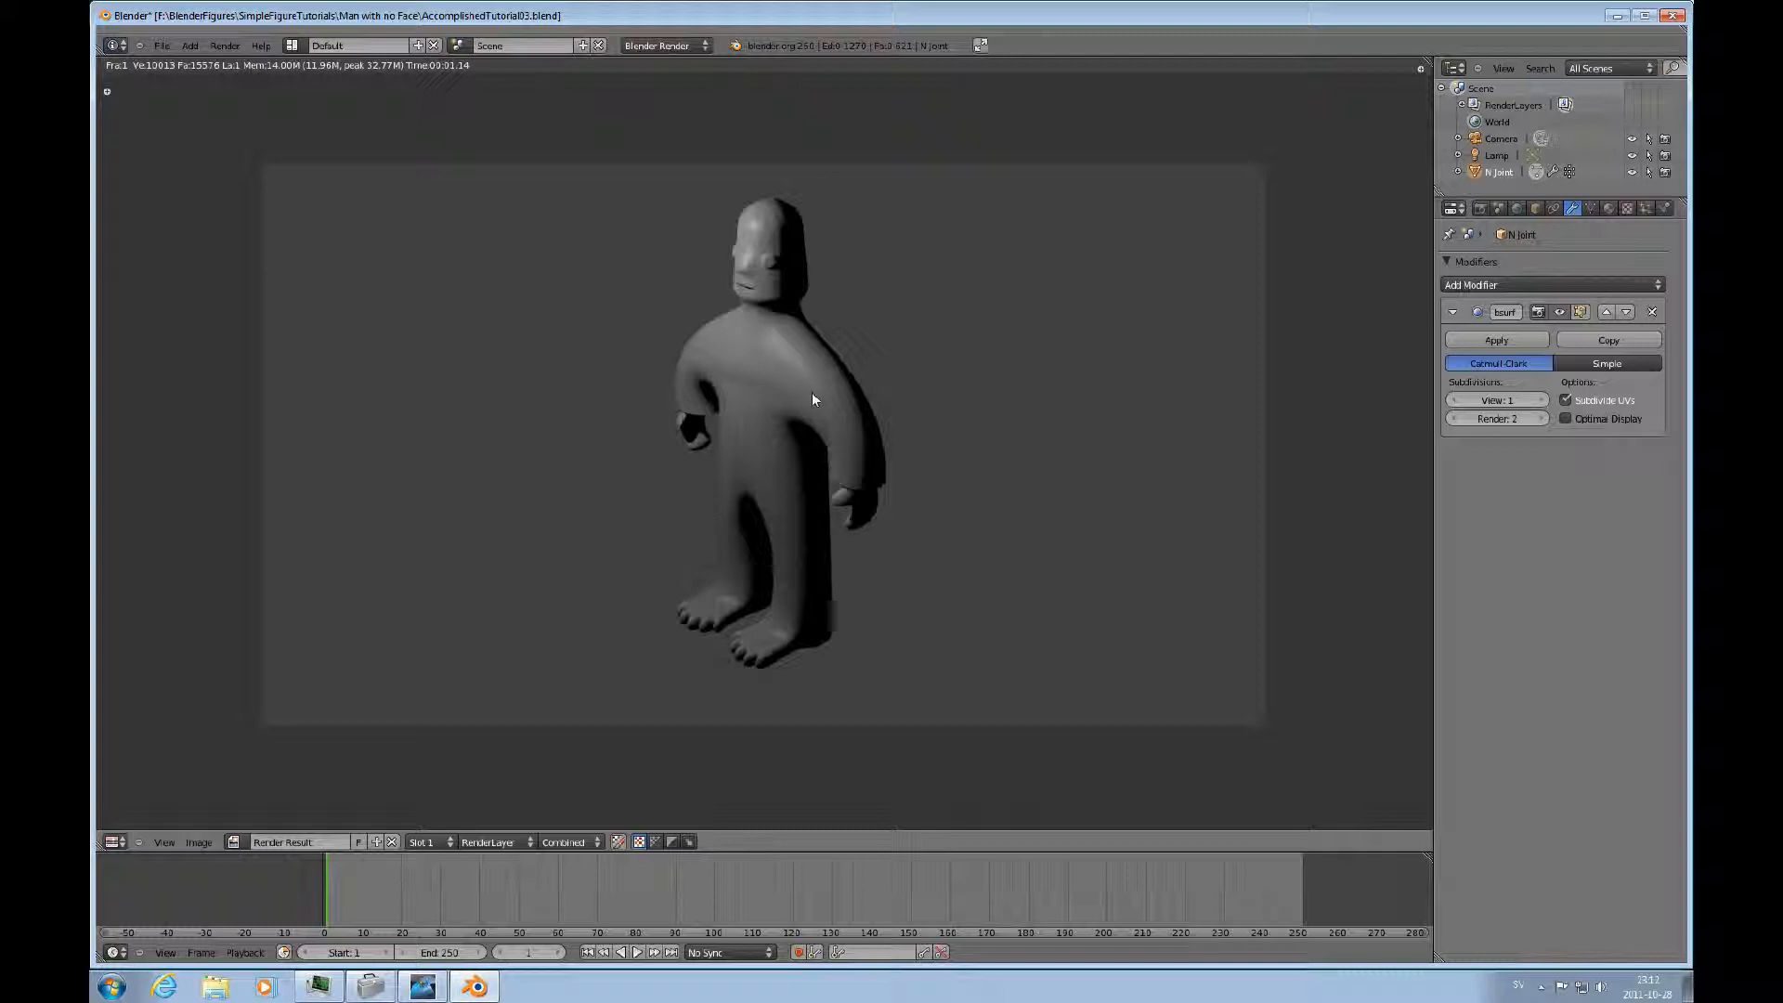
{"action": "mouse_move", "coordinate": [537, 749]}
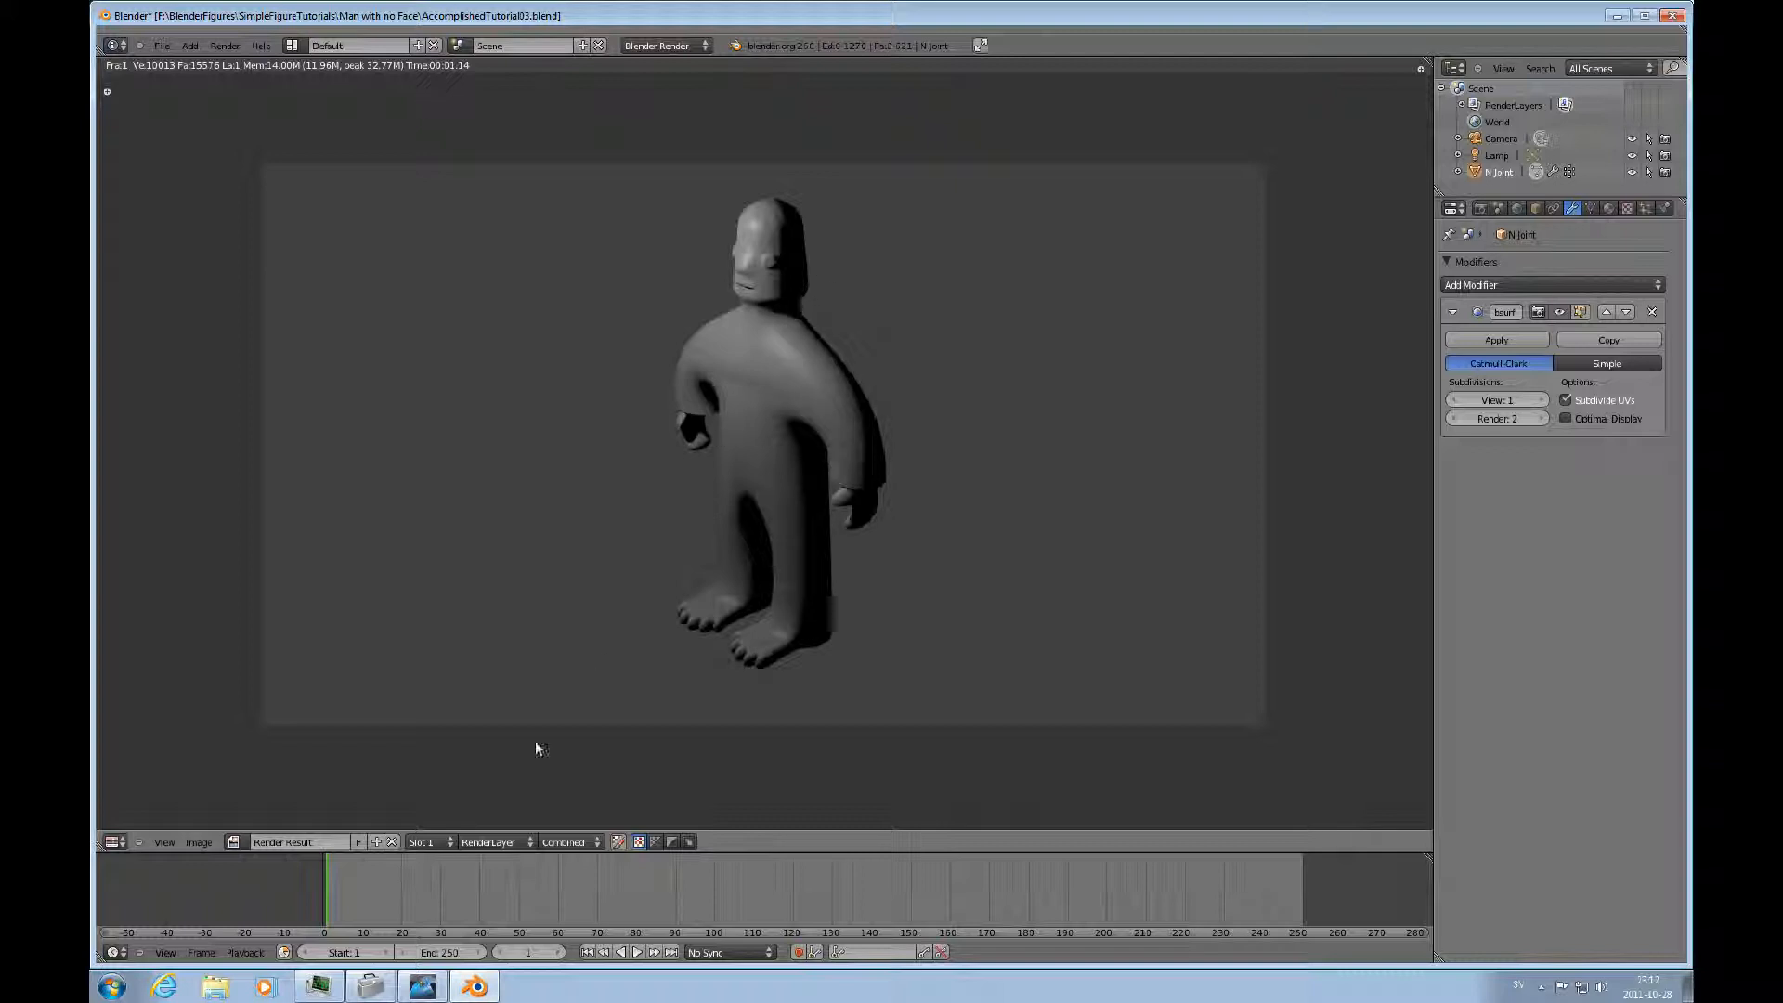
{"action": "left_click", "coordinate": [114, 841]}
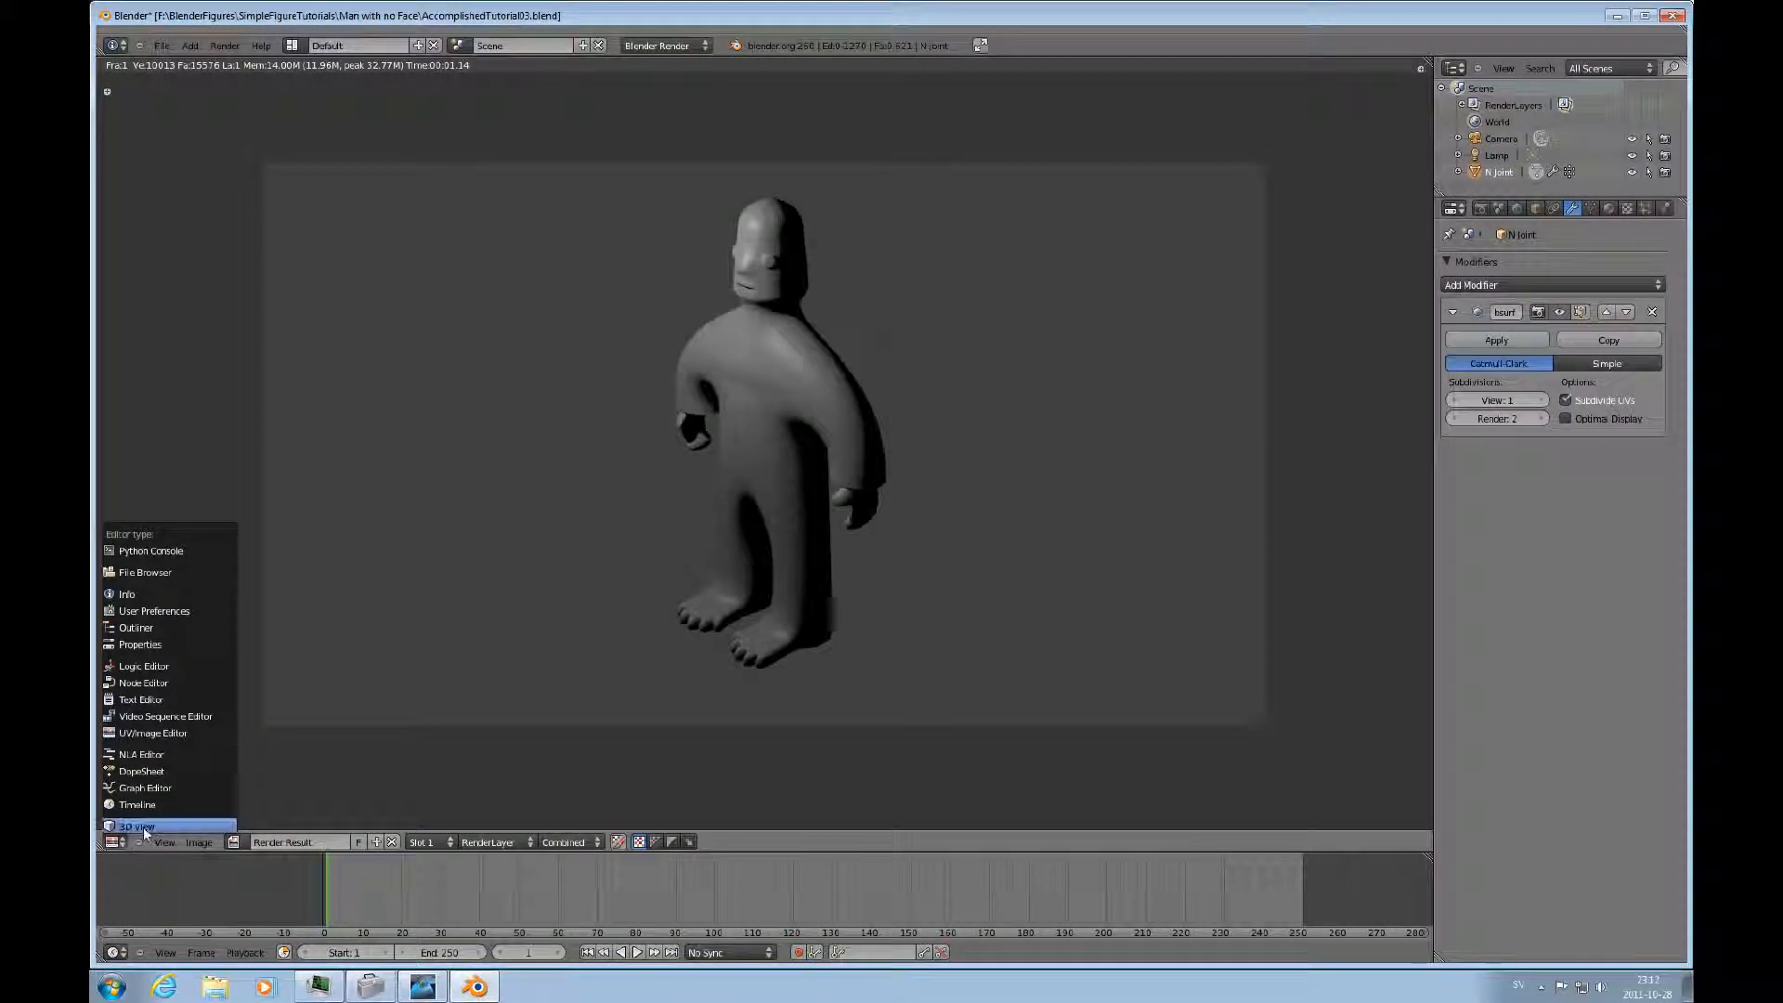
{"action": "left_click", "coordinate": [135, 827]}
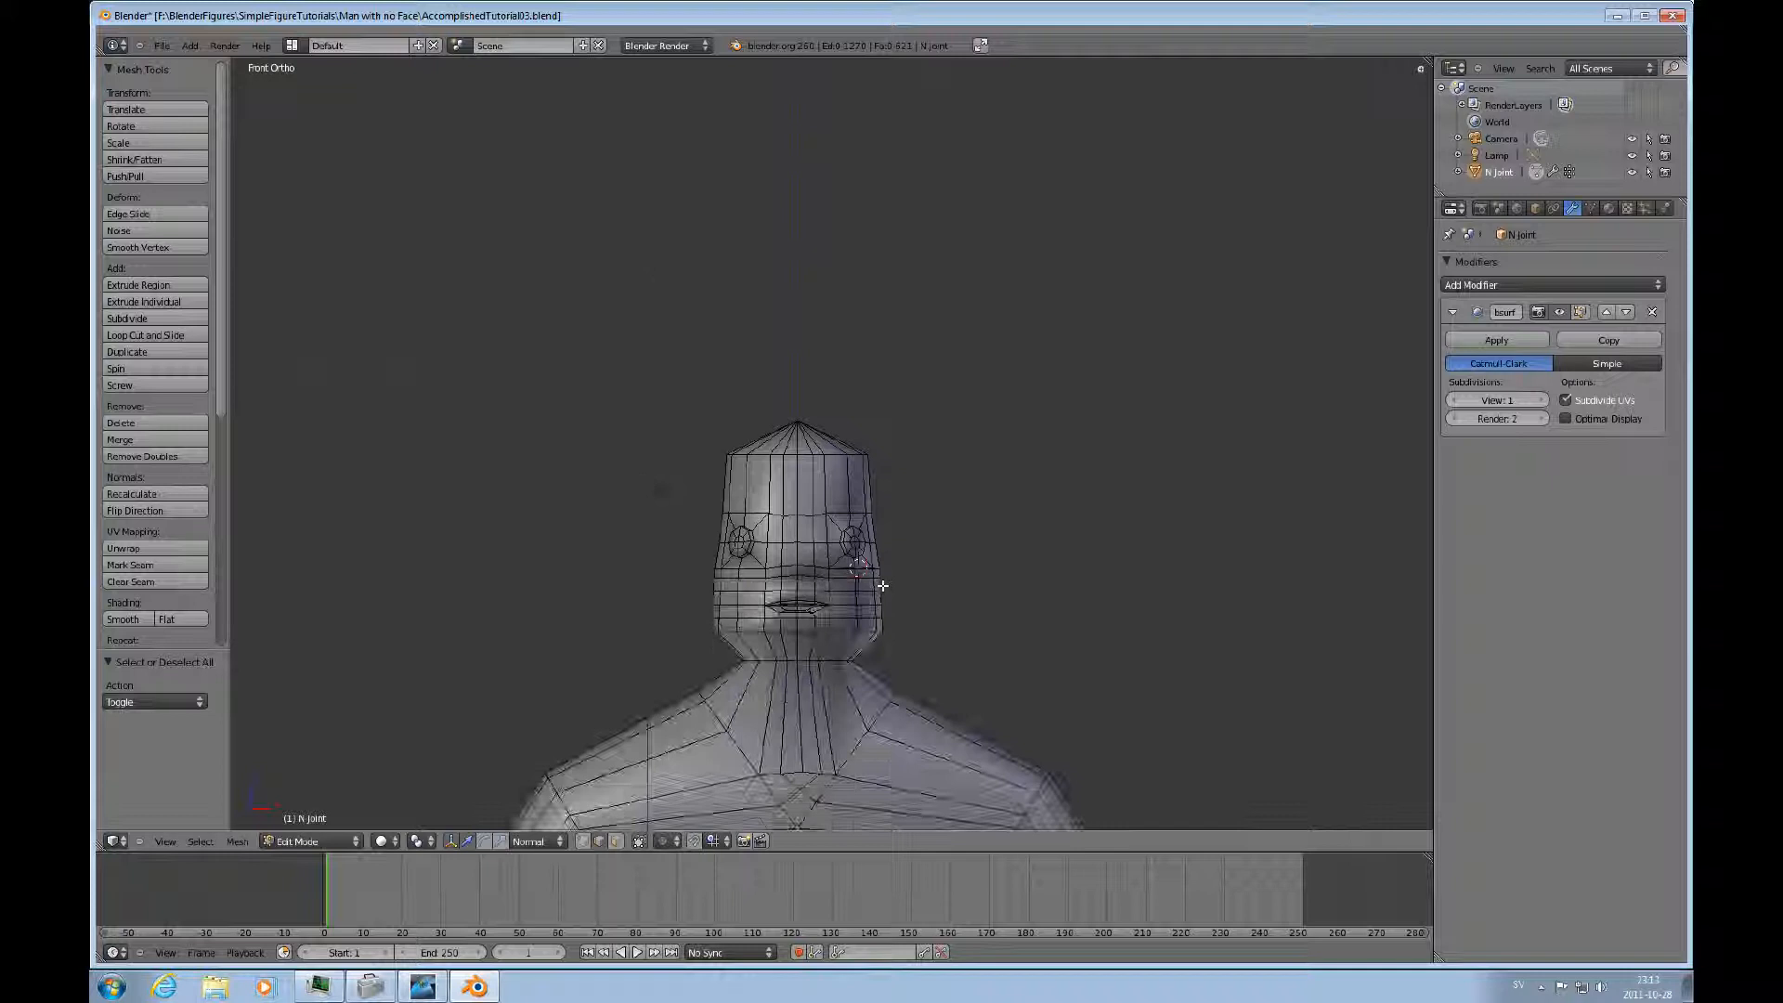
Raise the head's top loop along Z and lower the peak vertex into a rounded dome.
{"action": "left_click", "coordinate": [797, 450]}
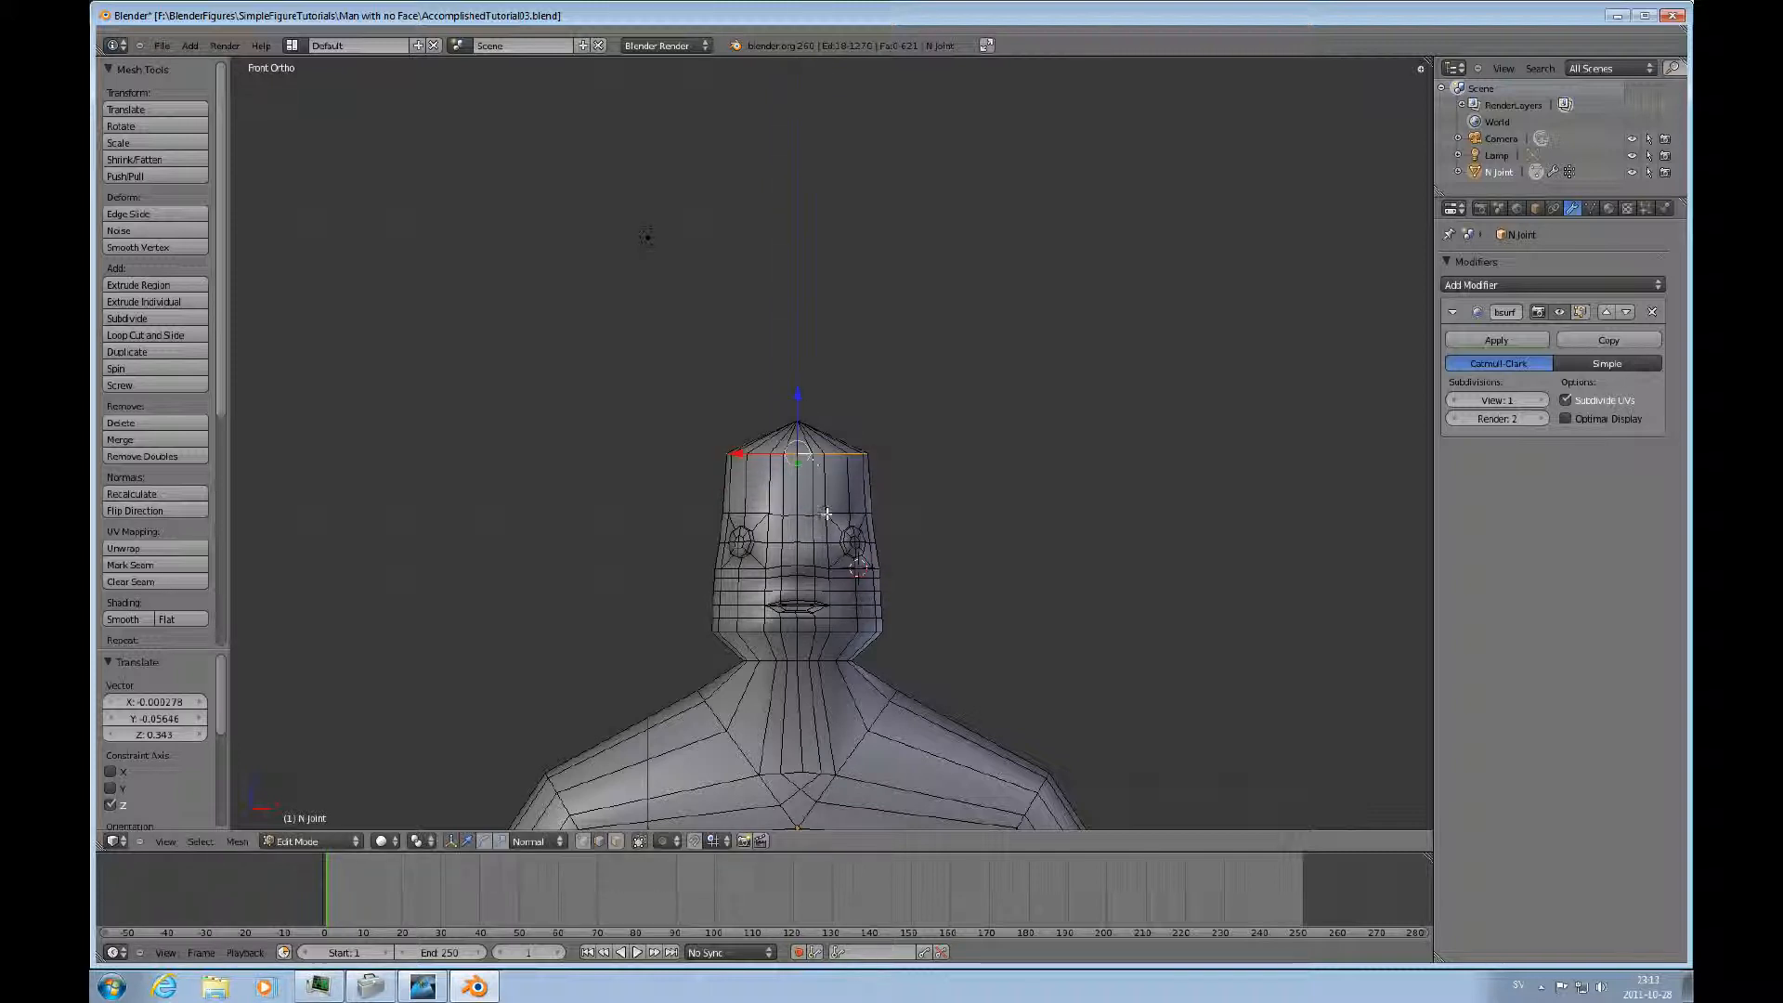
{"action": "left_click", "coordinate": [145, 334]}
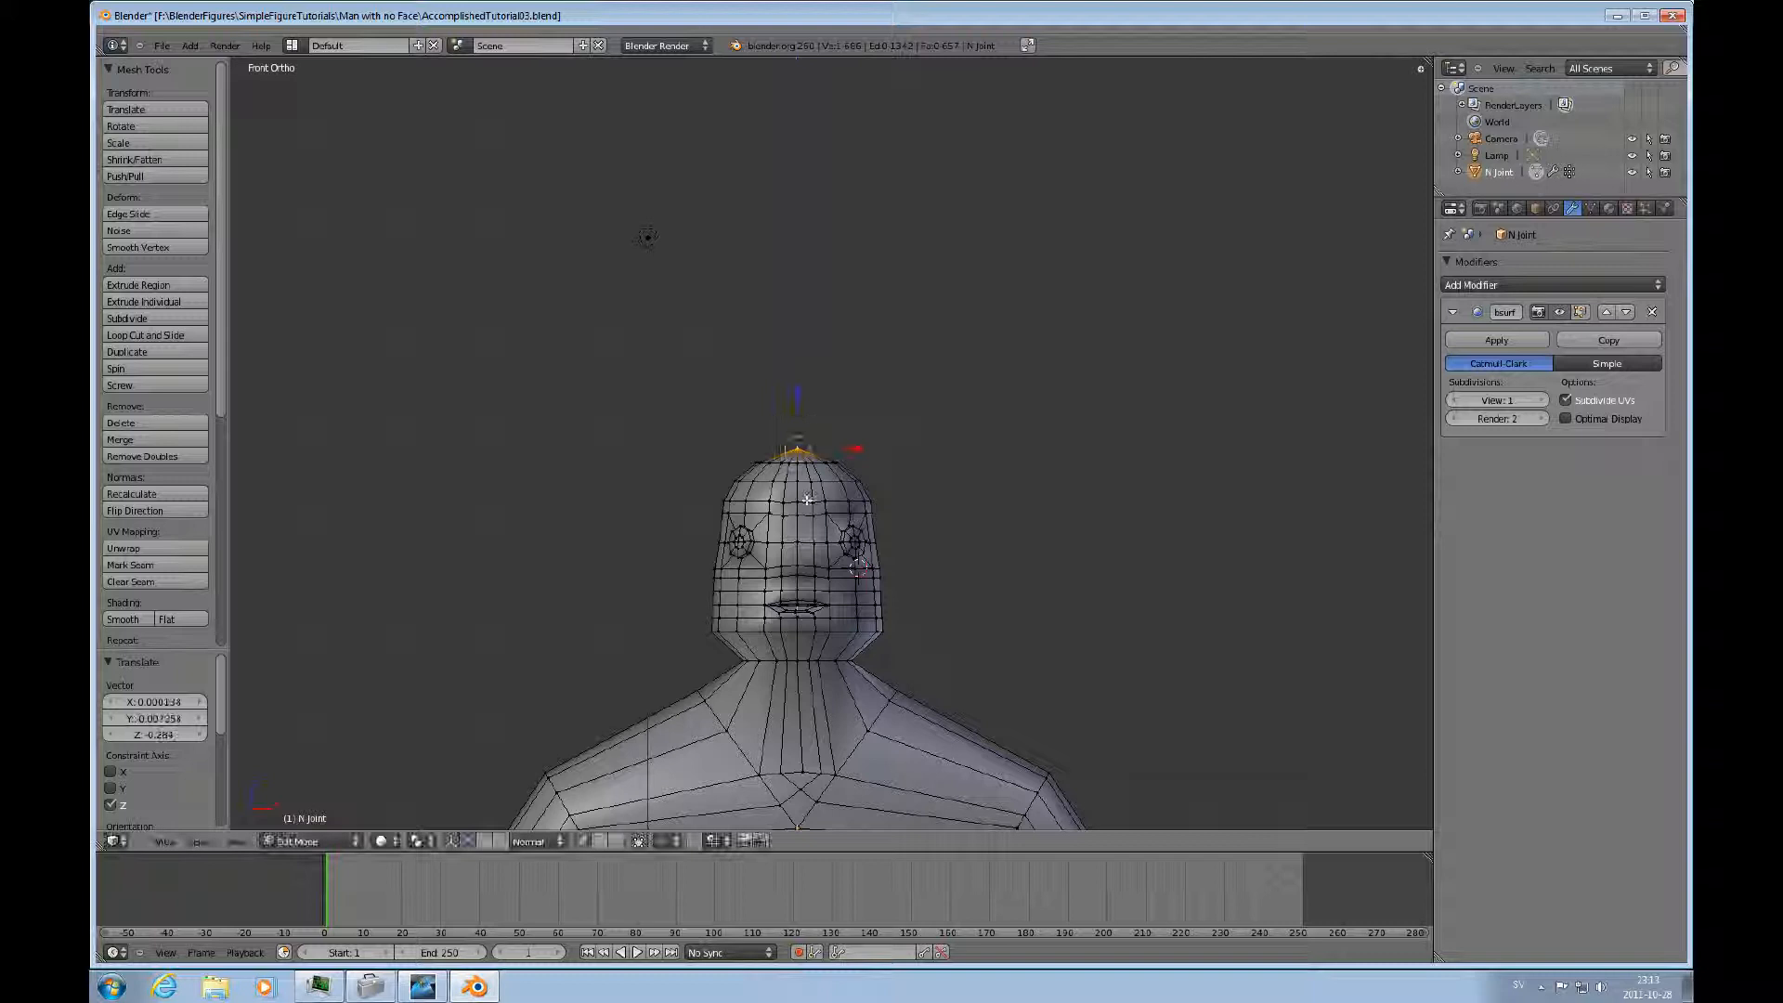
Scale the edge ring at the head's base inward so the jaw tapers into a slimmer neck.
{"action": "left_click", "coordinate": [797, 632]}
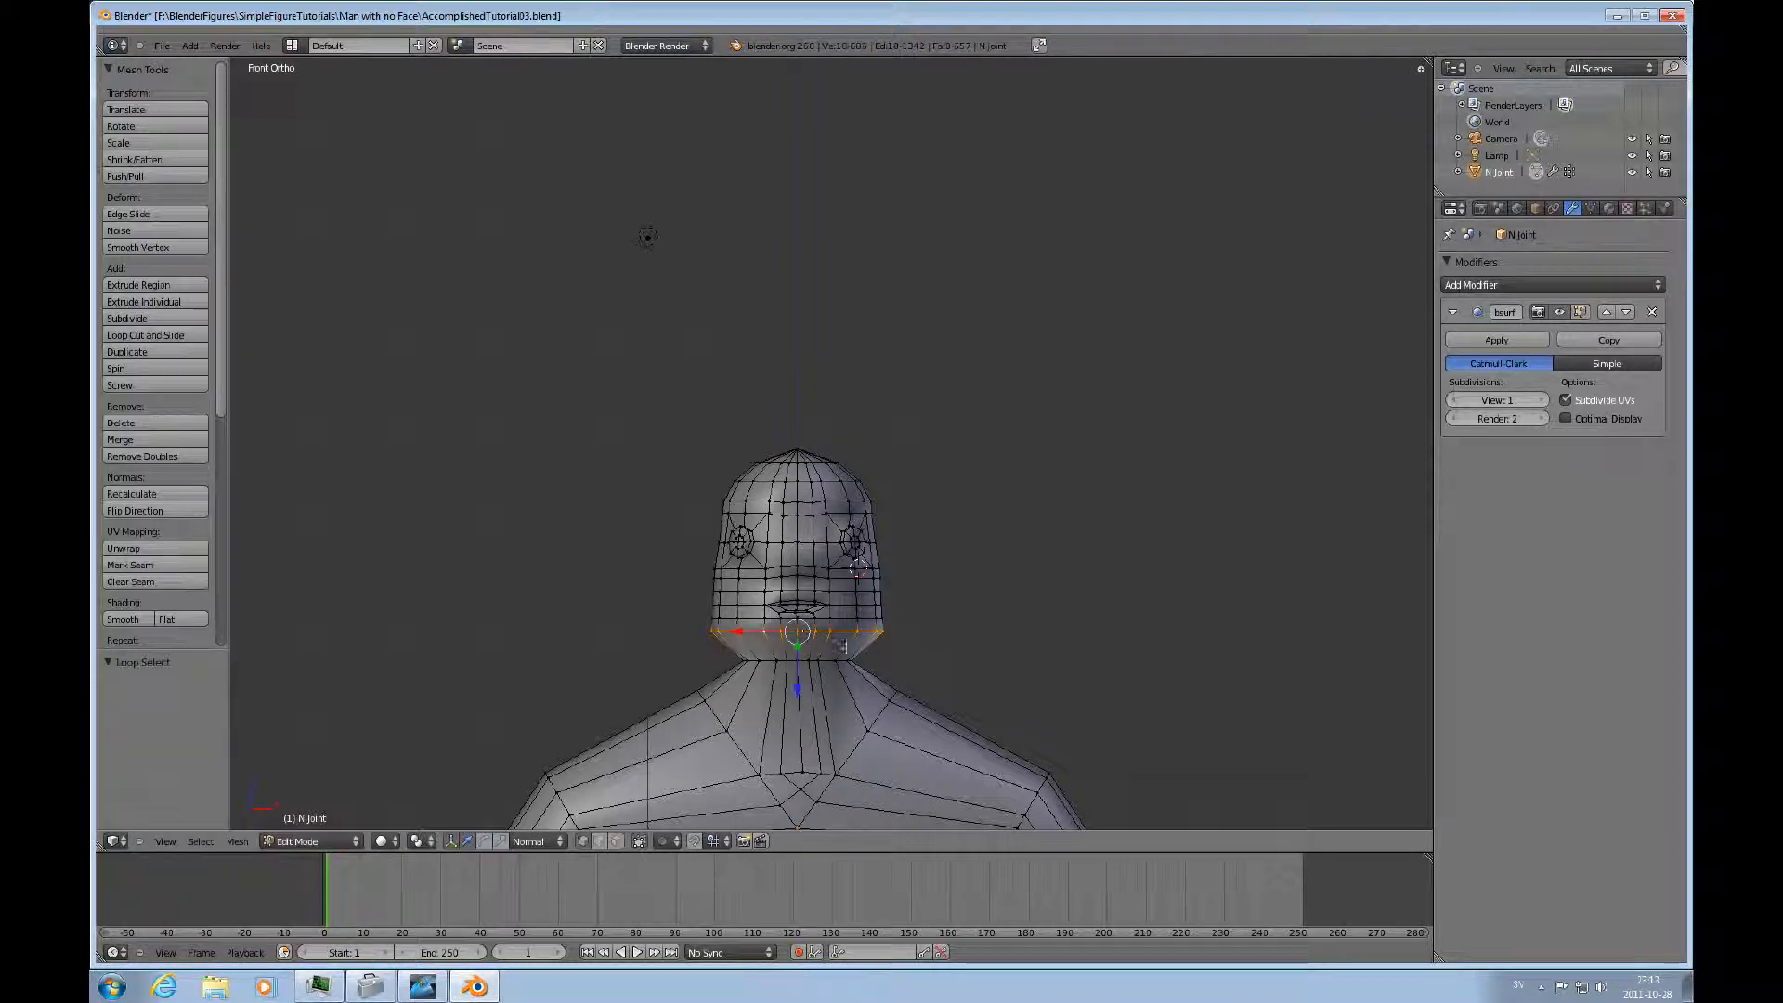
{"action": "mouse_move", "coordinate": [862, 618]}
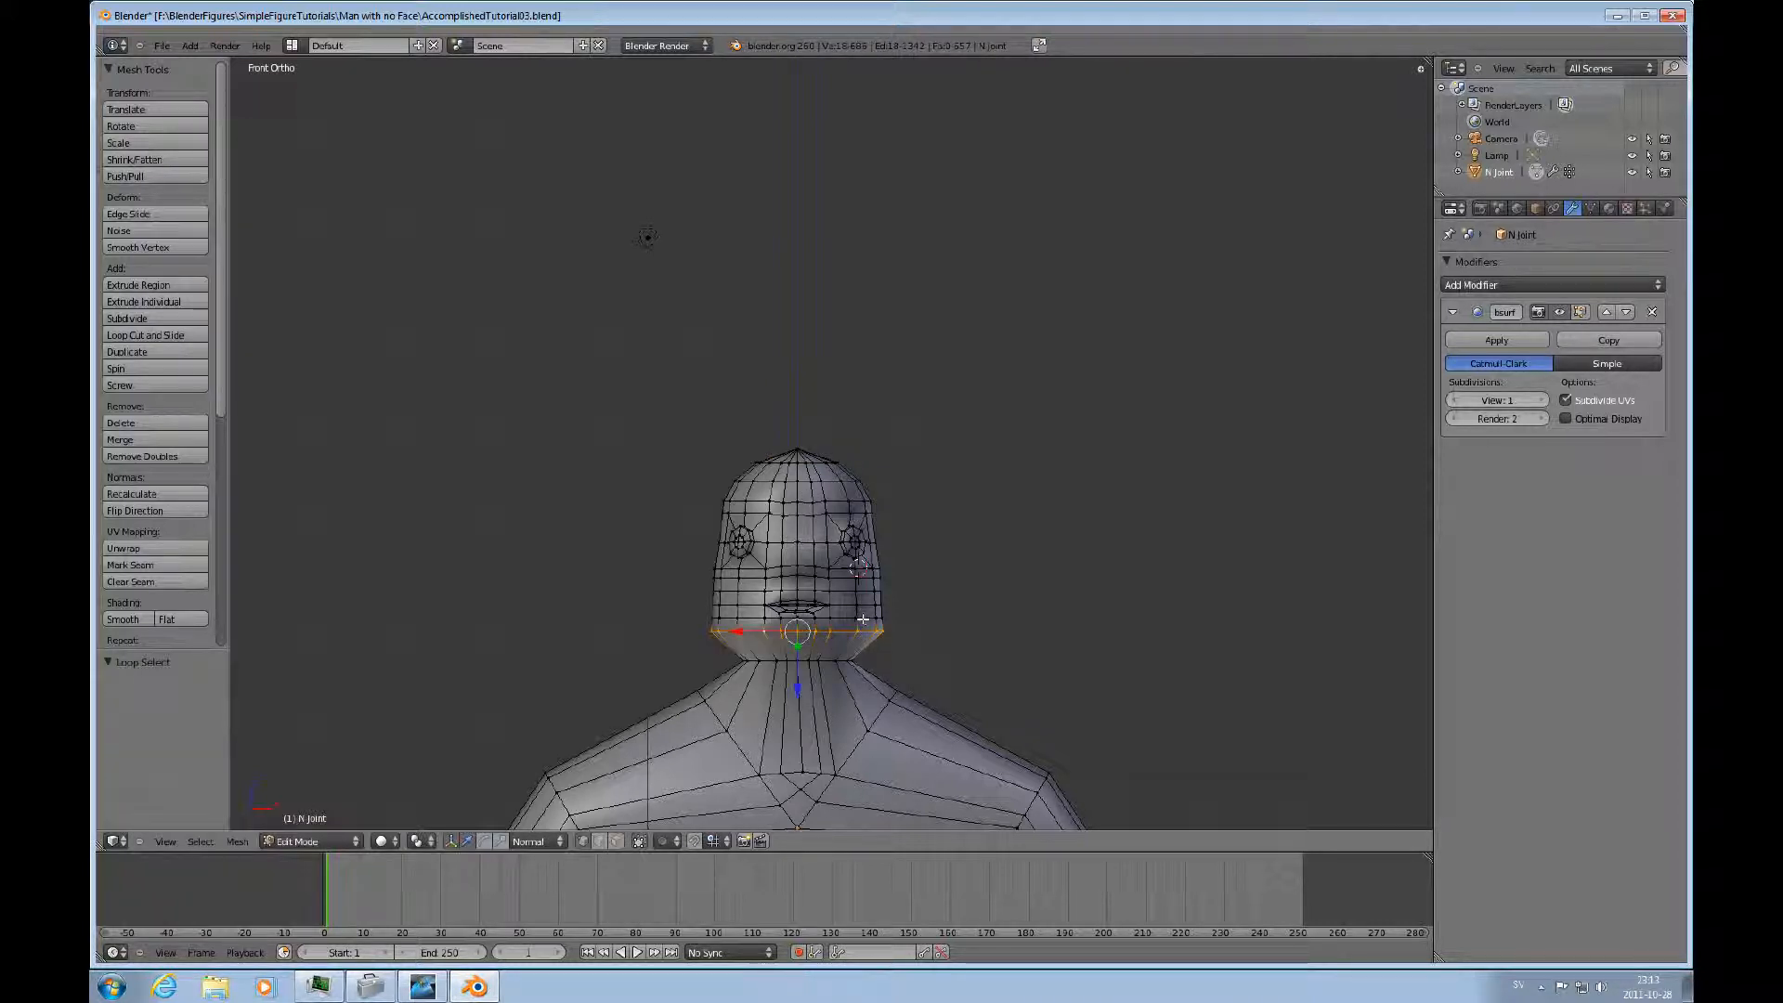
{"action": "left_click", "coordinate": [797, 626]}
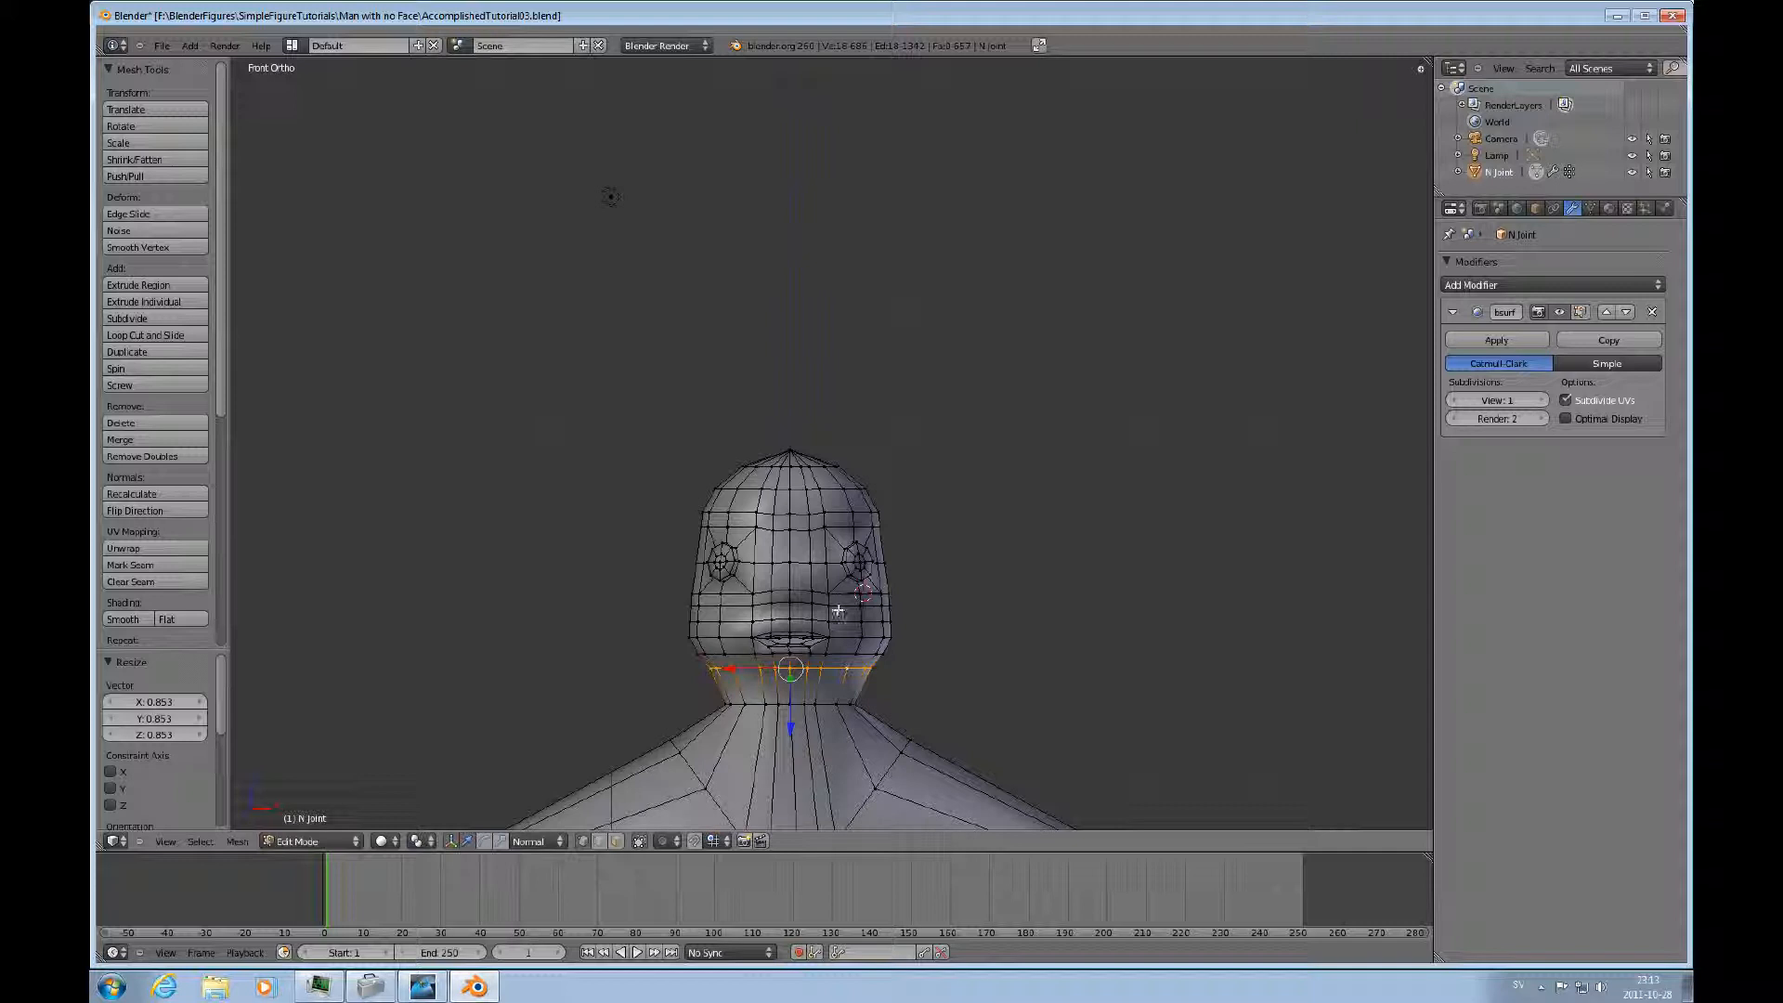
{"action": "key", "text": "Tab"}
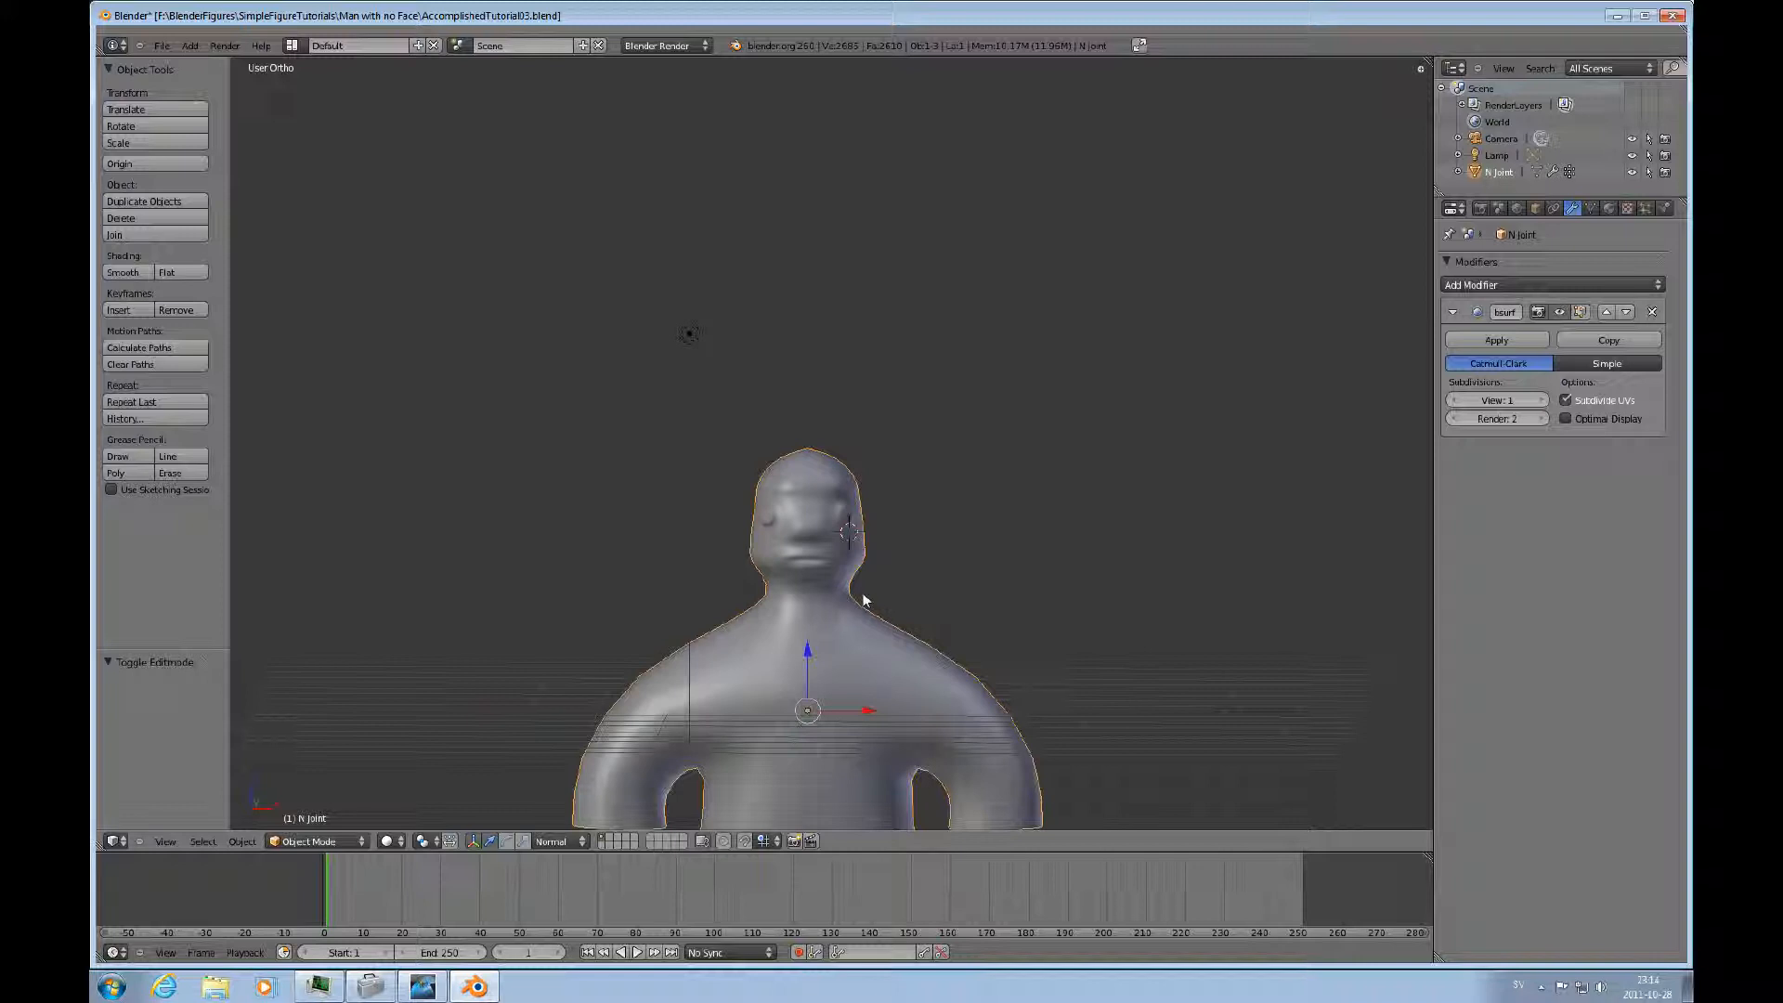
{"action": "mouse_move", "coordinate": [825, 555]}
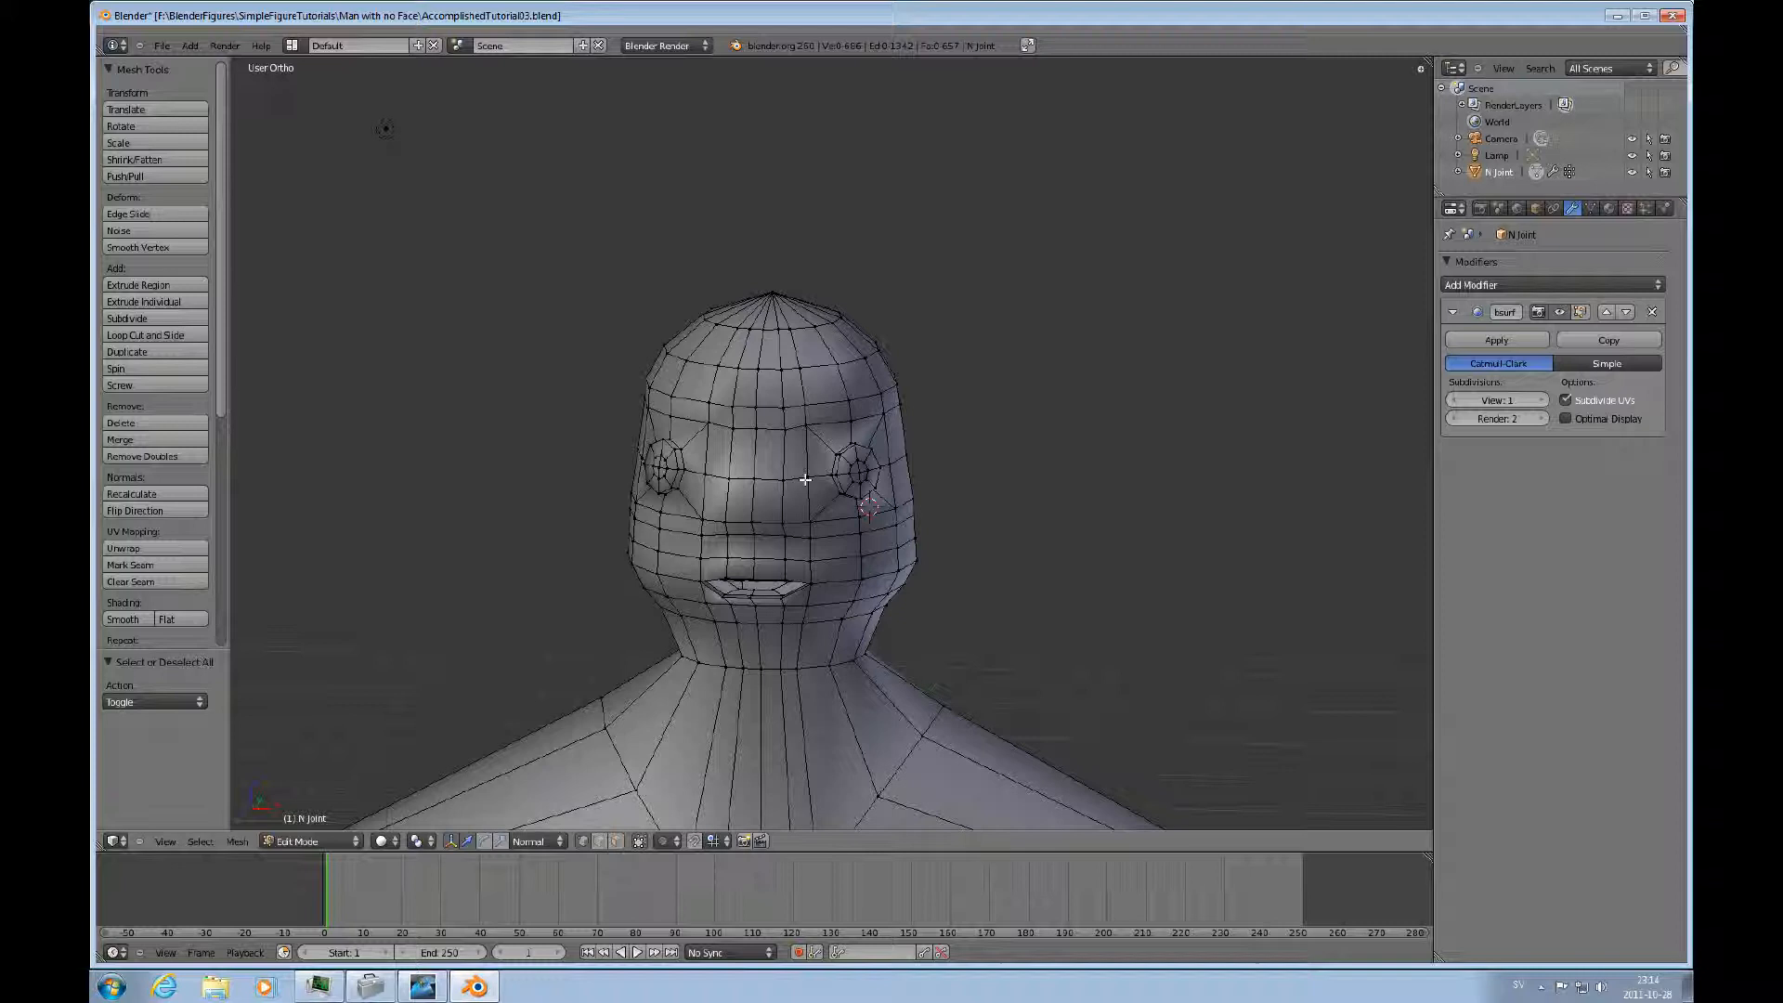
{"action": "mouse_move", "coordinate": [871, 525]}
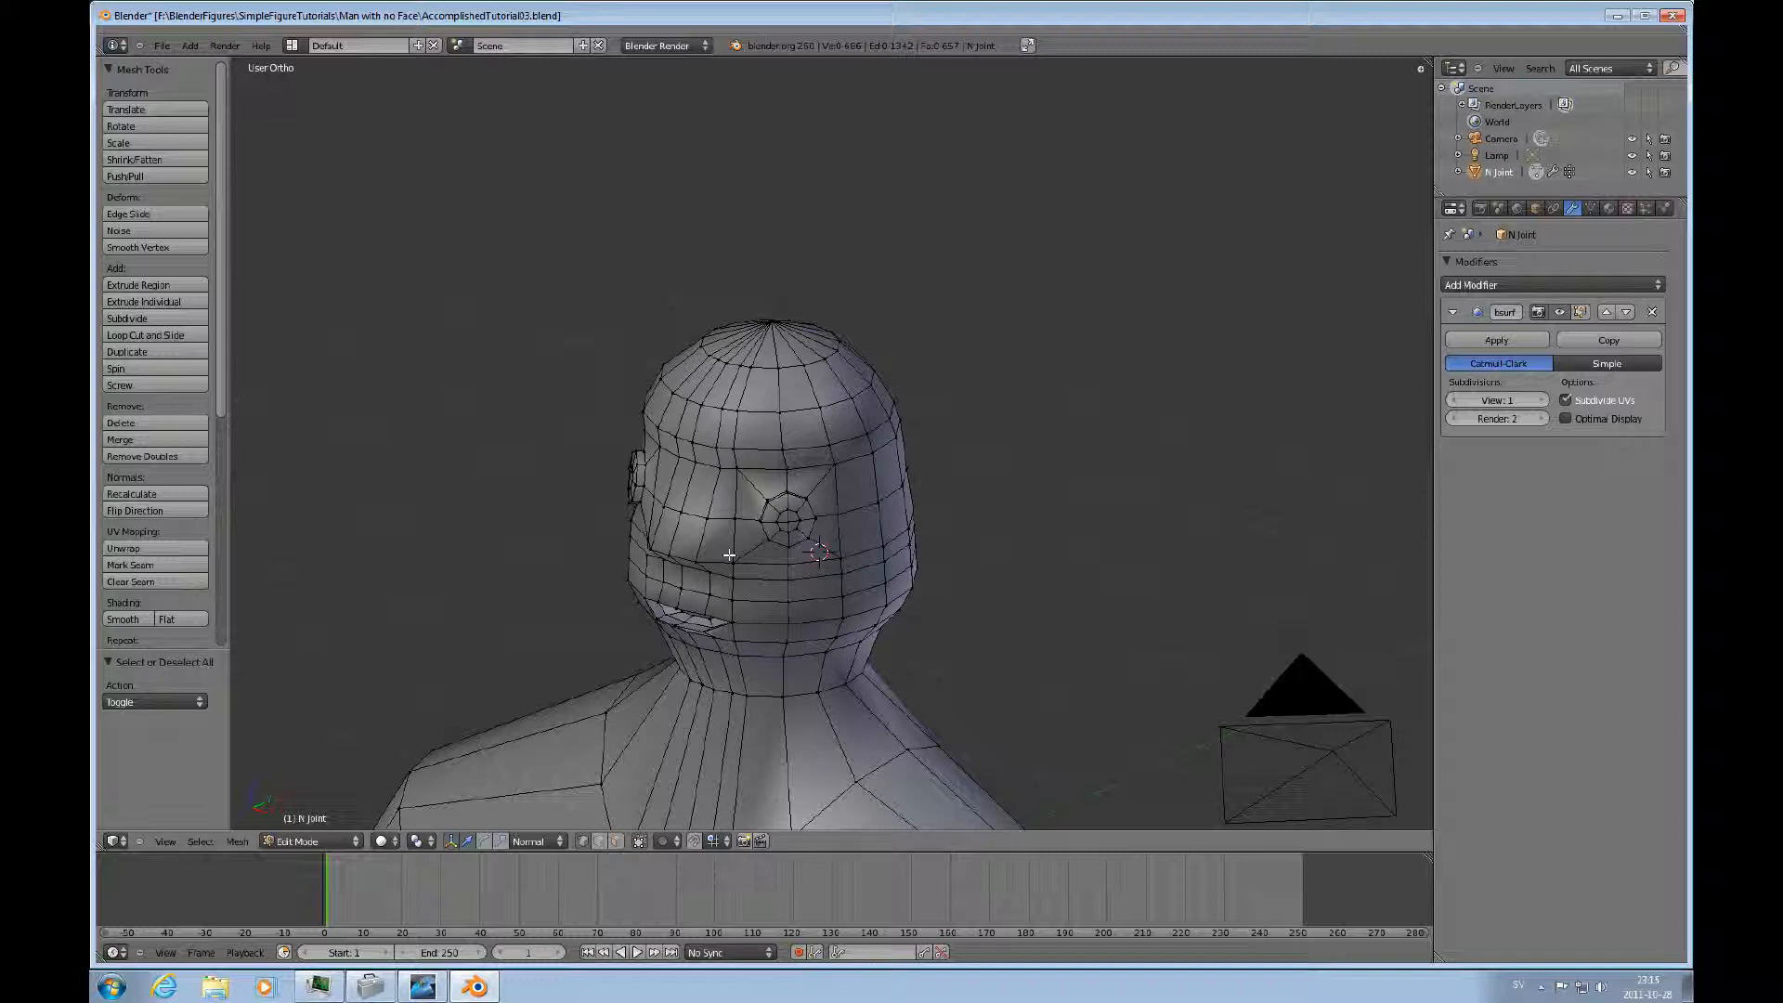
{"action": "mouse_move", "coordinate": [868, 592]}
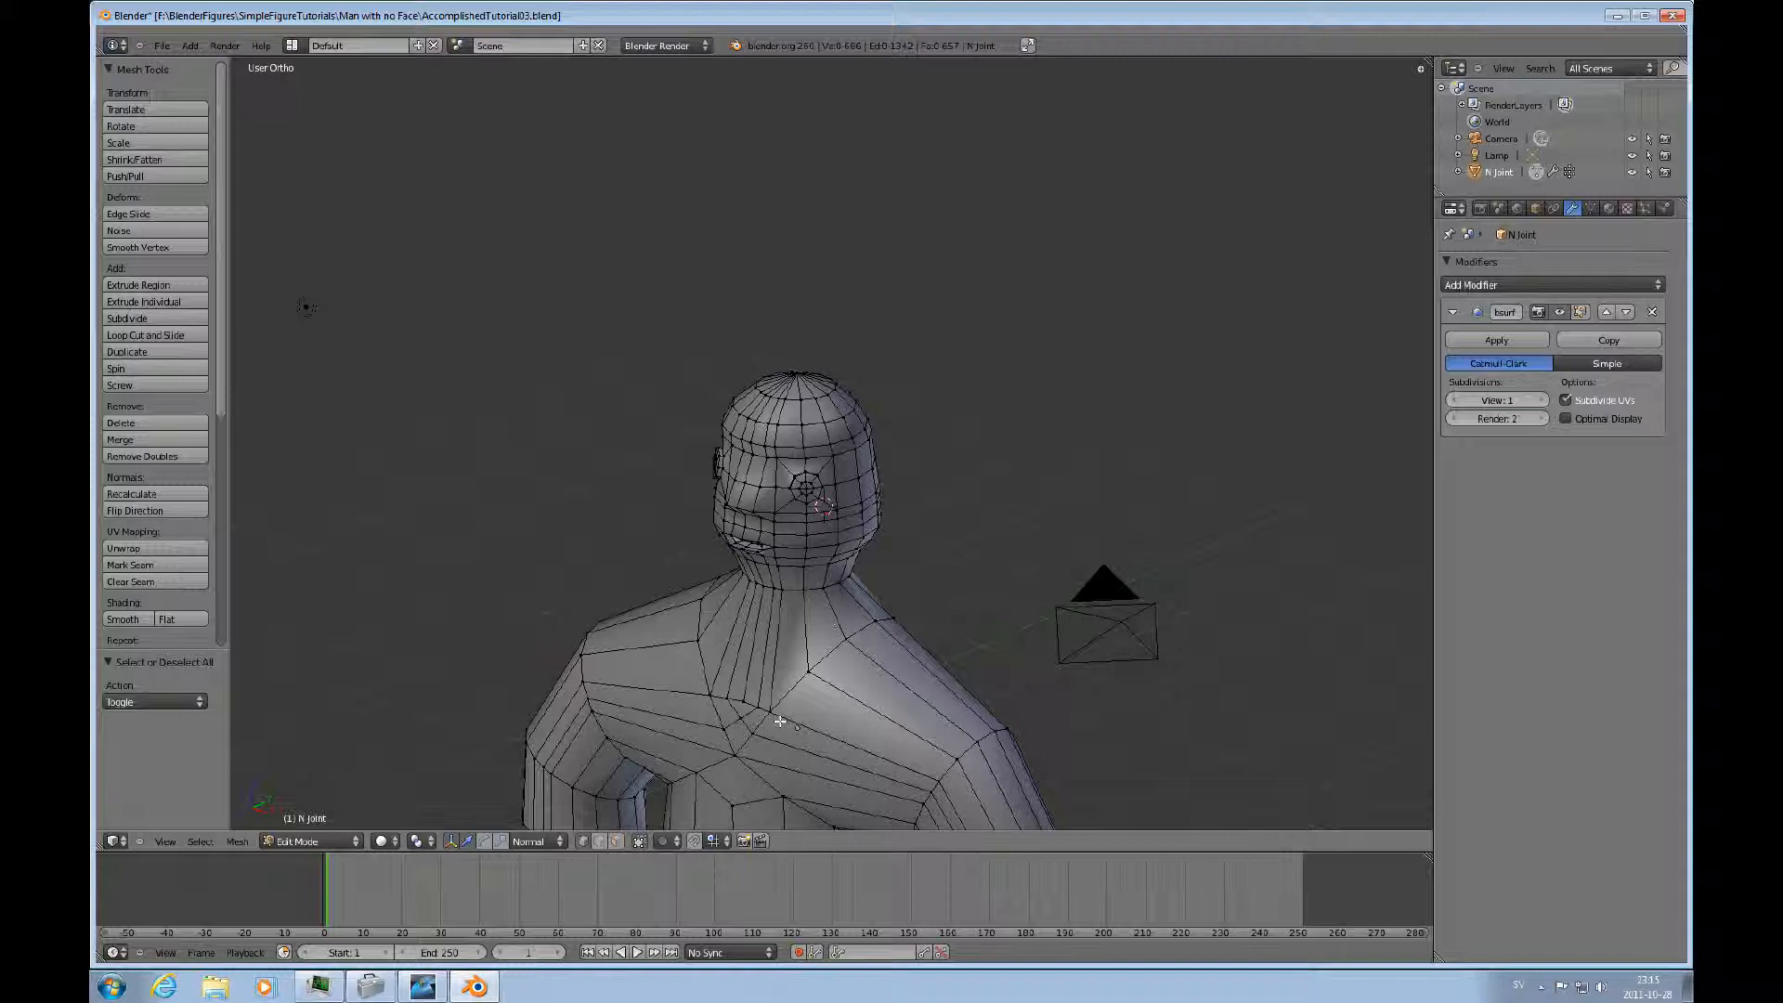
{"action": "mouse_move", "coordinate": [858, 633]}
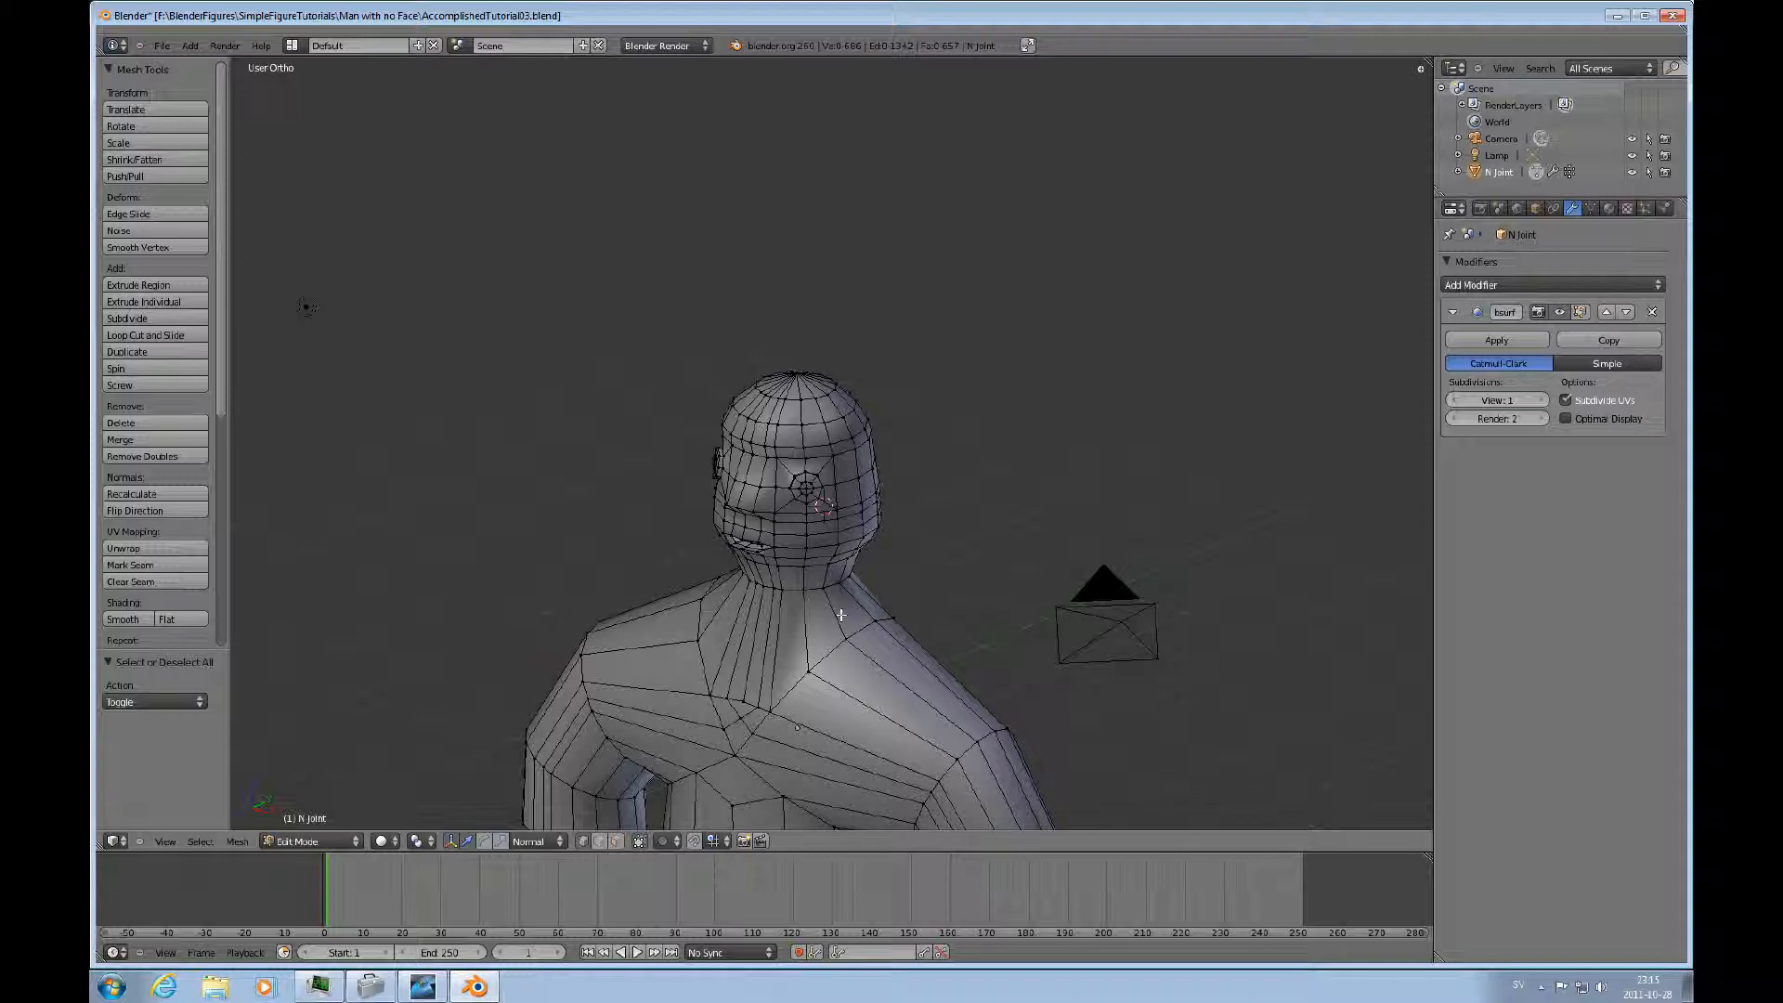
{"action": "mouse_move", "coordinate": [830, 609]}
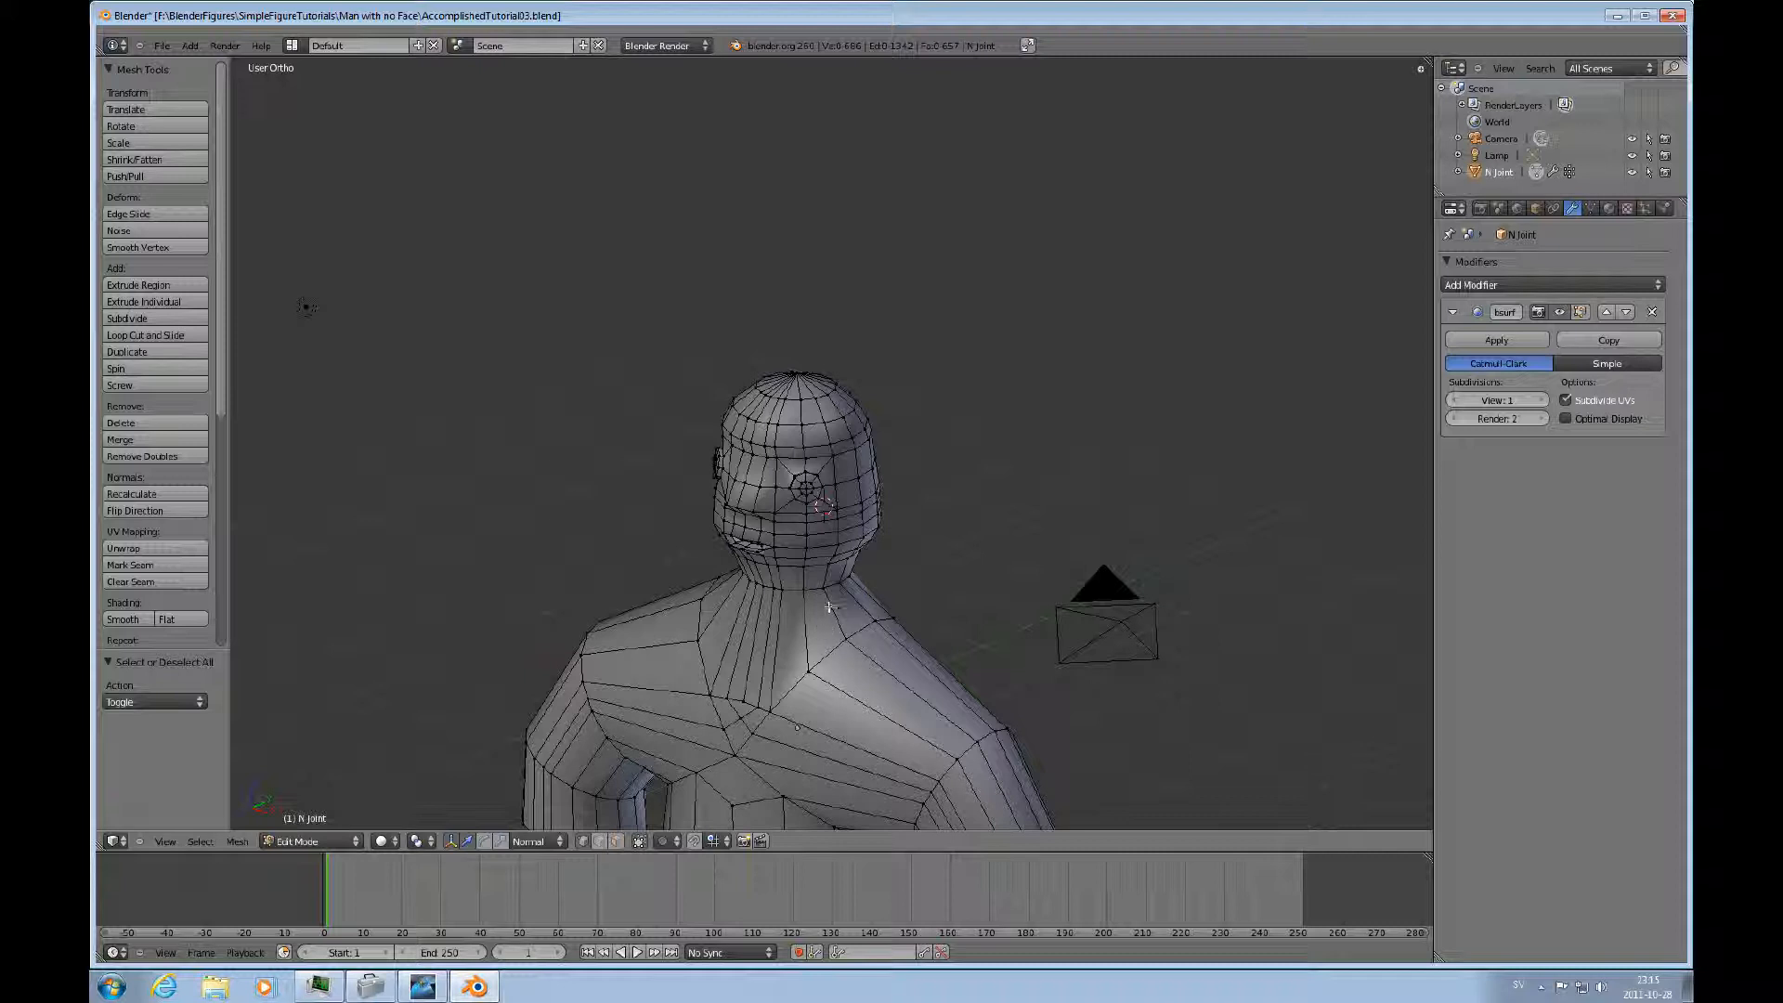
{"action": "mouse_move", "coordinate": [670, 784]}
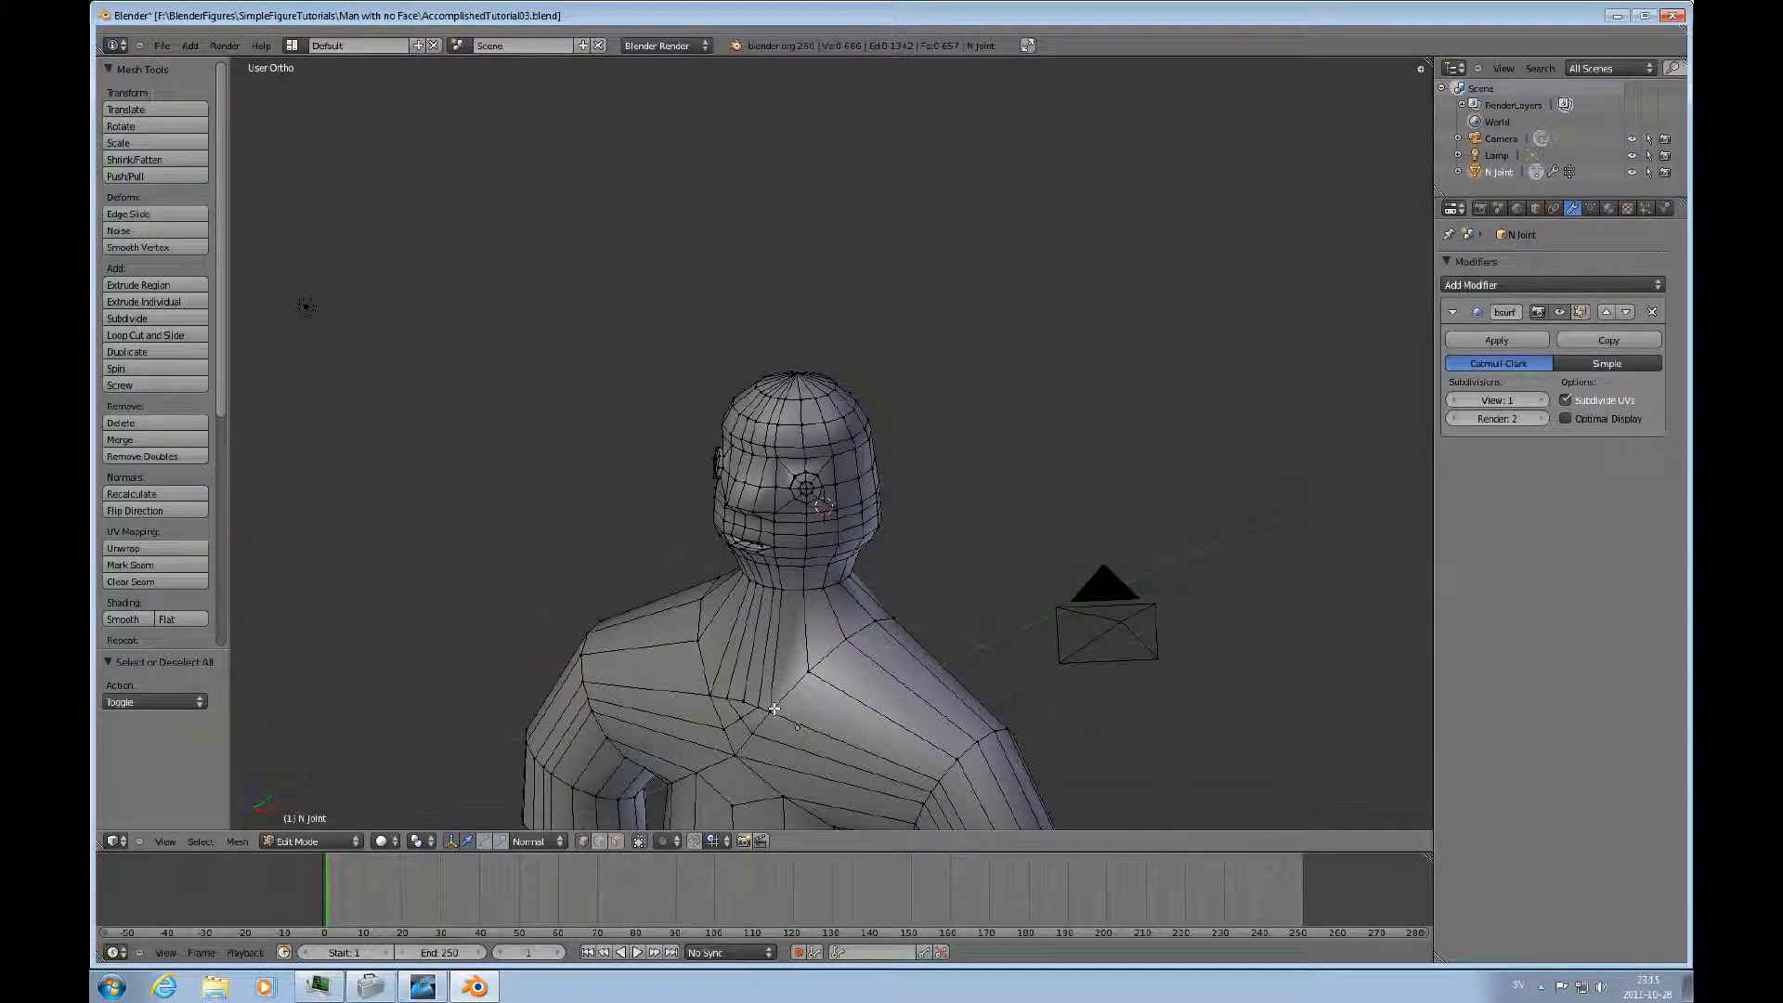
{"action": "mouse_move", "coordinate": [970, 625]}
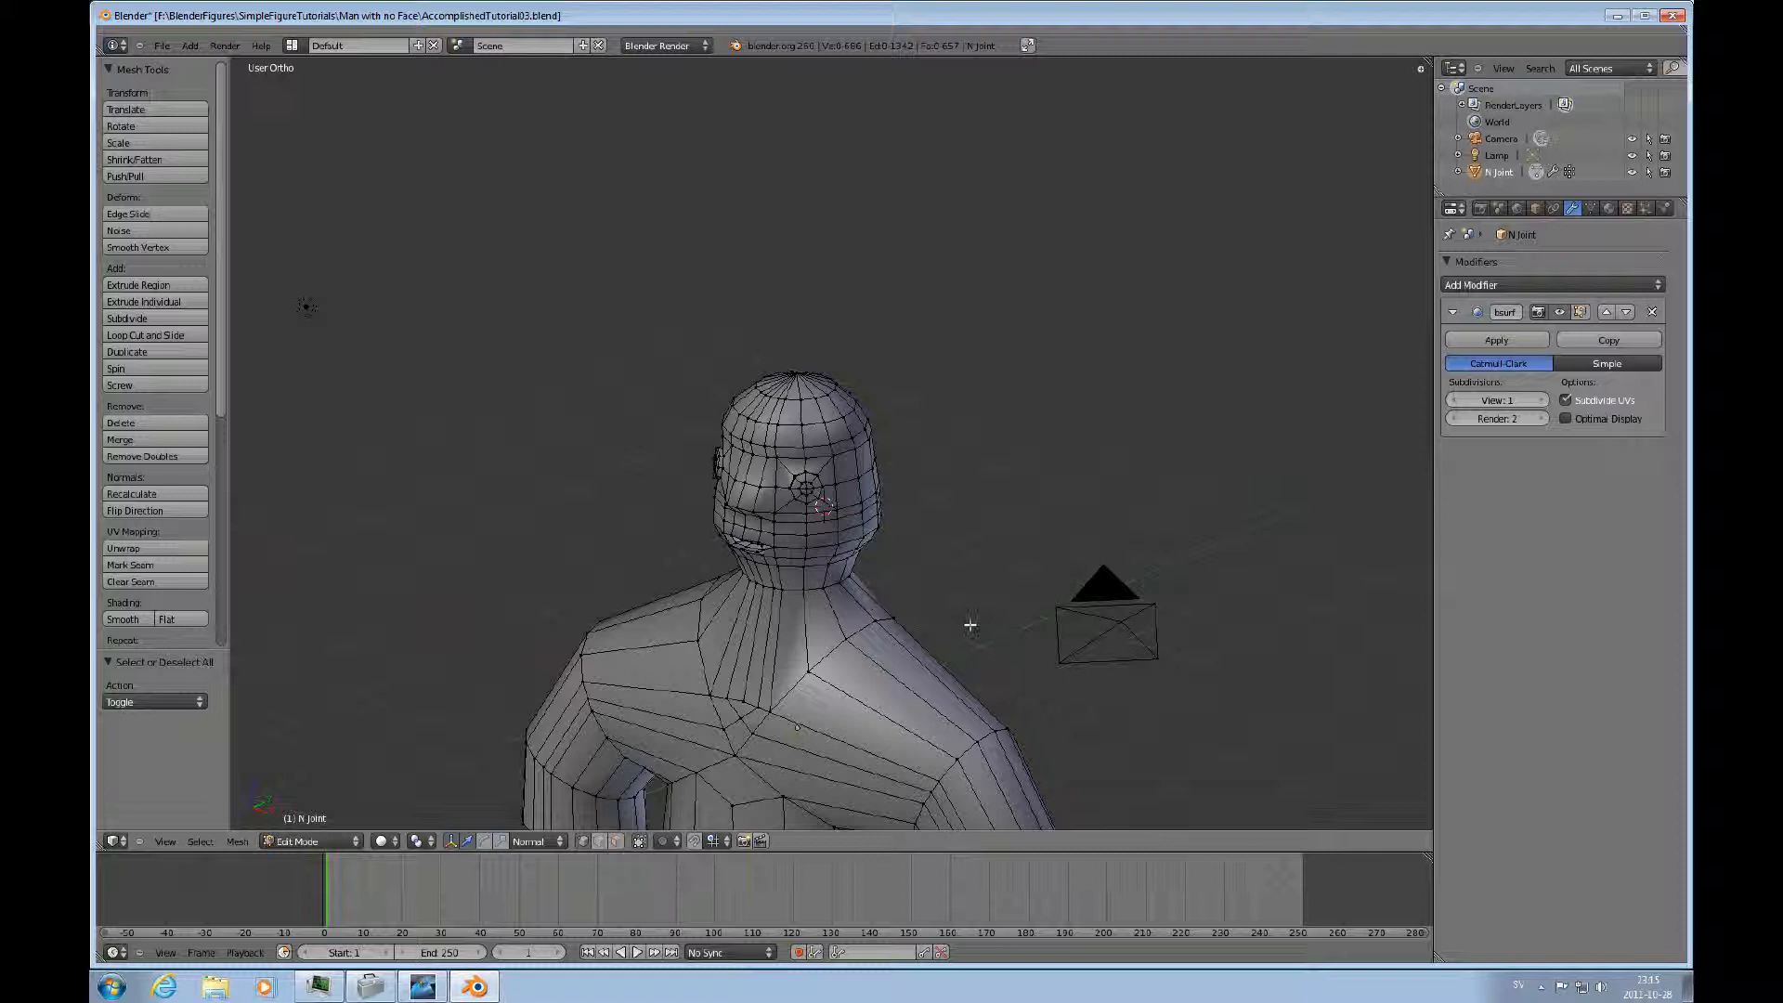
{"action": "mouse_move", "coordinate": [1172, 524]}
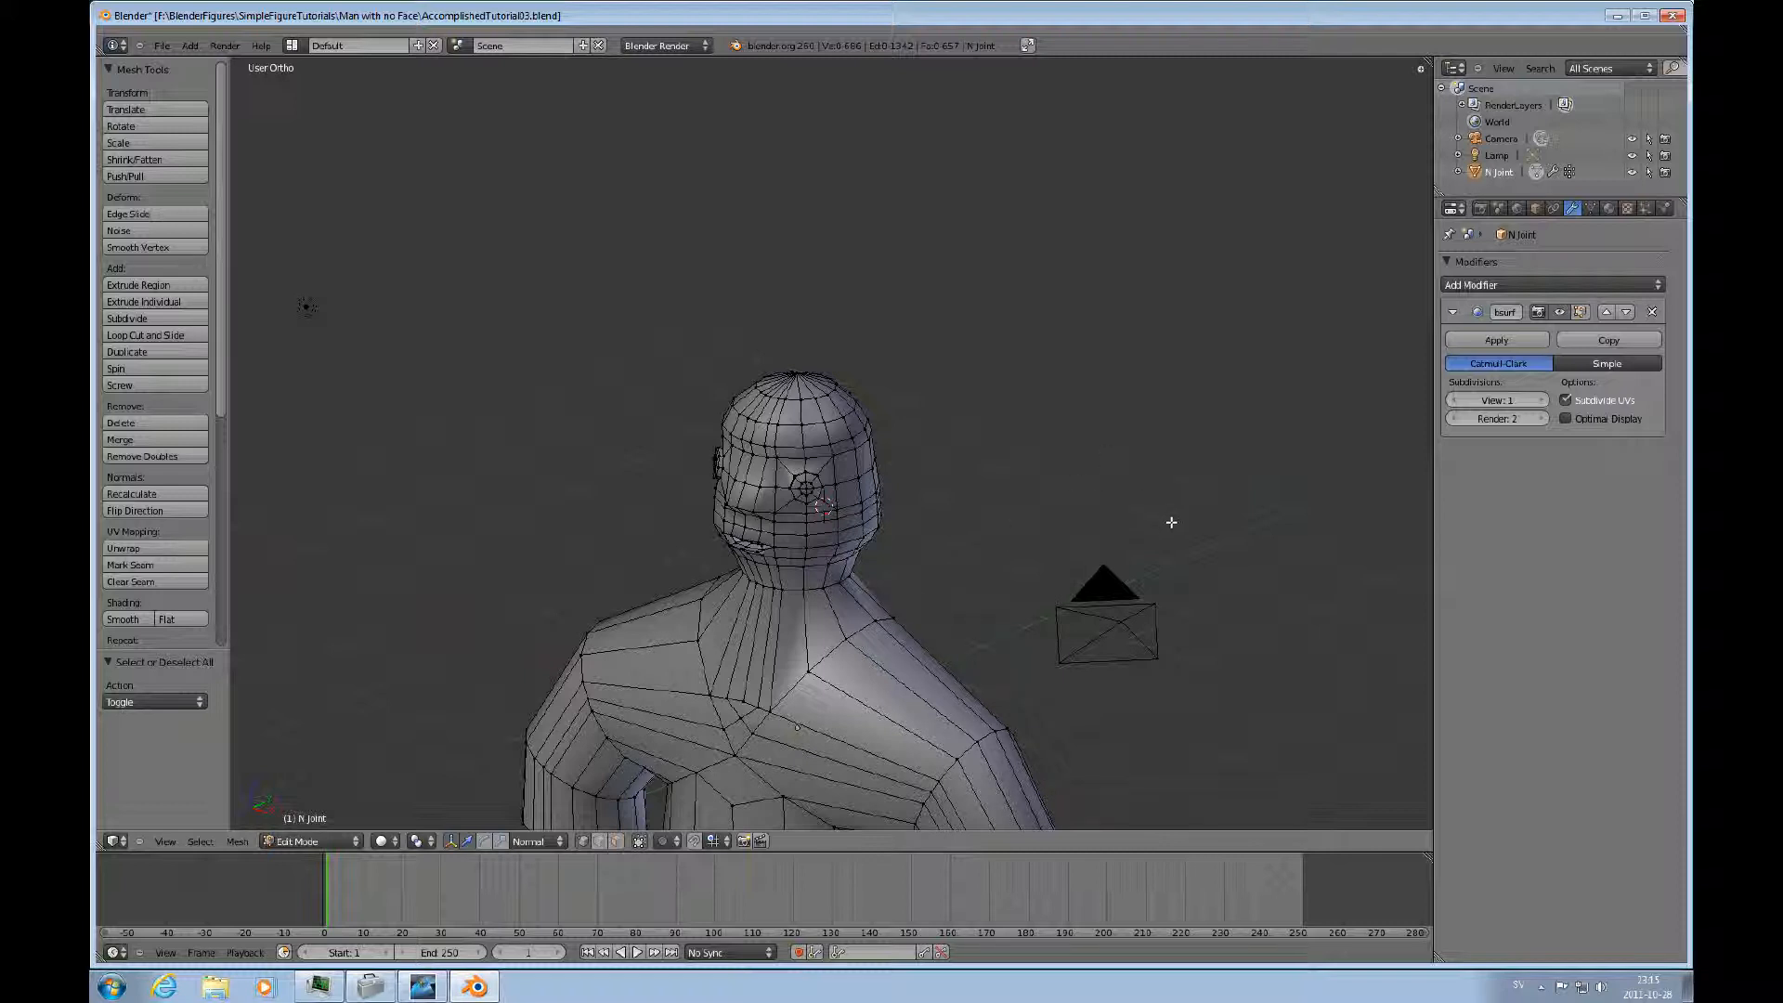